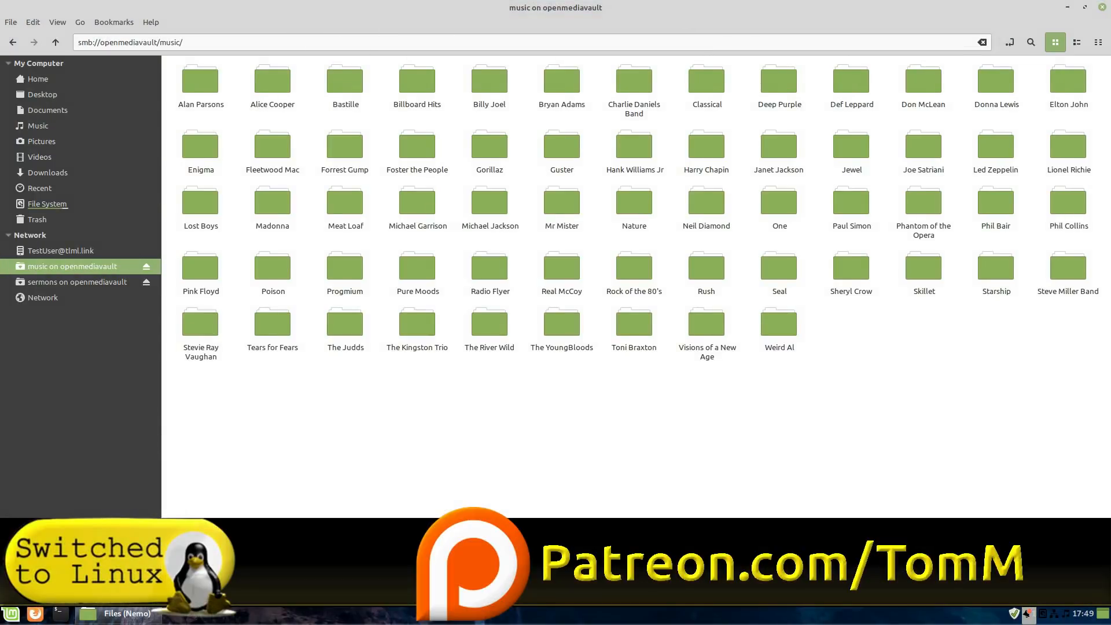
mouse_move(606, 454)
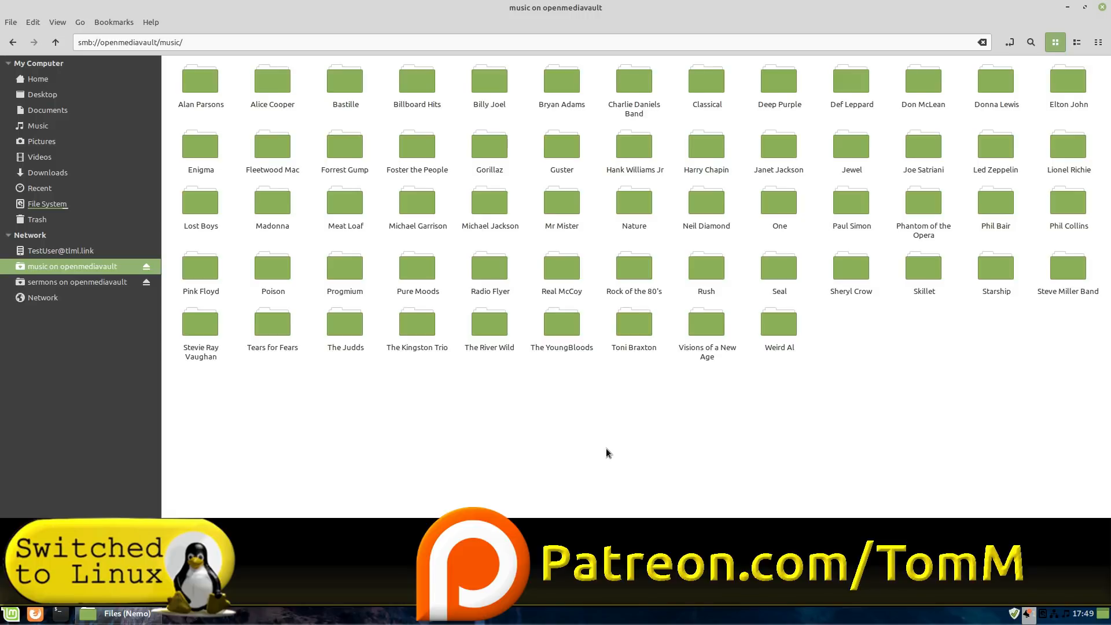
- Switch Nemo from the music library to the sermons share on openmediavault
left_click(76, 281)
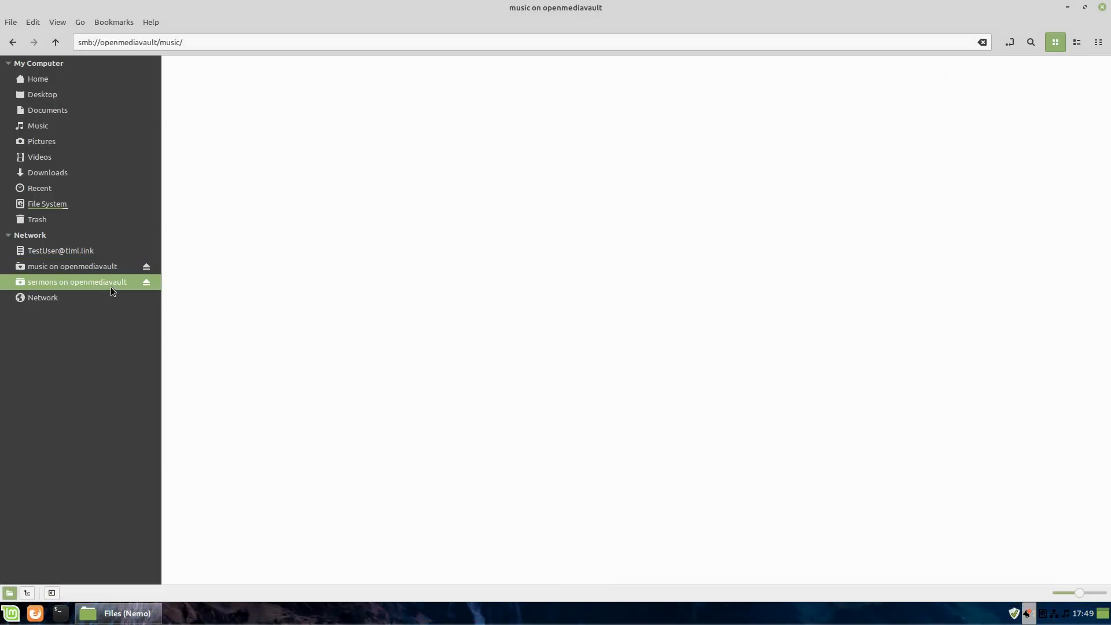
- Open John MacArthur > Freedom from Sin and bring up 45-49.mp3's context menu
left_click(77, 281)
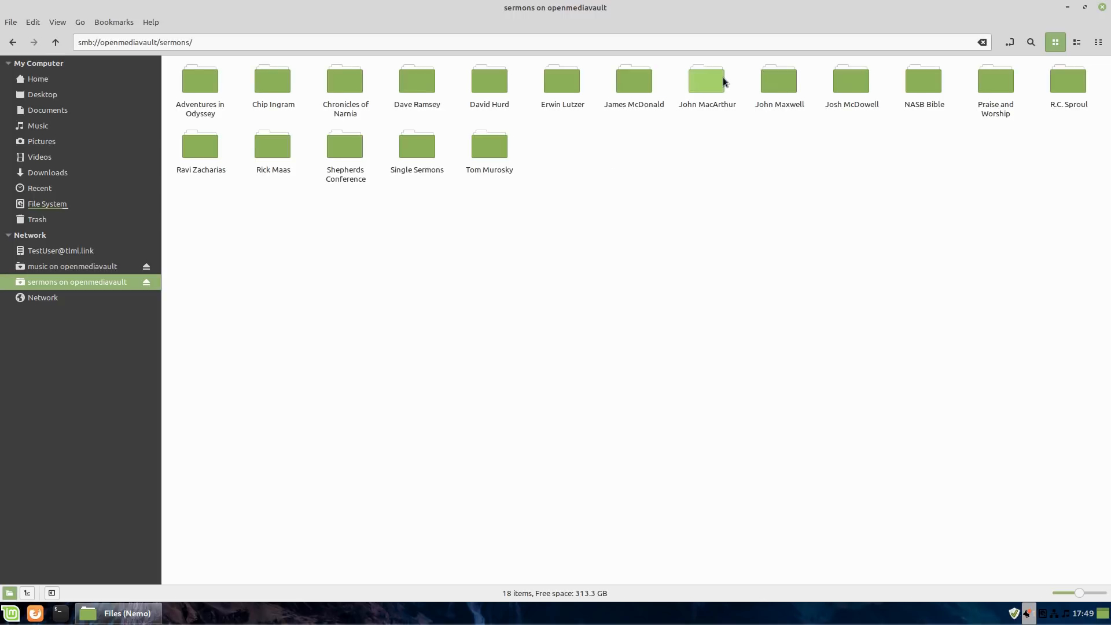
double_click(707, 79)
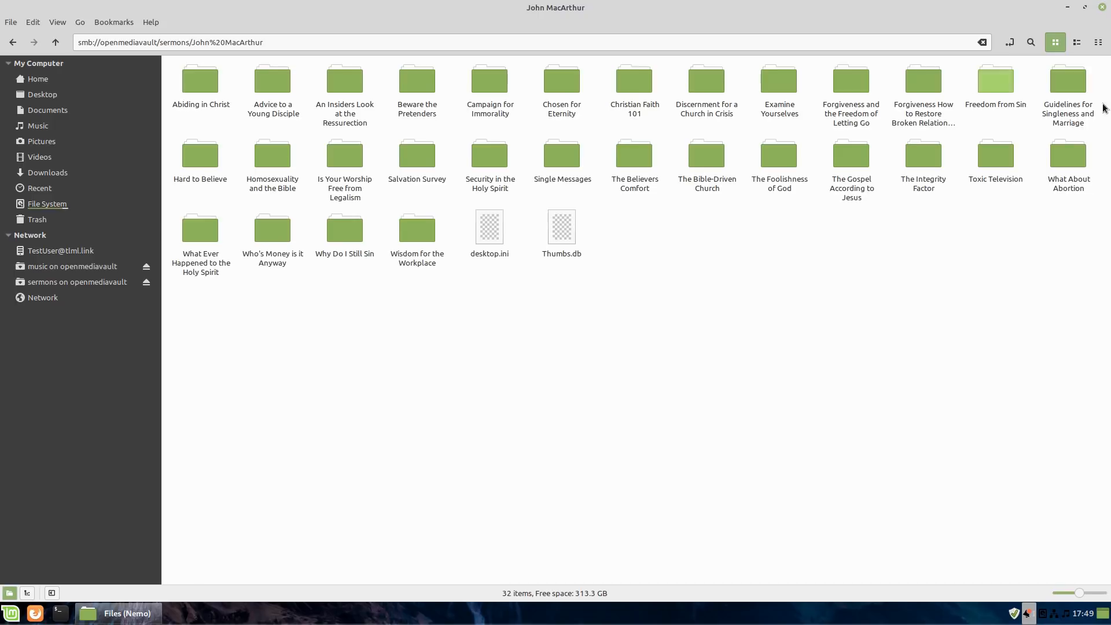
double_click(995, 78)
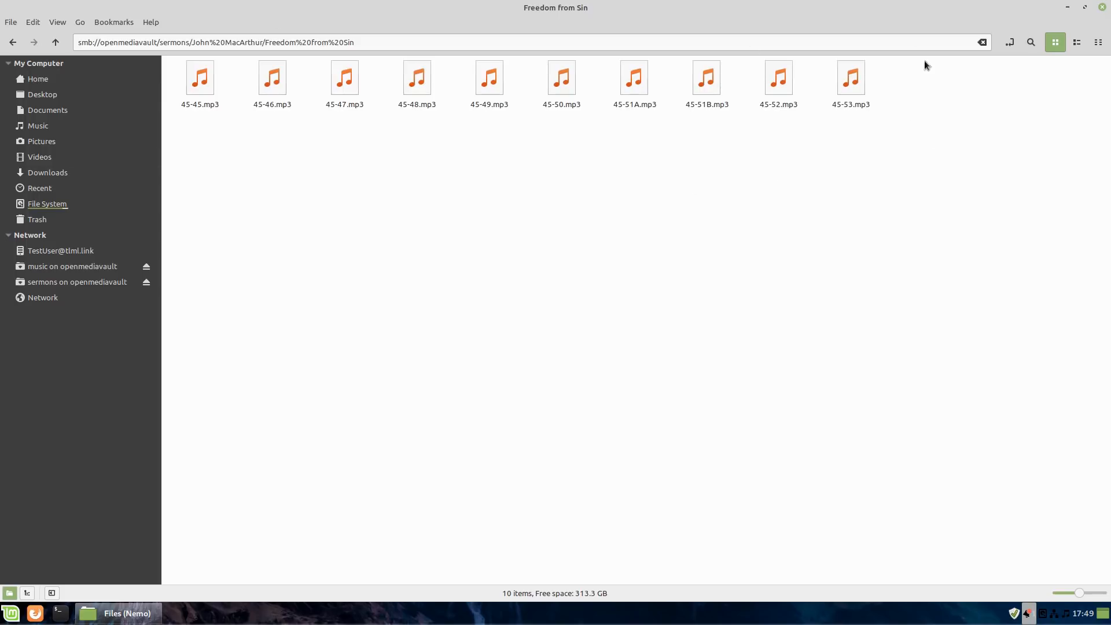
mouse_move(836, 72)
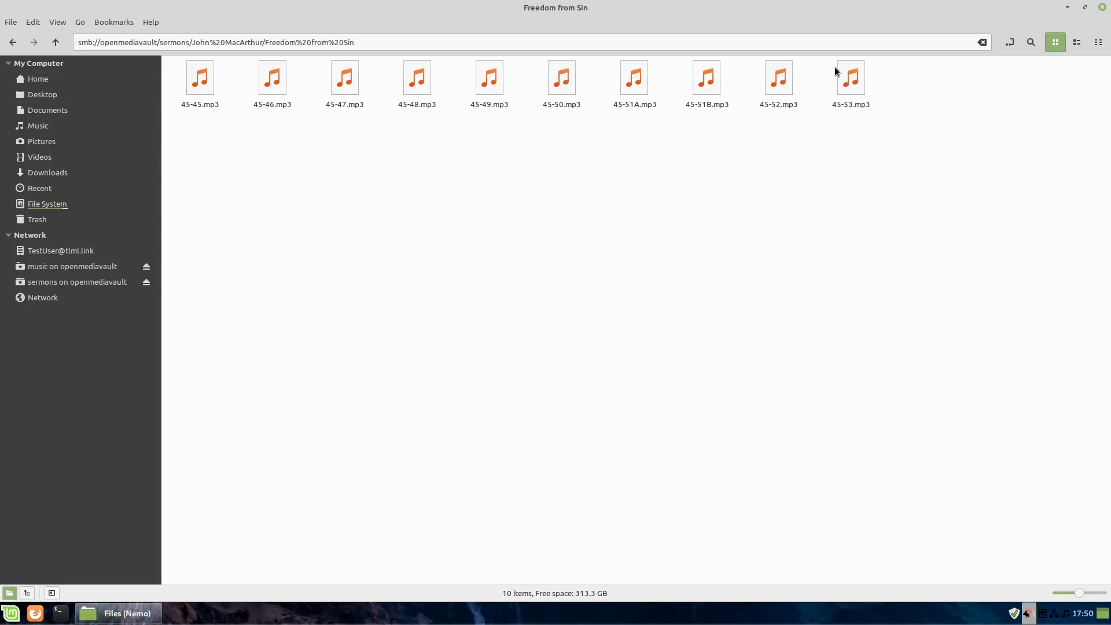
mouse_move(13, 42)
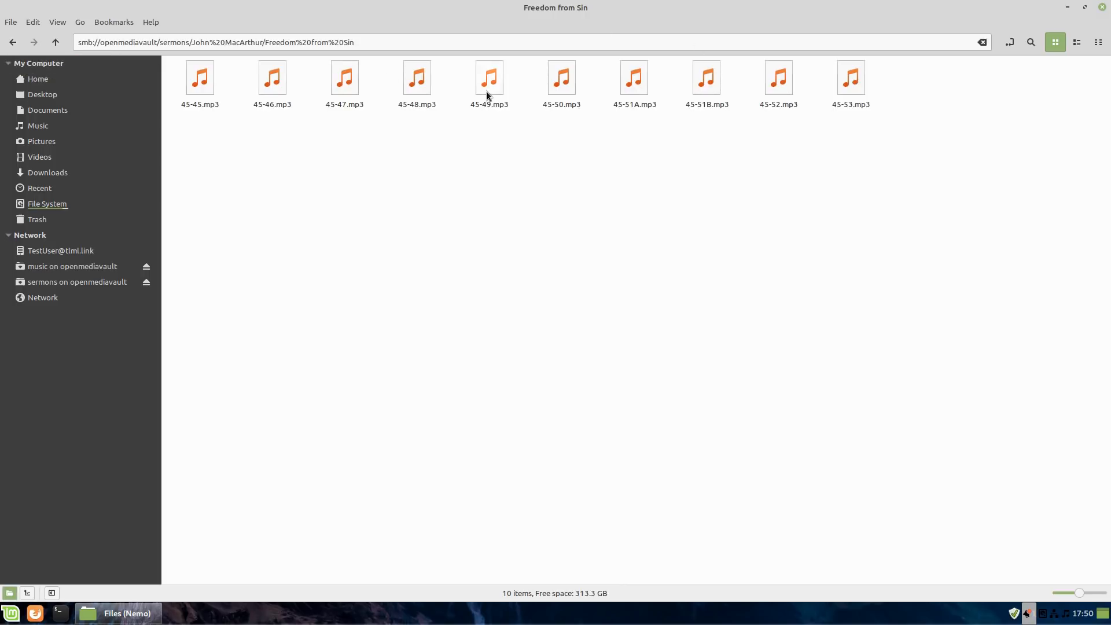
right_click(489, 77)
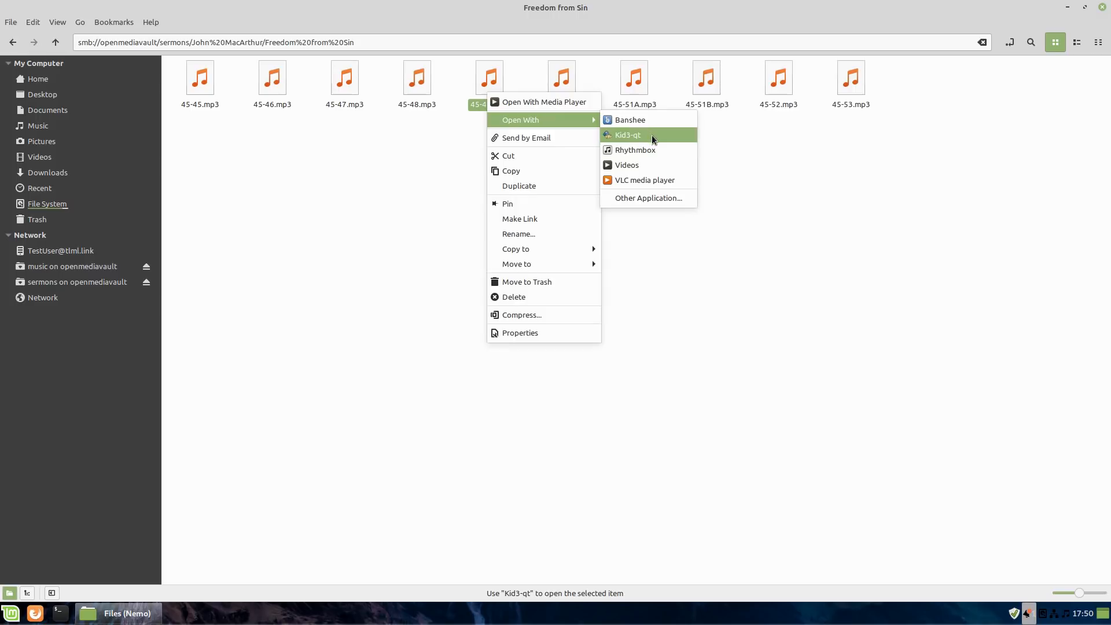
- Open 45-49.mp3 with Kid3-qt to inspect its ID3v1 and ID3v2 tags
left_click(626, 136)
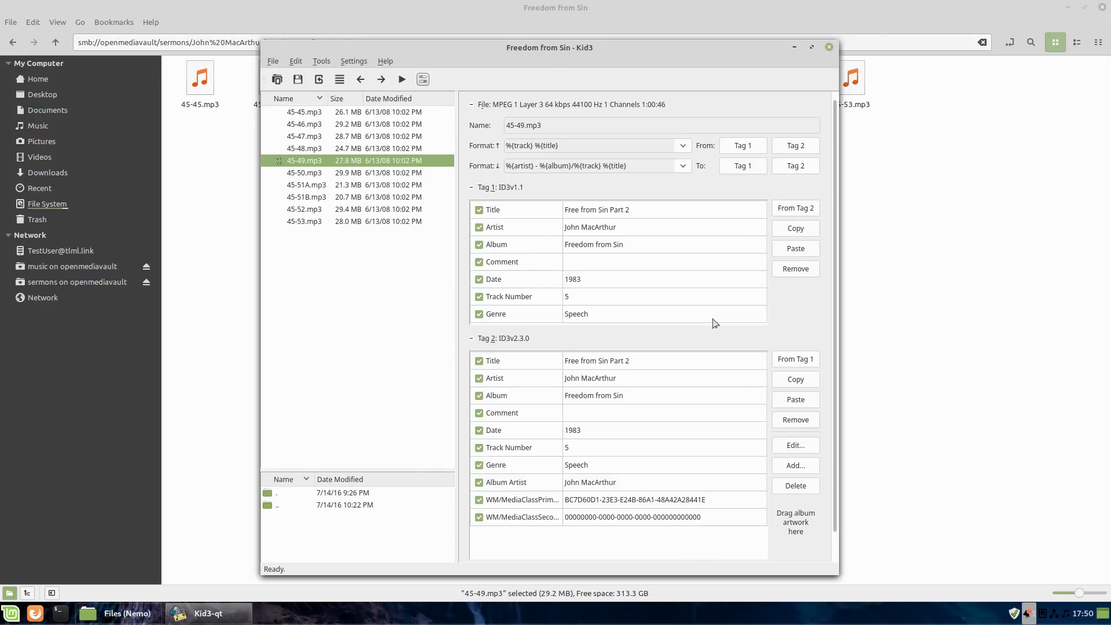
mouse_move(693, 244)
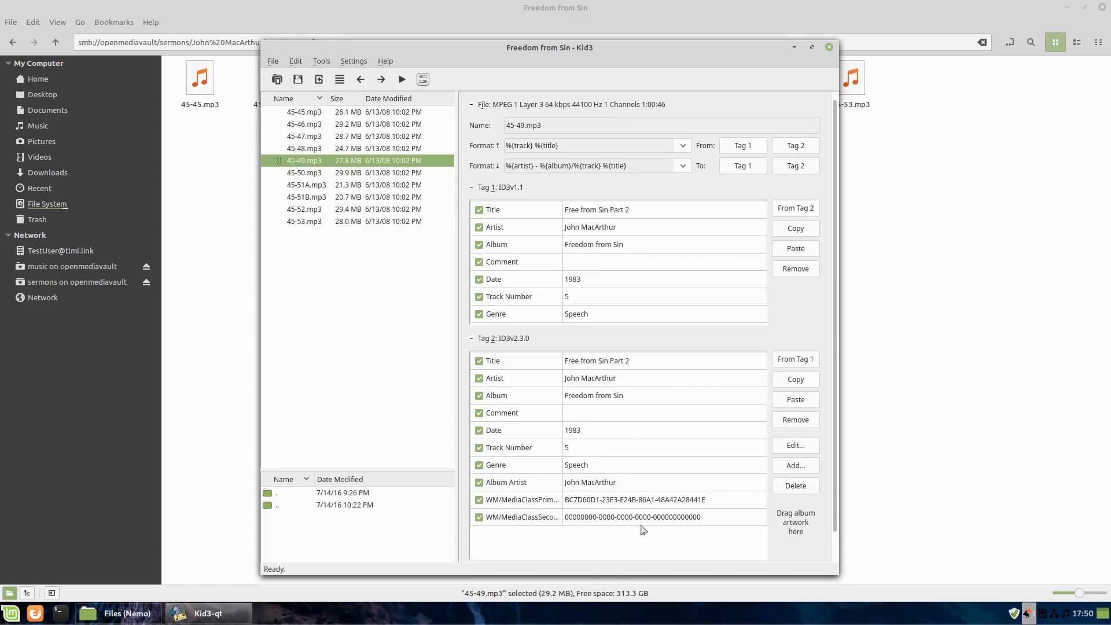
mouse_move(625, 244)
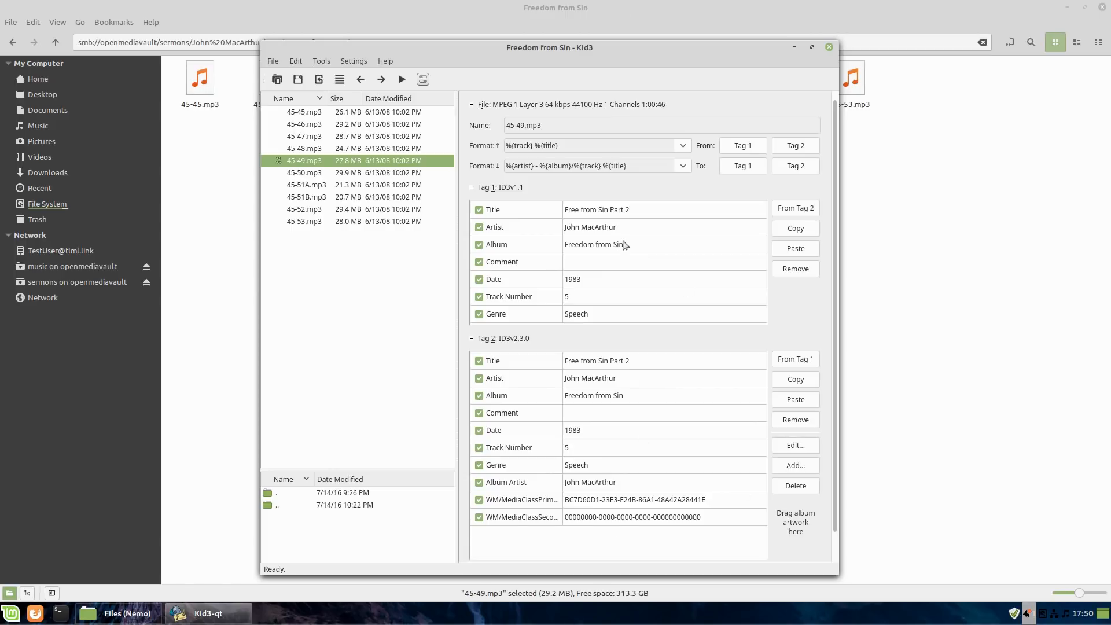
mouse_move(546, 225)
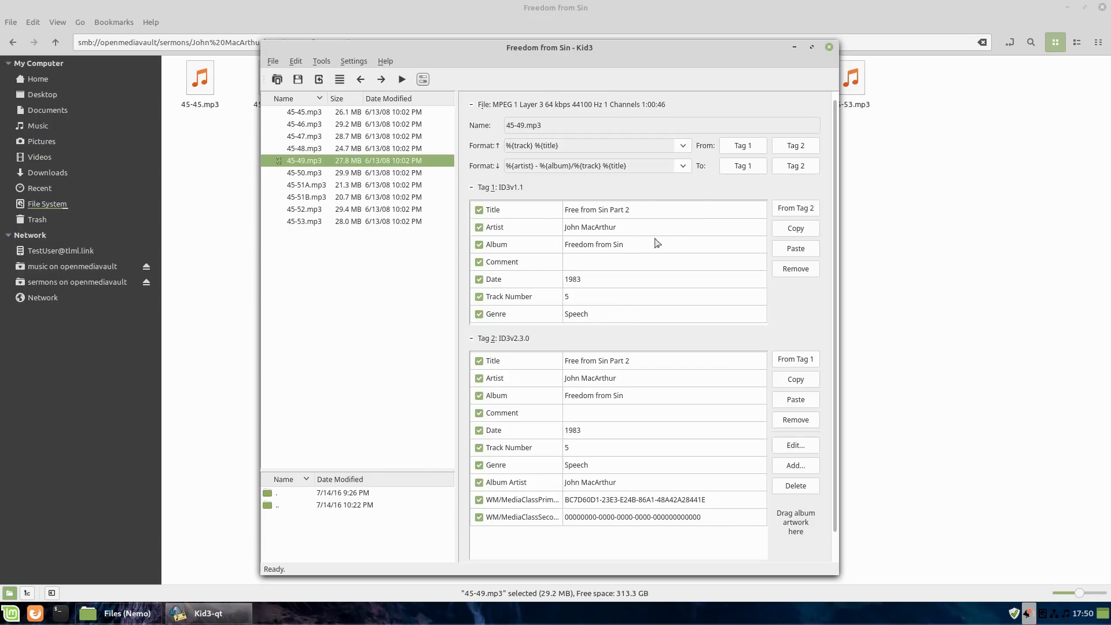
mouse_move(587, 253)
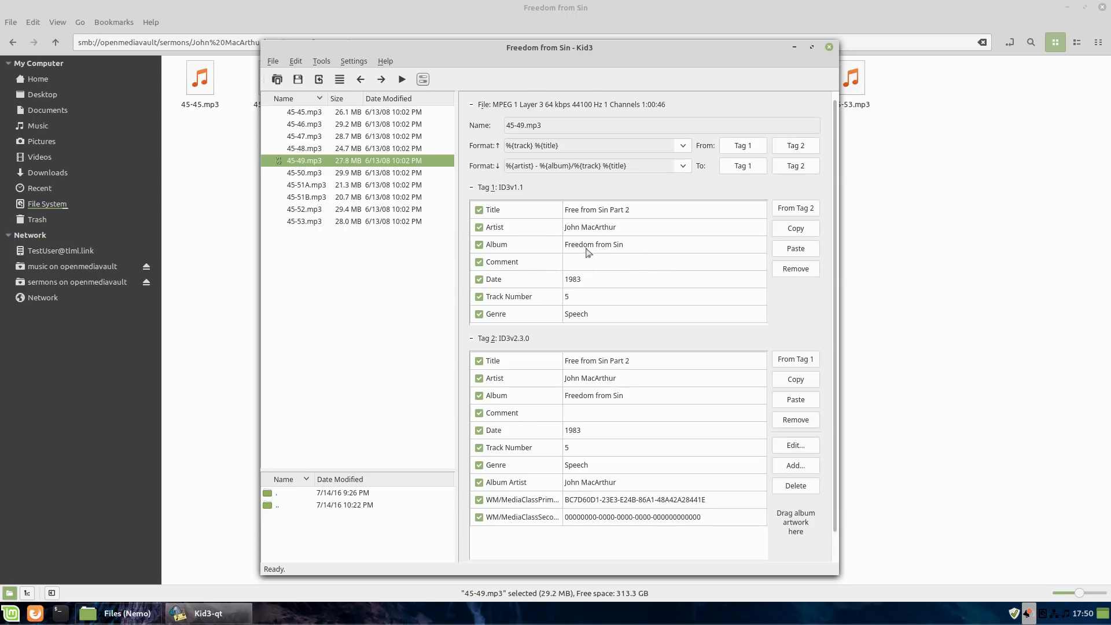
mouse_move(554, 392)
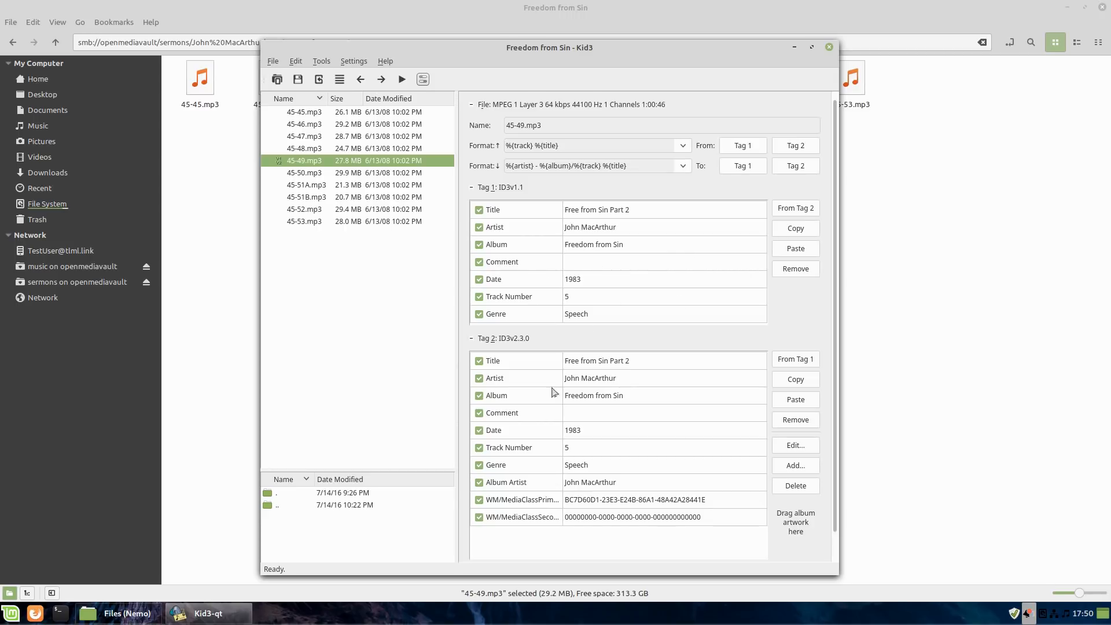
mouse_move(569, 459)
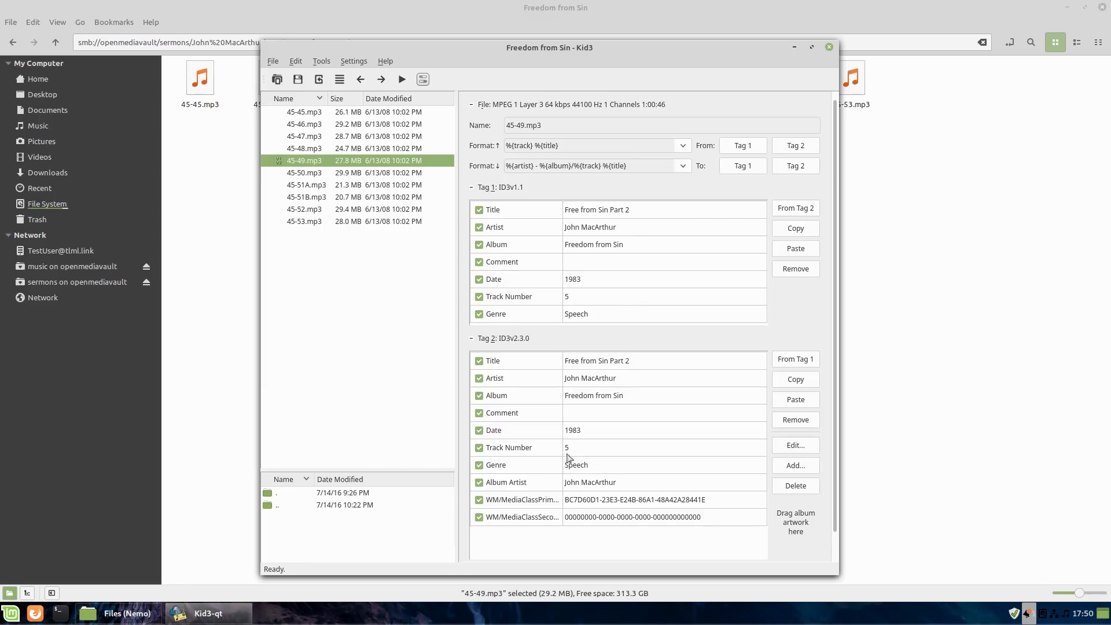
mouse_move(588, 344)
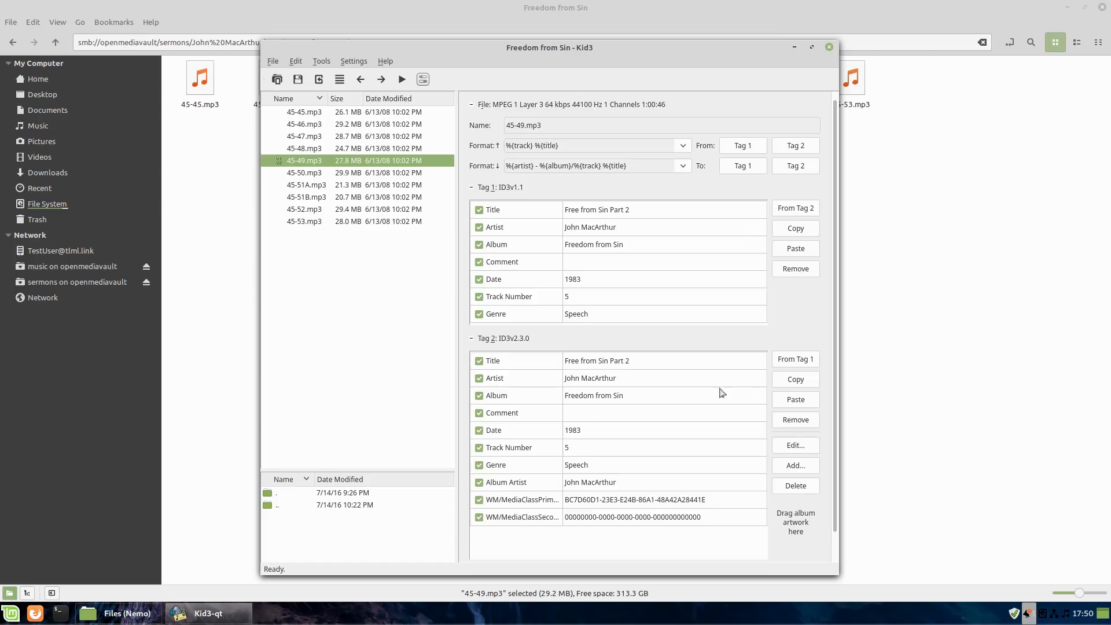
mouse_move(865, 15)
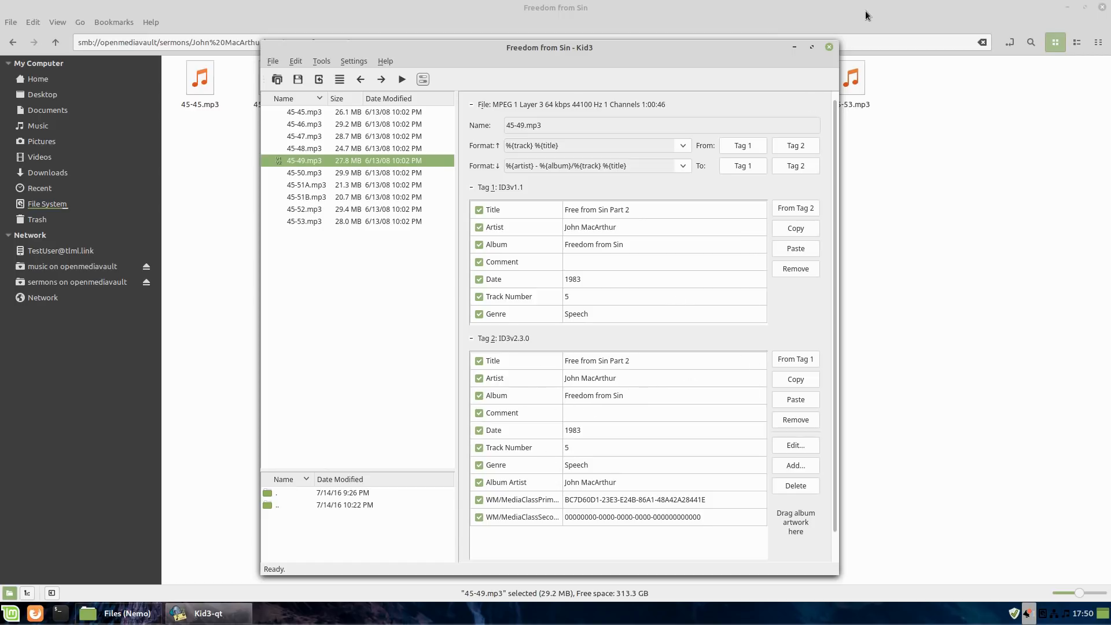
mouse_move(438, 133)
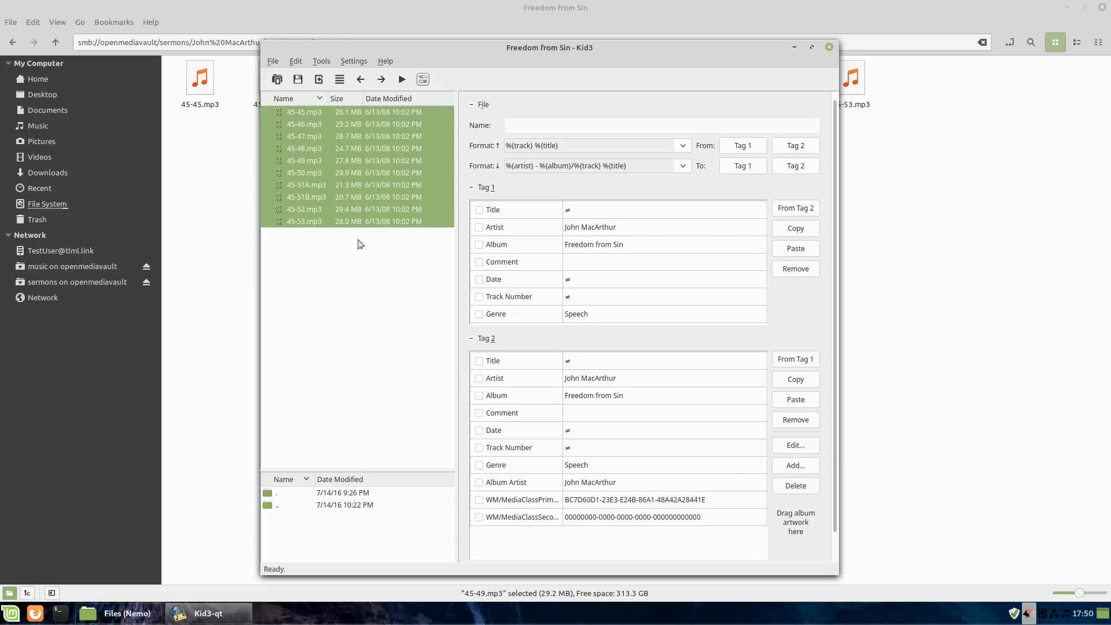
mouse_move(512, 239)
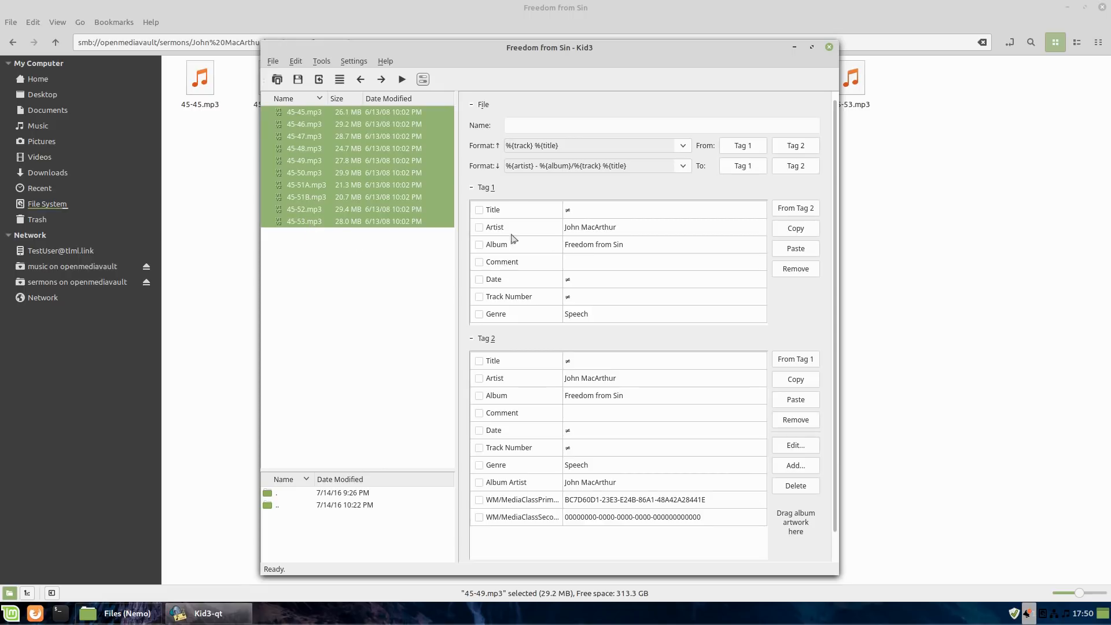
mouse_move(580, 368)
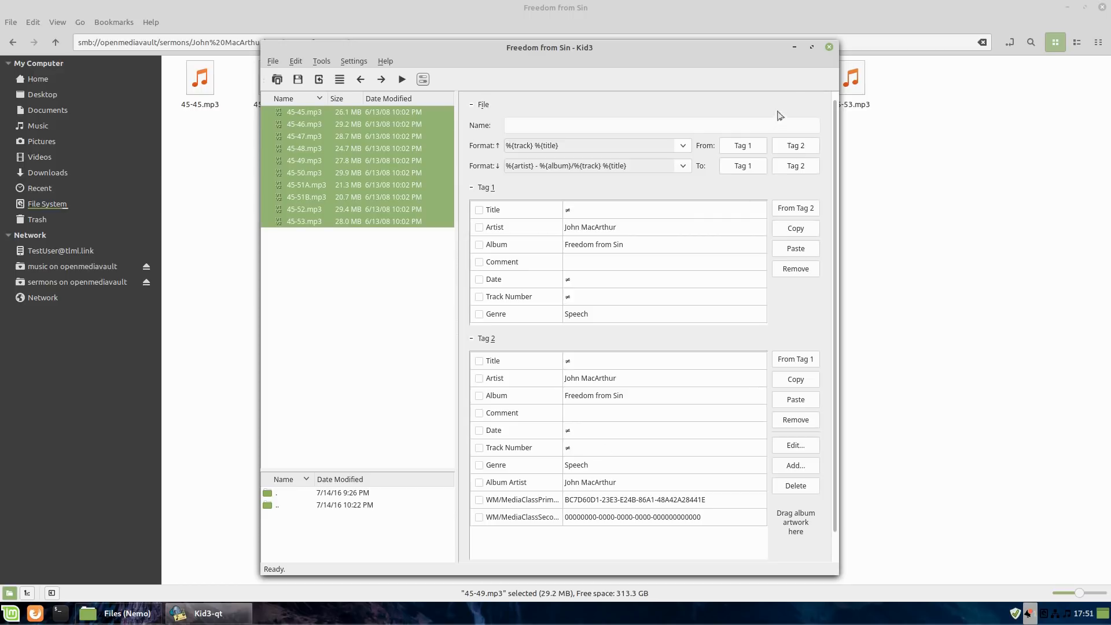
- Close Kid3, leaving Nemo on the Freedom from Sin folder
left_click(827, 47)
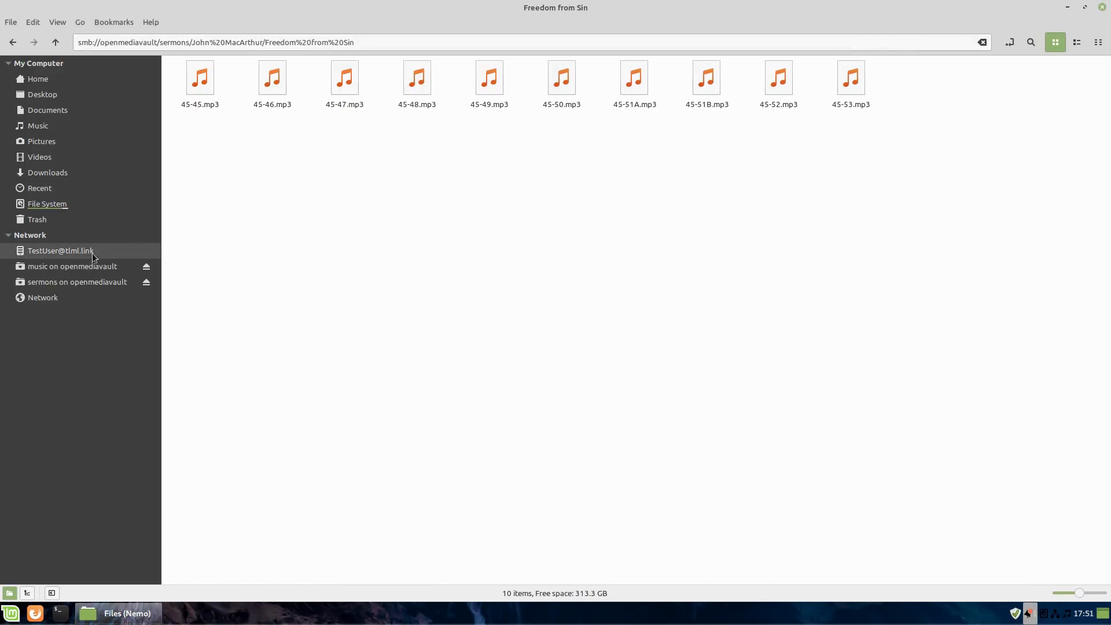
- Return to the music share's artist folders and pick out the Progmium folder
left_click(73, 265)
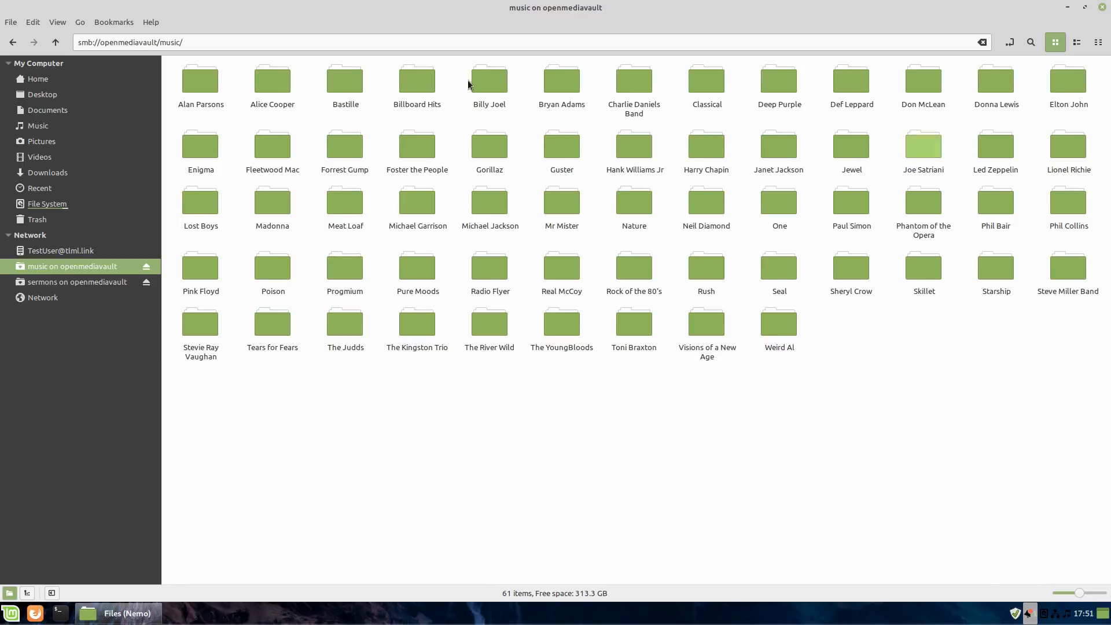
mouse_move(822, 597)
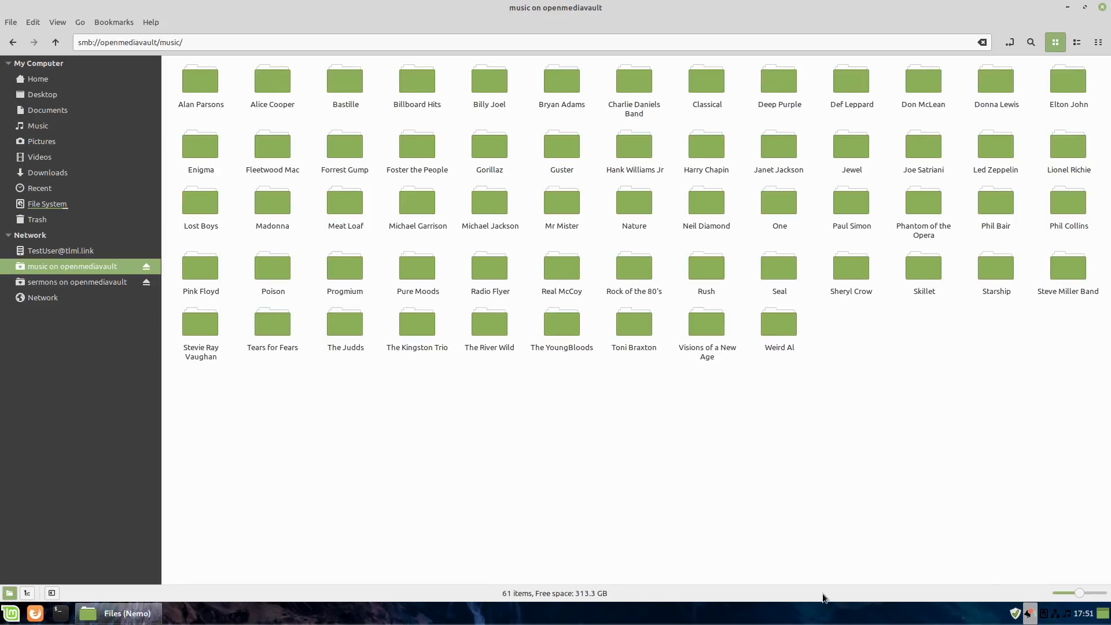
mouse_move(450, 405)
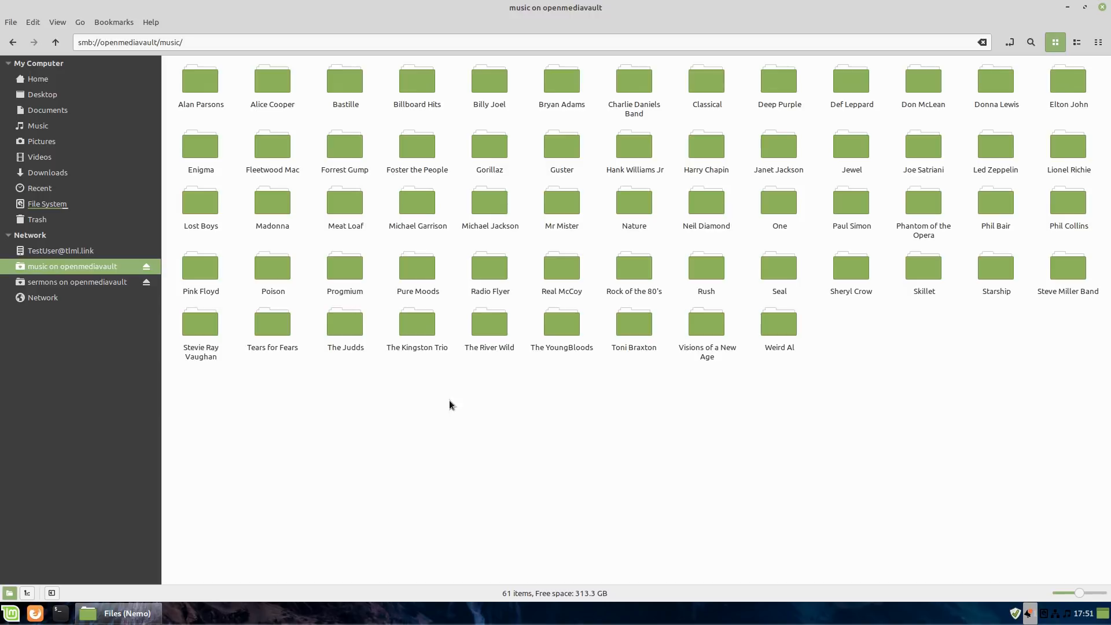
mouse_move(916, 430)
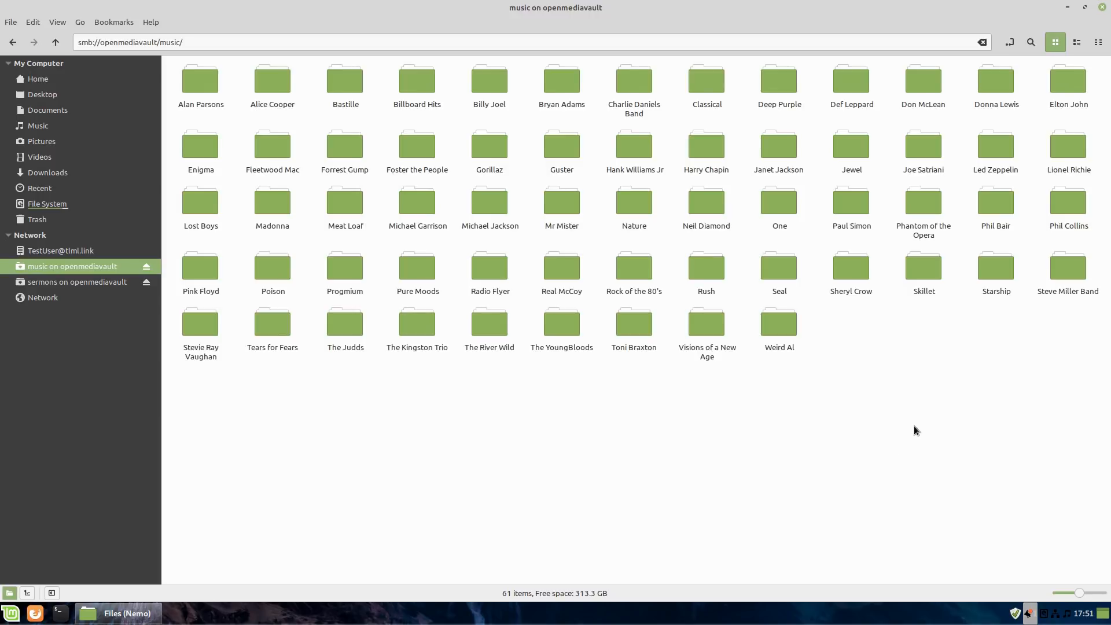
mouse_move(742, 454)
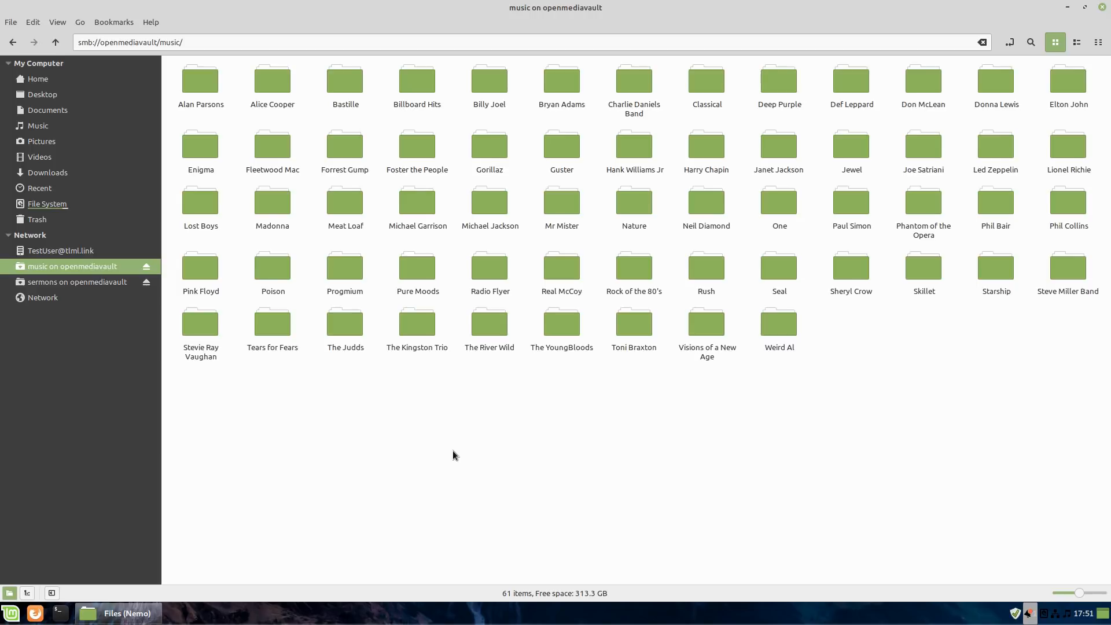
double_click(344, 266)
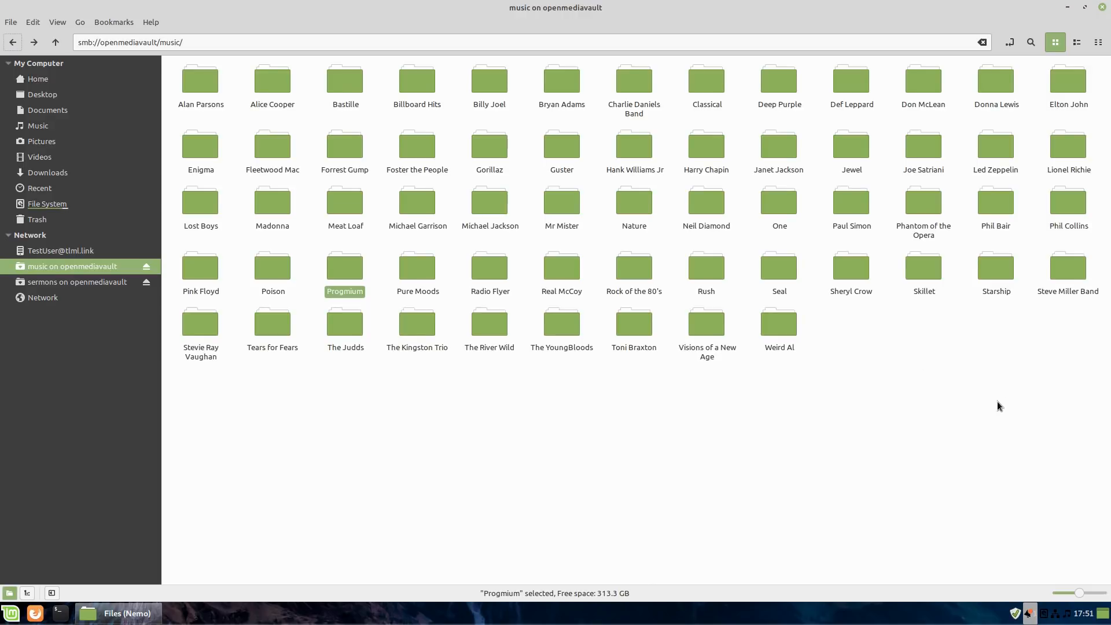
mouse_move(703, 525)
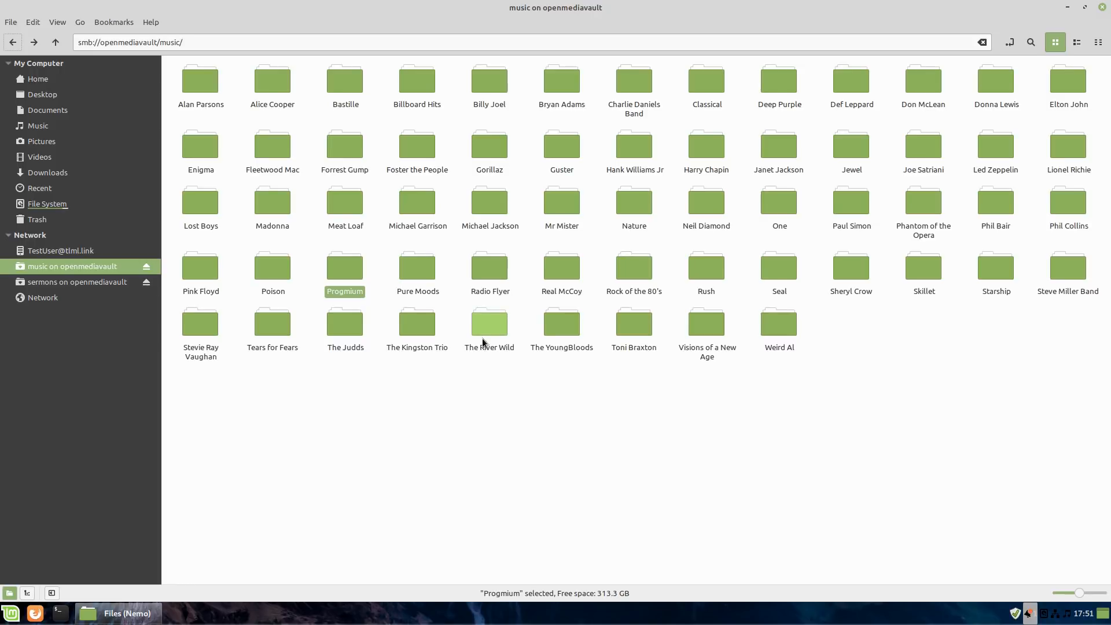
mouse_move(377, 252)
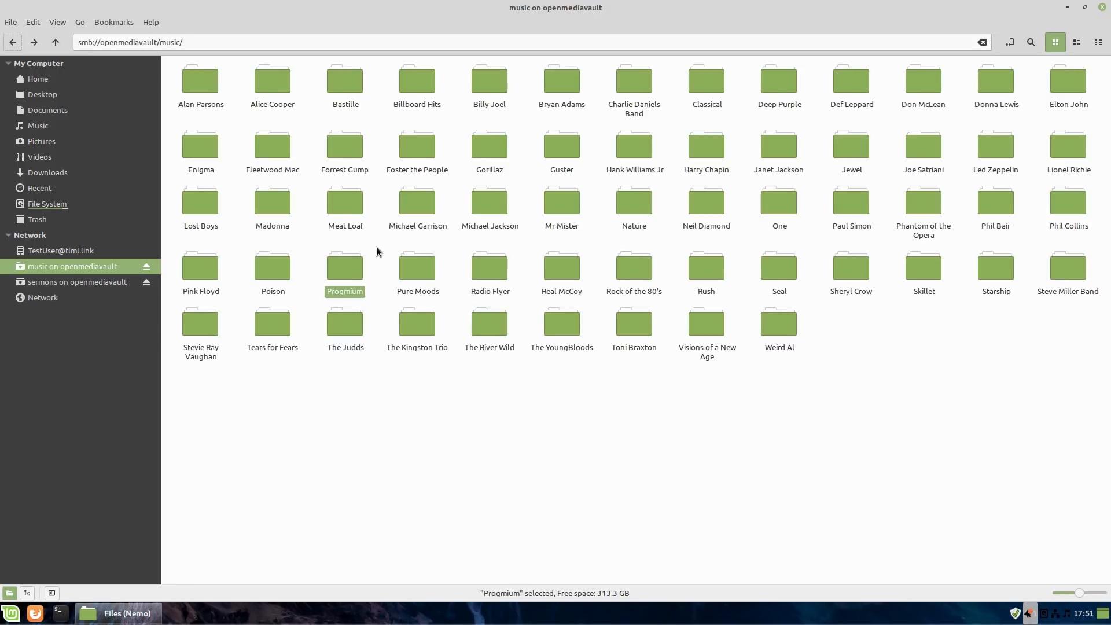
mouse_move(309, 90)
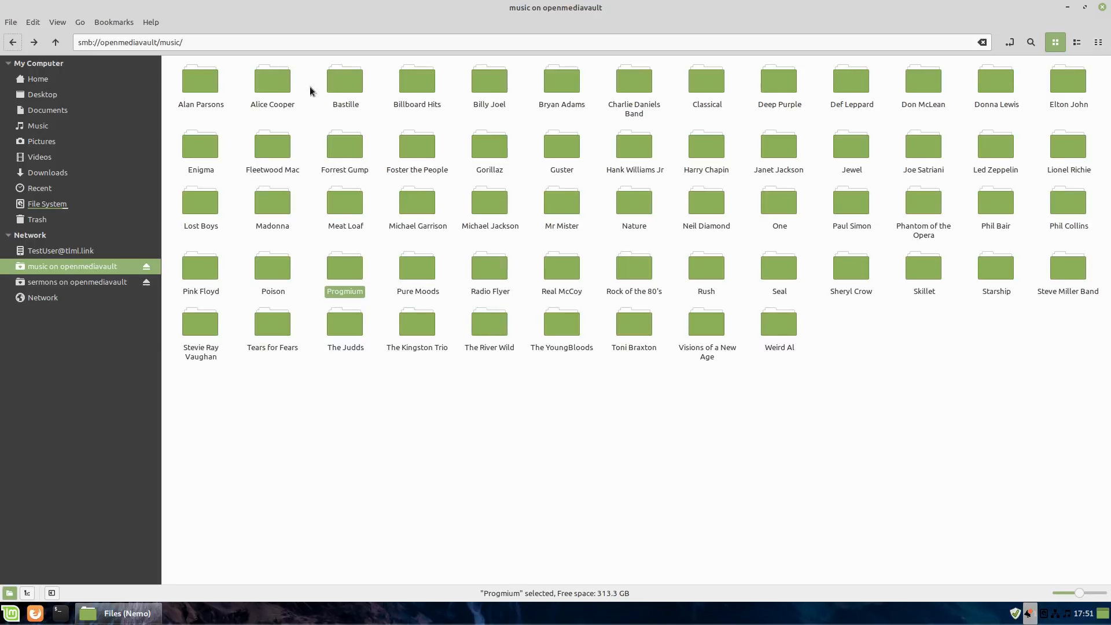
mouse_move(666, 184)
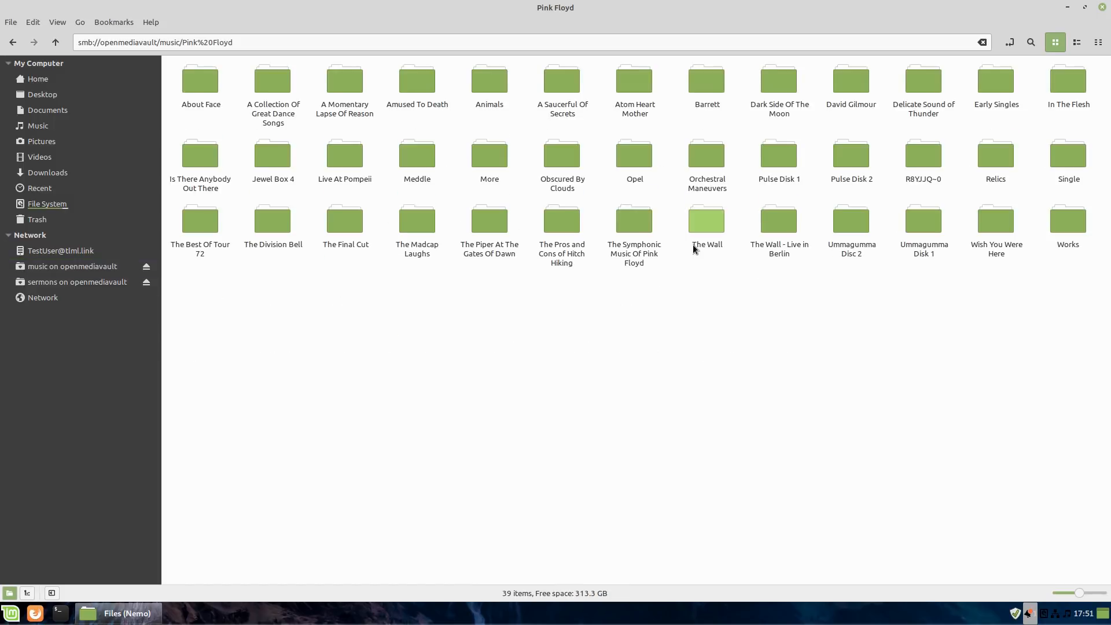
left_click(810, 361)
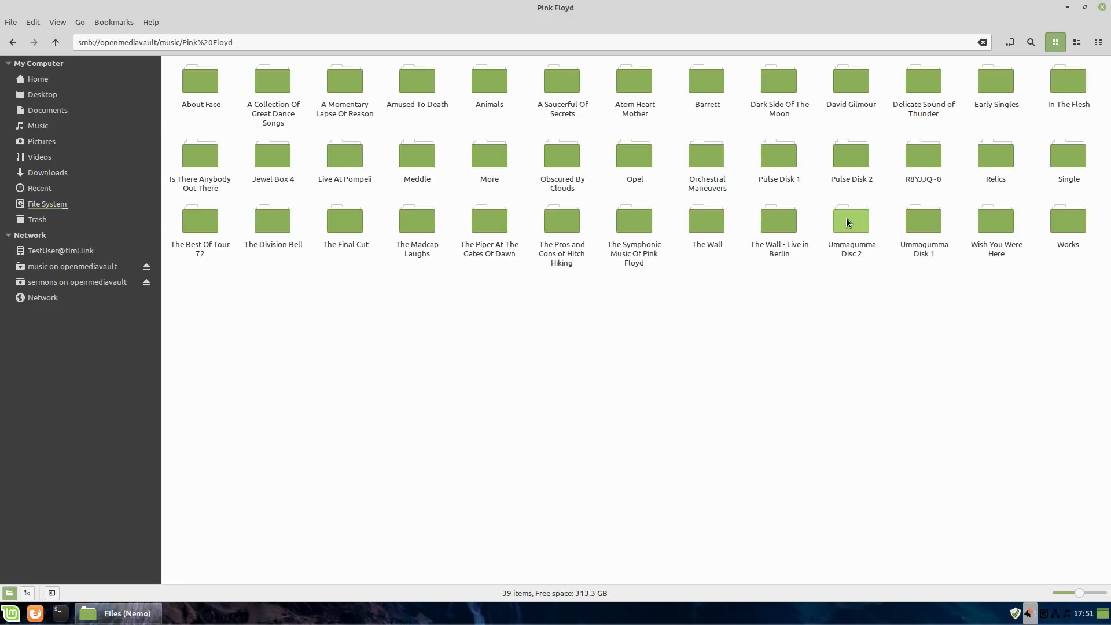
mouse_move(834, 198)
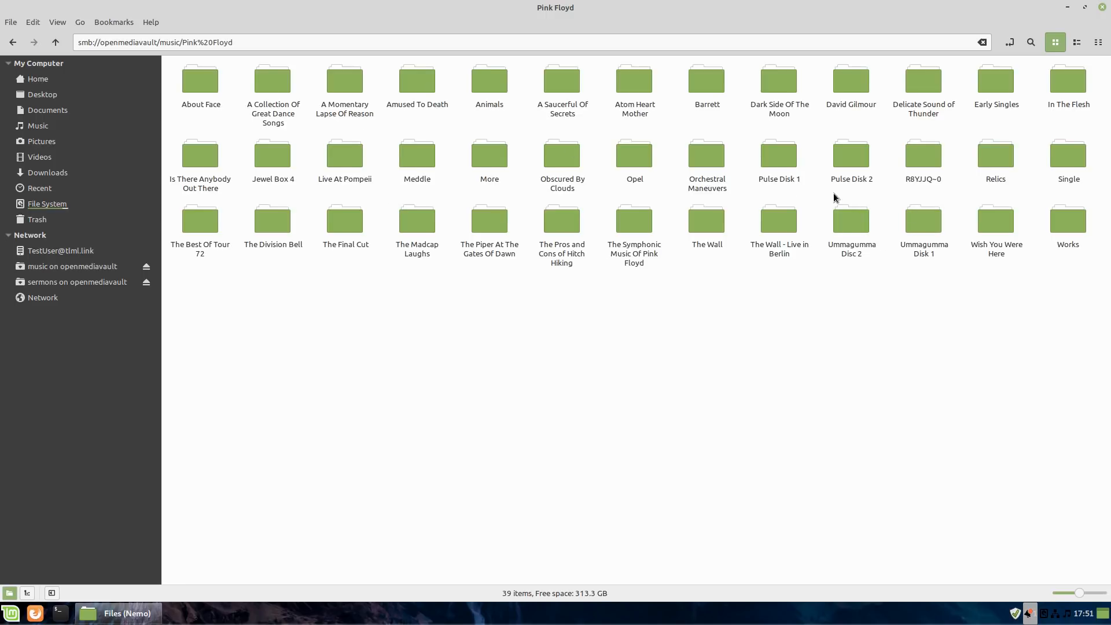
left_click(922, 218)
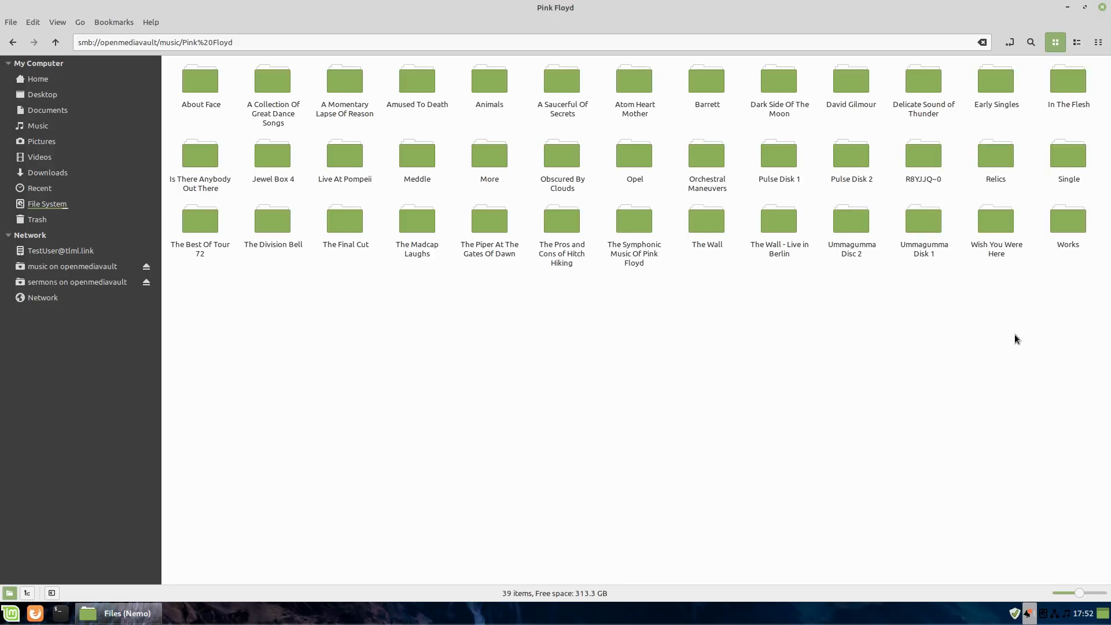
mouse_move(835, 249)
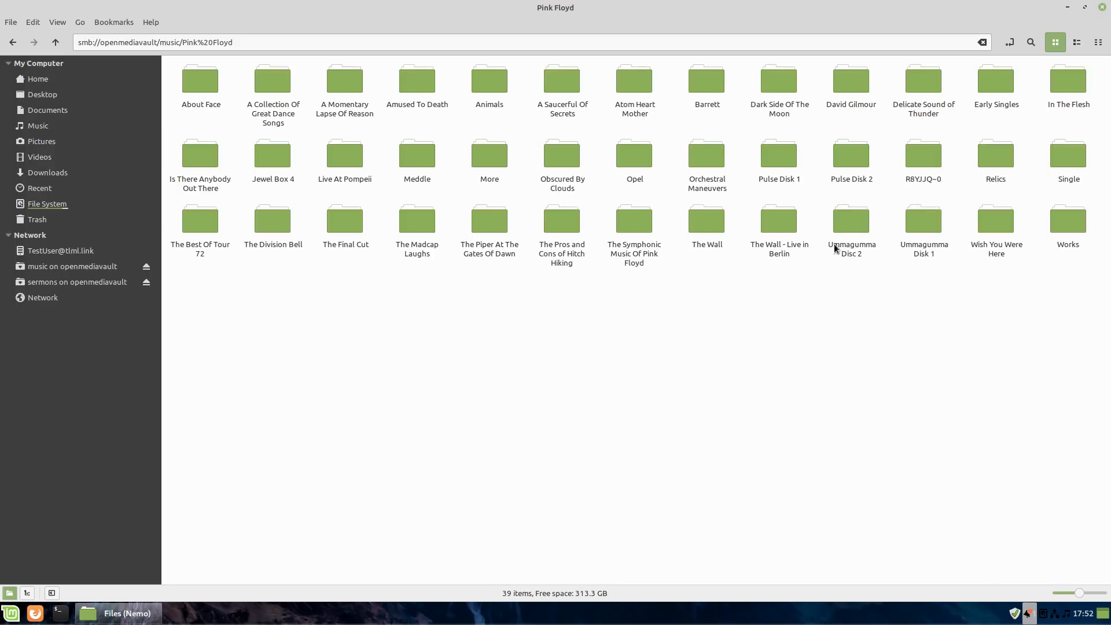
mouse_move(896, 241)
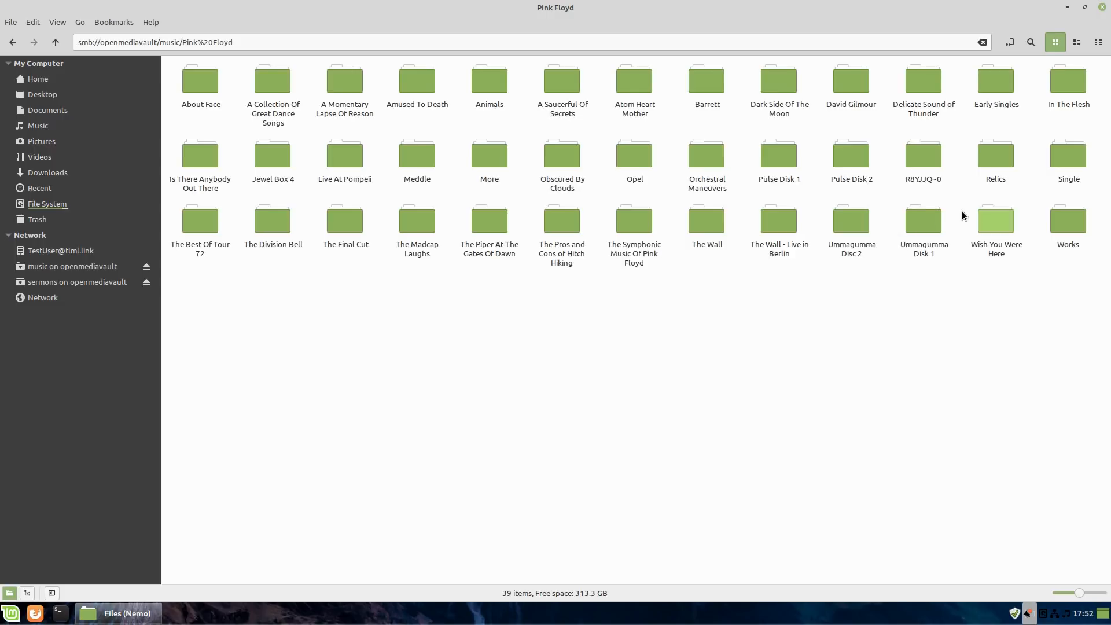
- Open Ummagumma Disk 1 and select its first track, Astronomy Domine
double_click(922, 218)
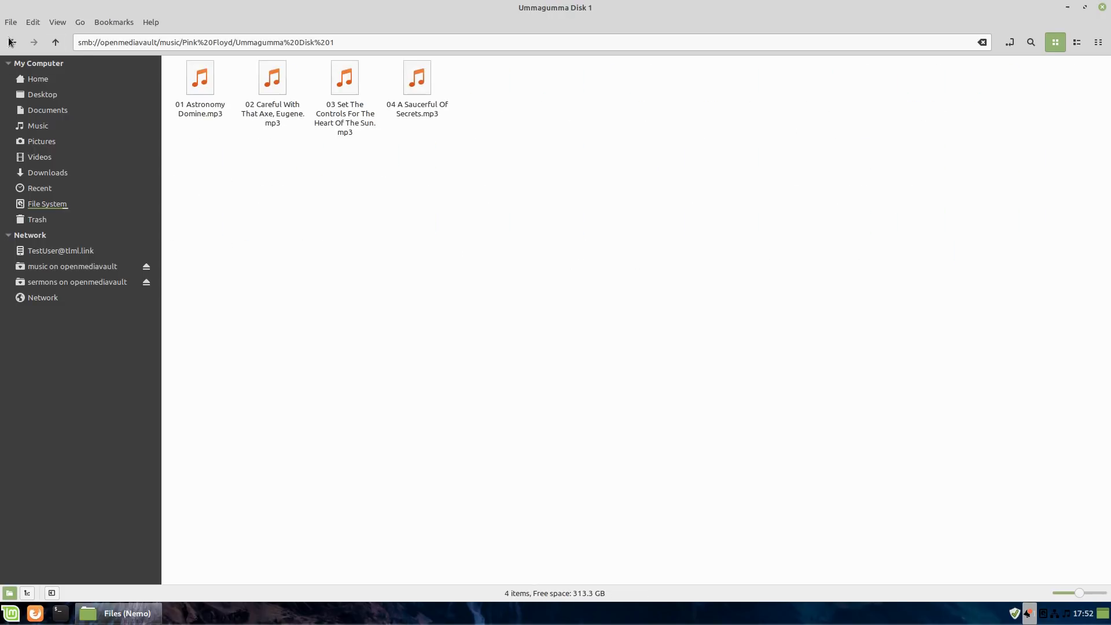
left_click(200, 78)
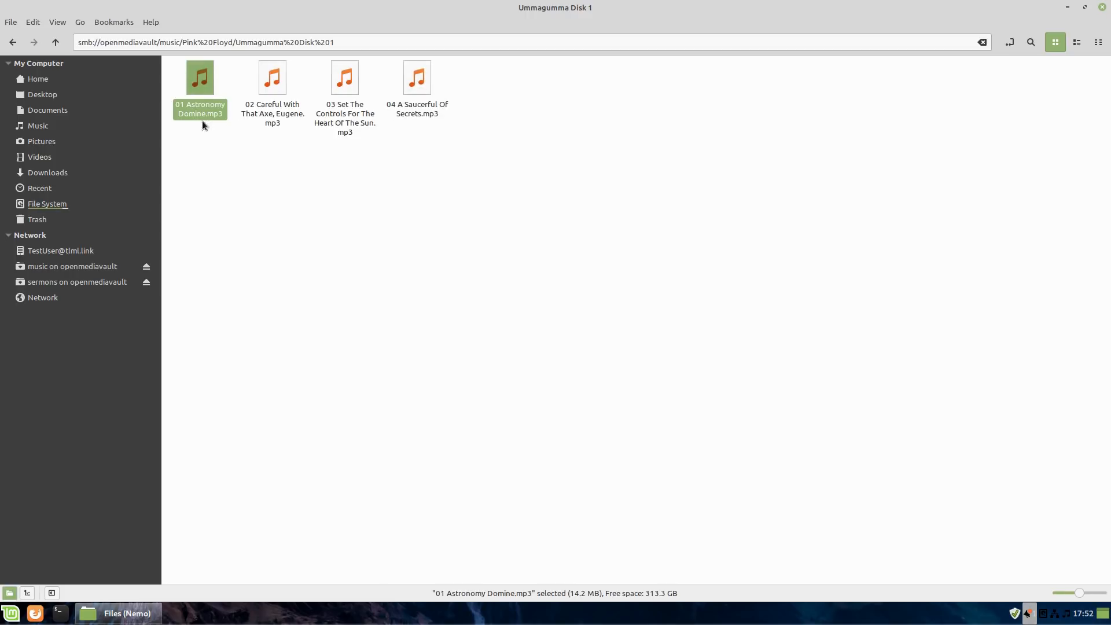
mouse_move(311, 112)
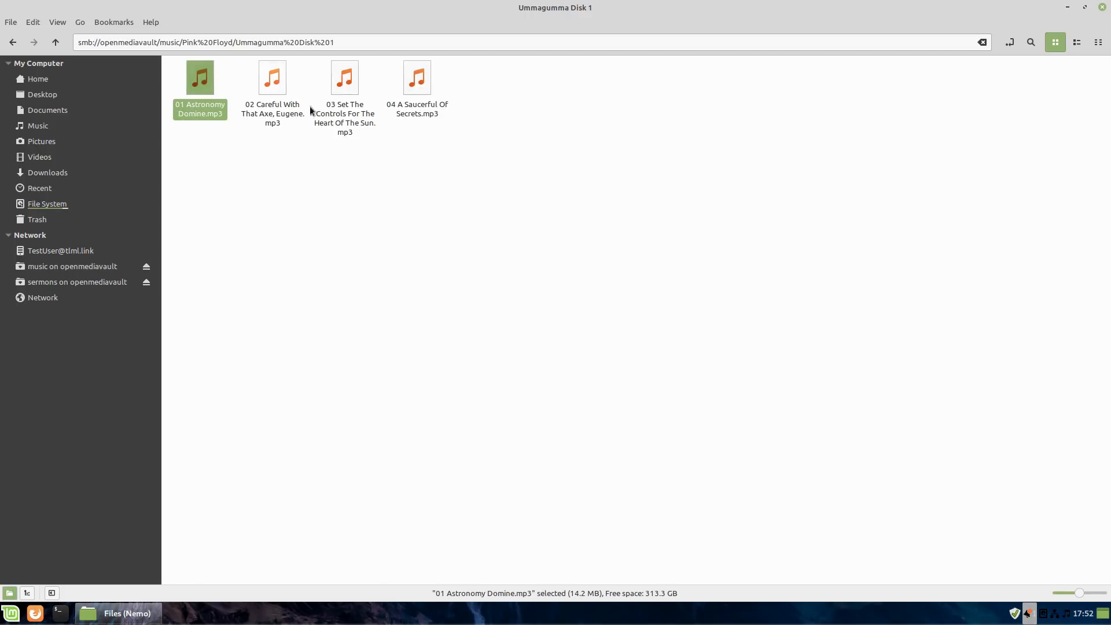
mouse_move(438, 119)
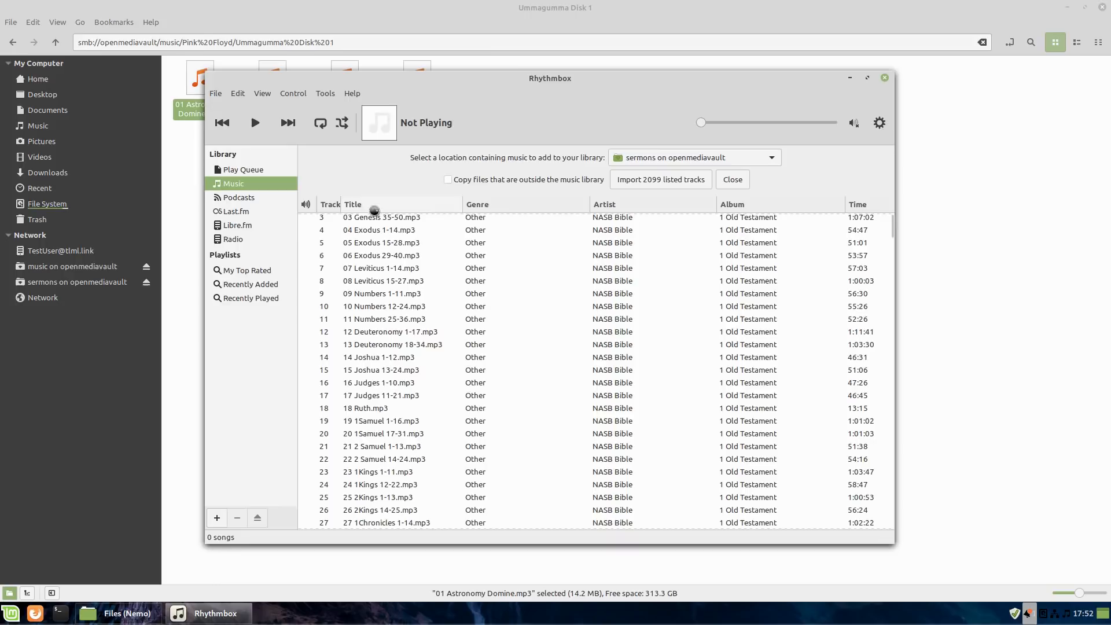
- Scroll through the sermon tracks listed in Rhythmbox's import dialog
scroll("down", 3)
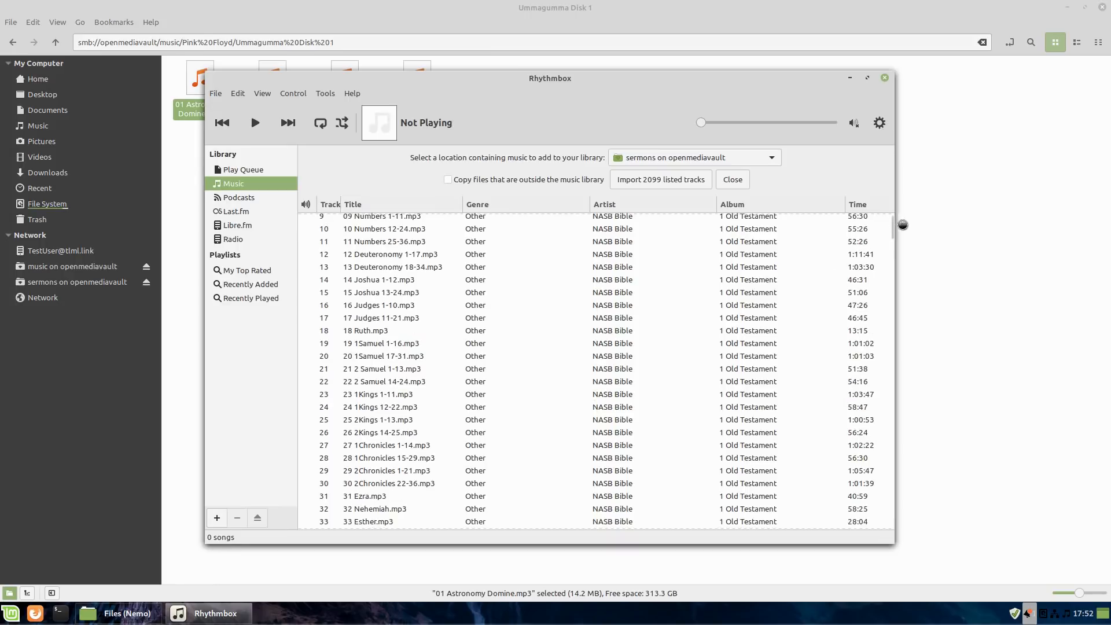
scroll("down", 3)
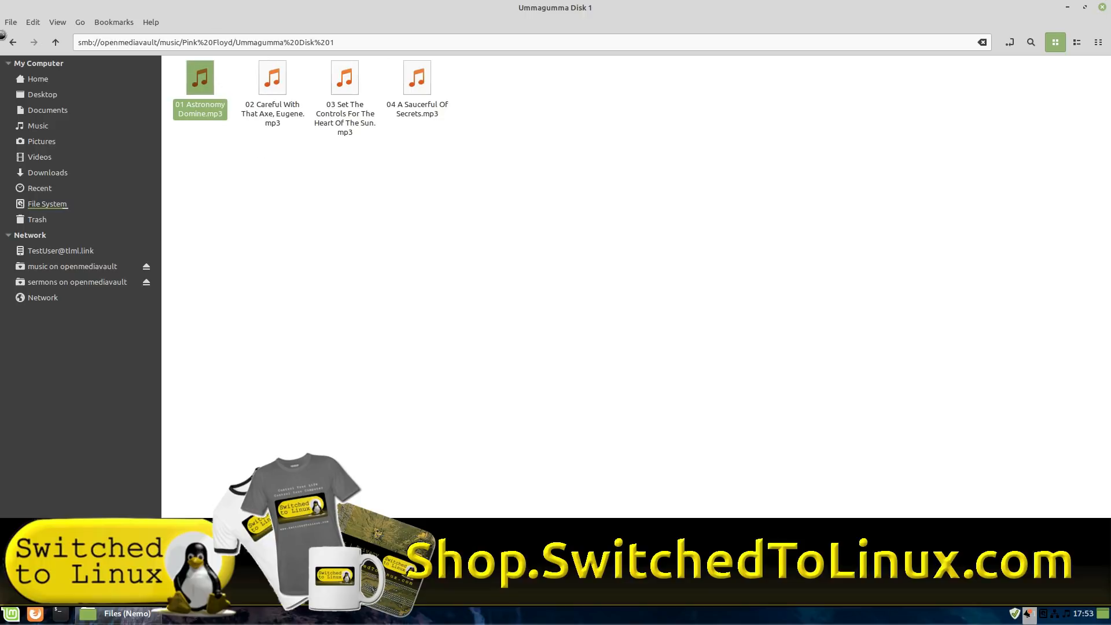
mouse_move(208, 75)
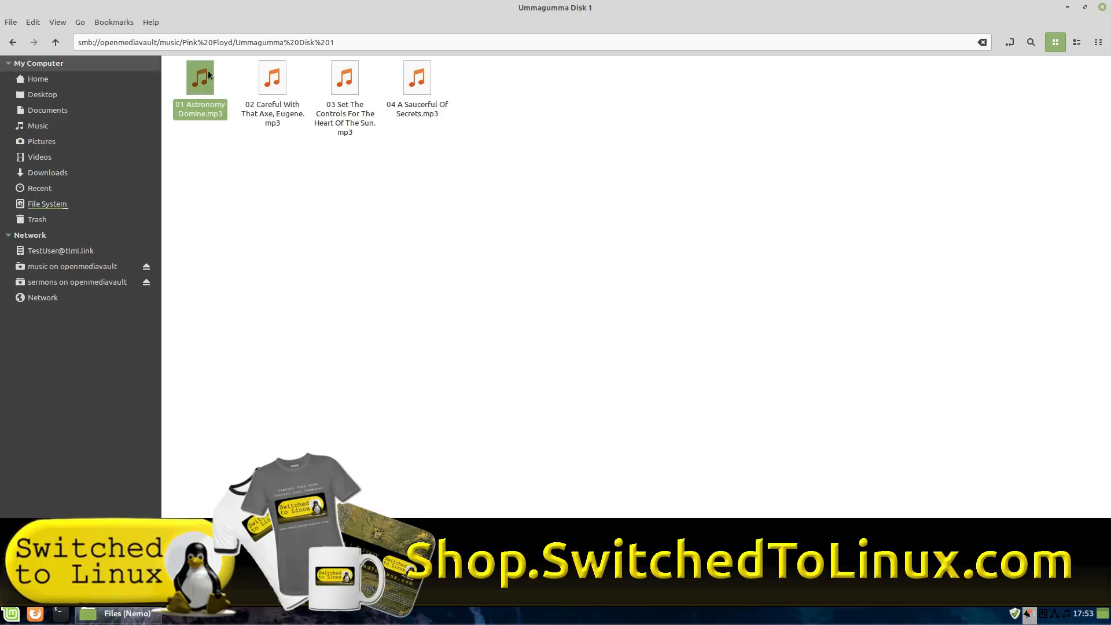
mouse_move(249, 83)
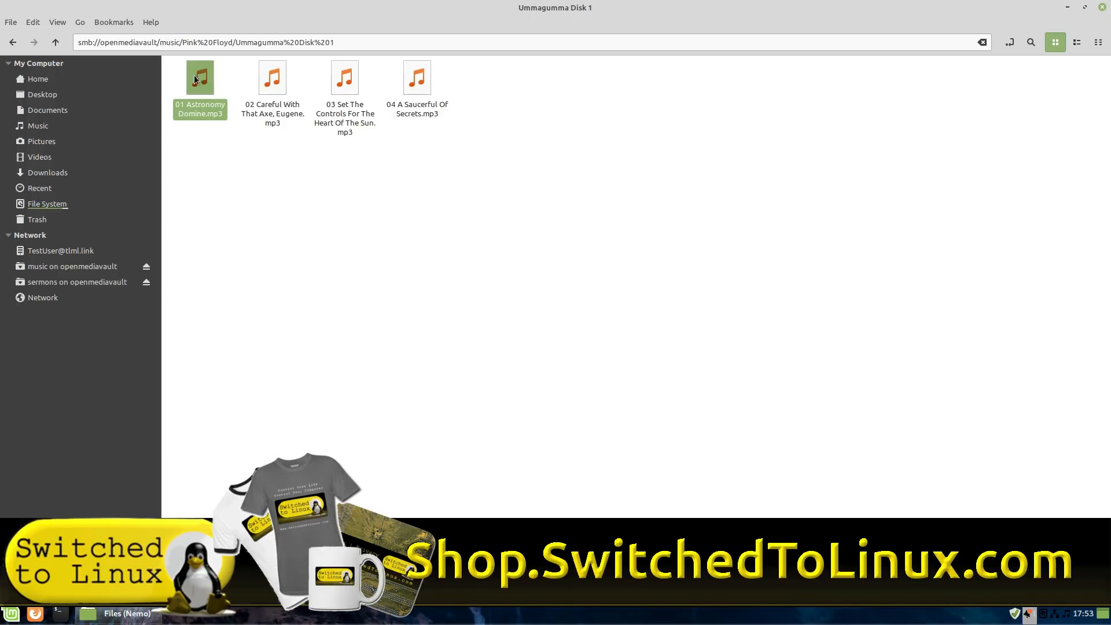
right_click(272, 78)
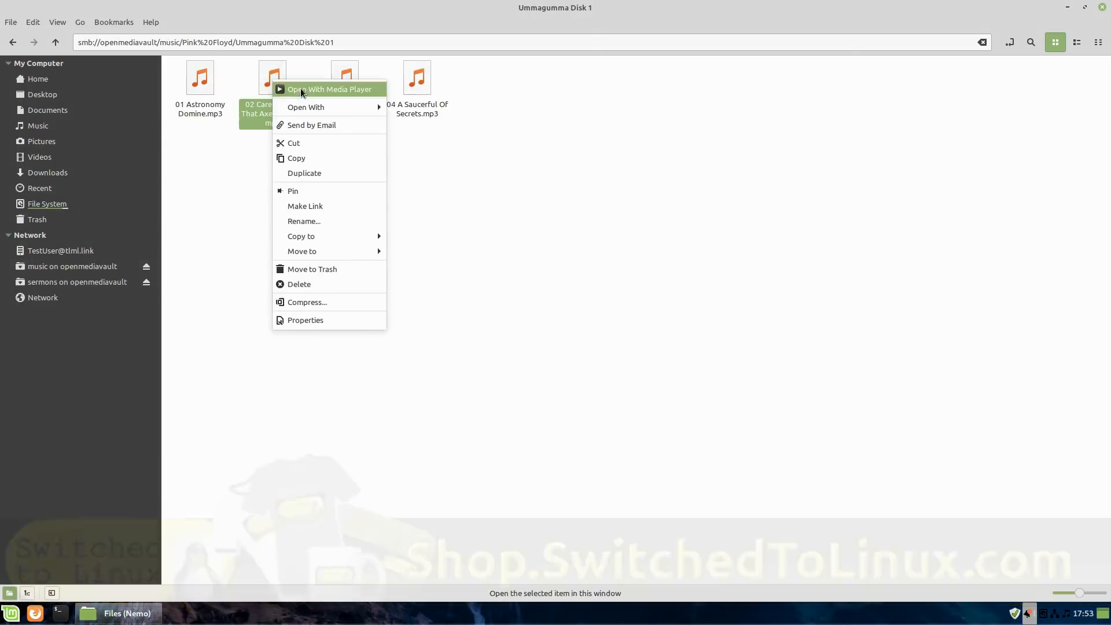
left_click(329, 88)
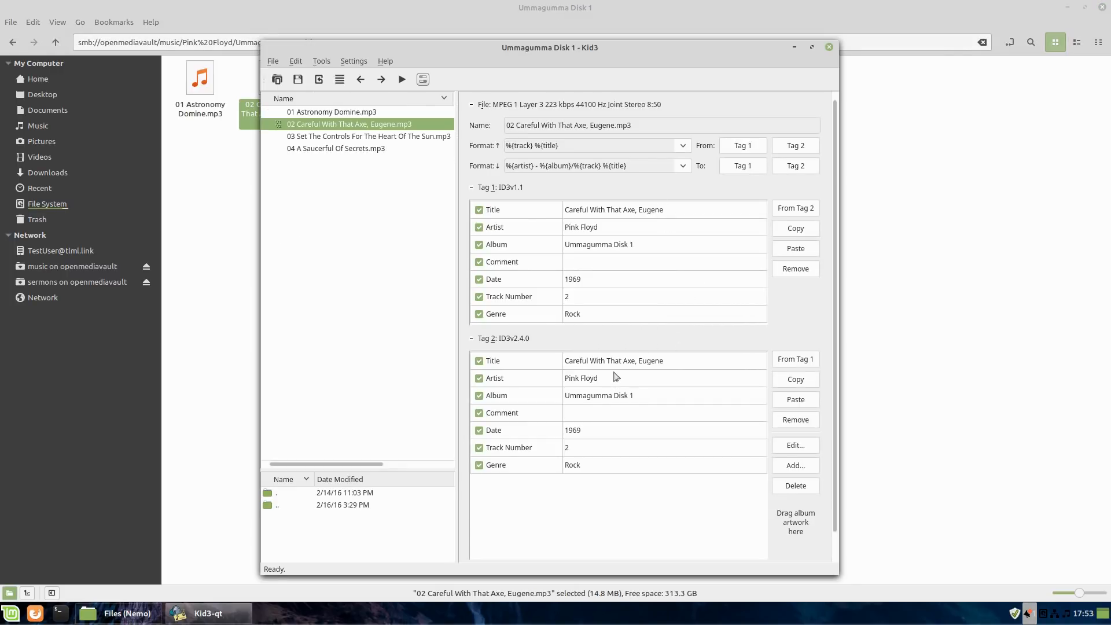
mouse_move(636, 394)
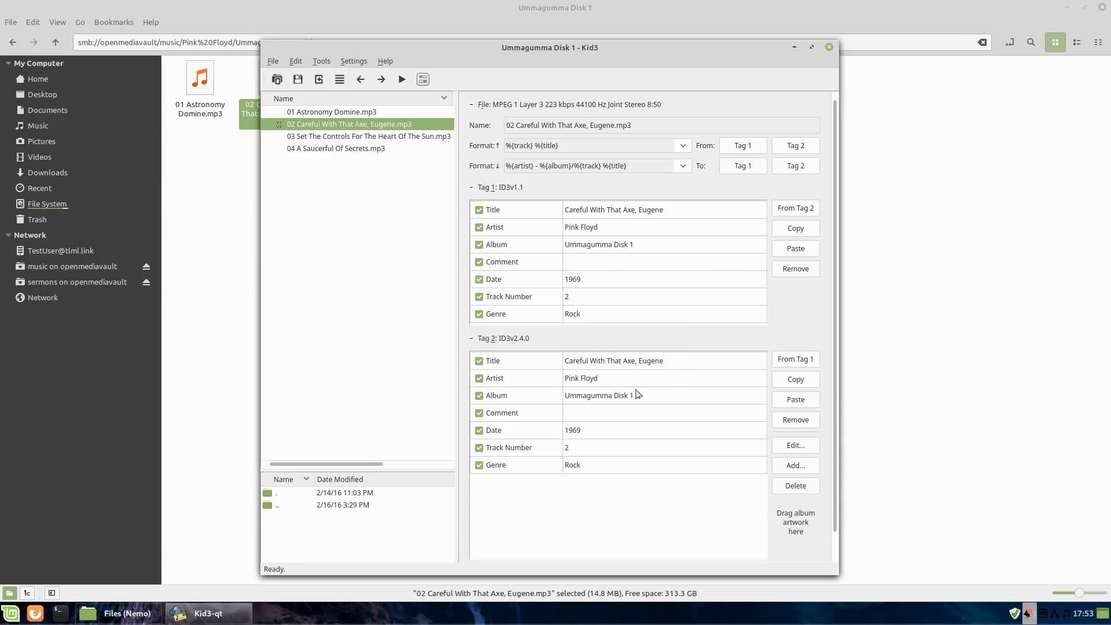
mouse_move(533, 237)
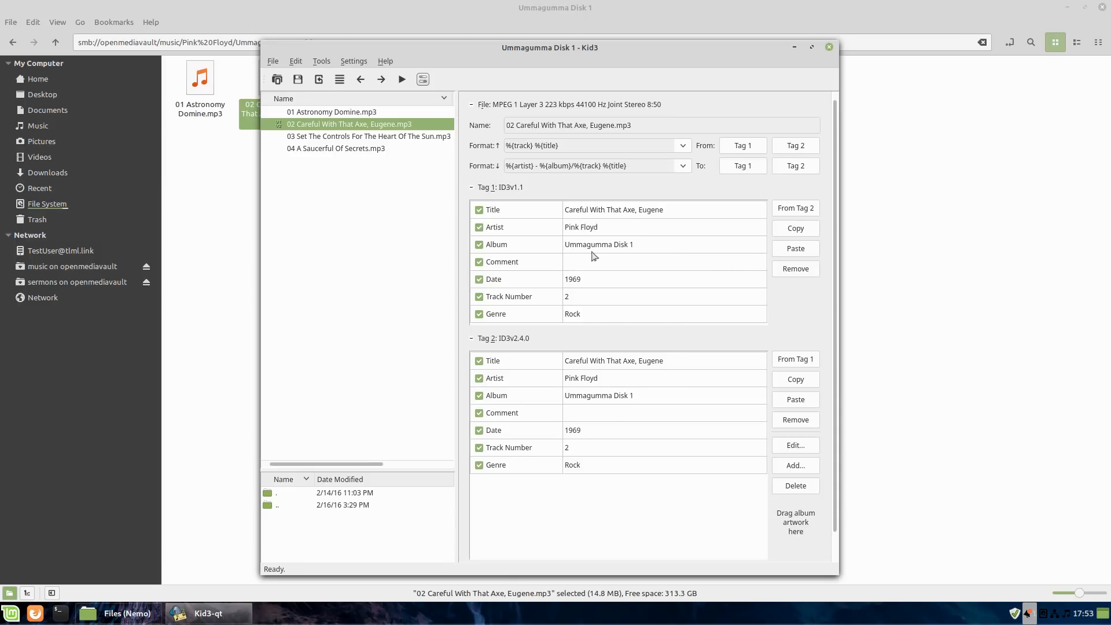
mouse_move(757, 490)
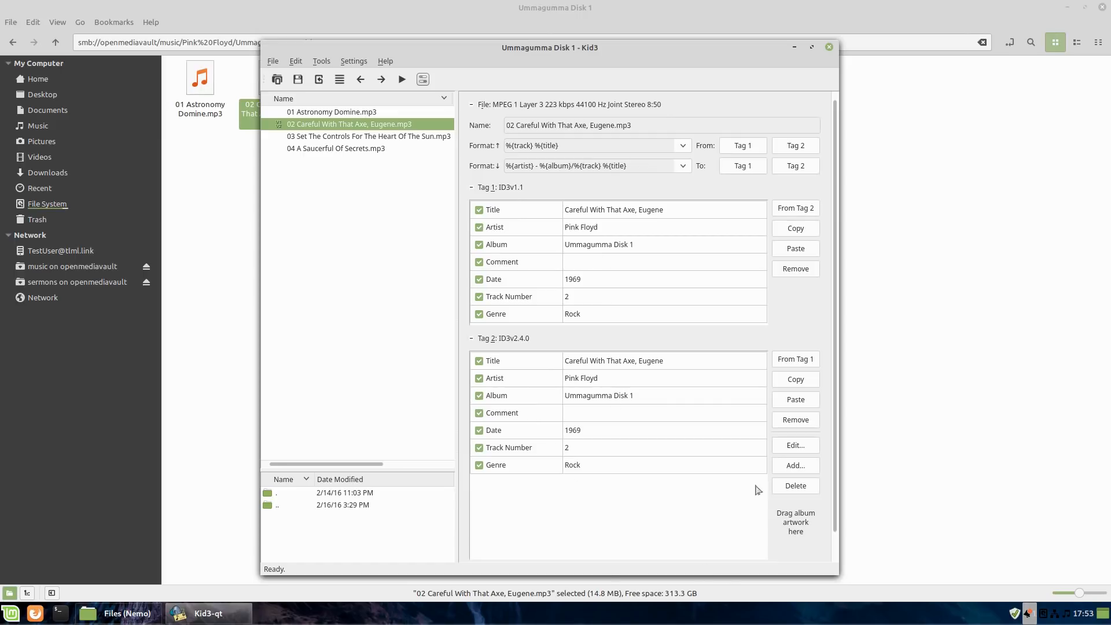
mouse_move(805, 527)
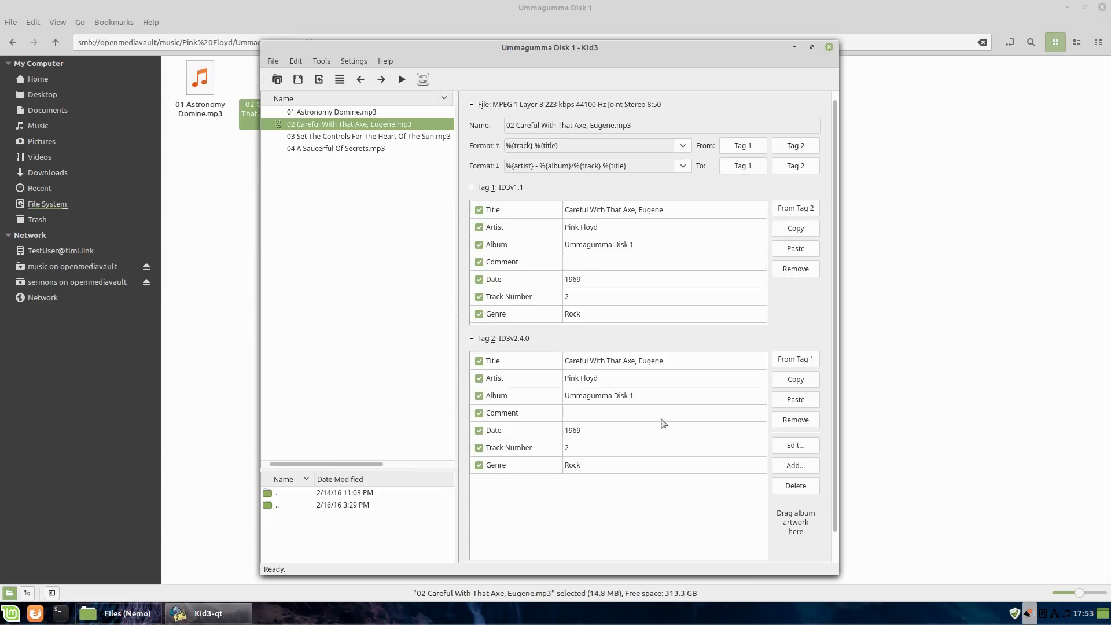
mouse_move(826, 454)
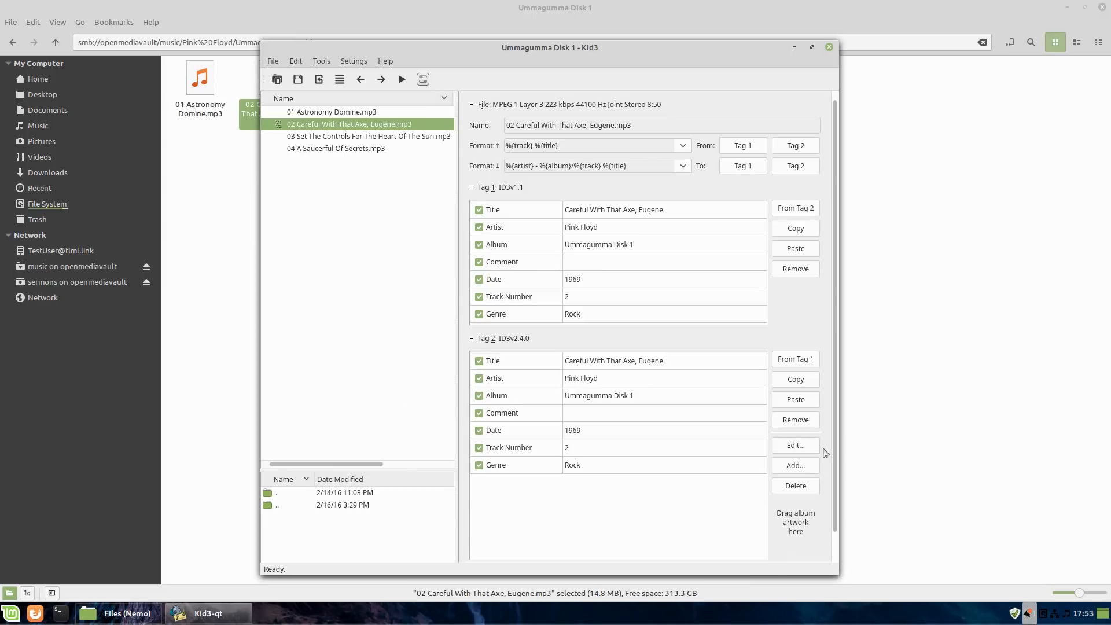
mouse_move(862, 76)
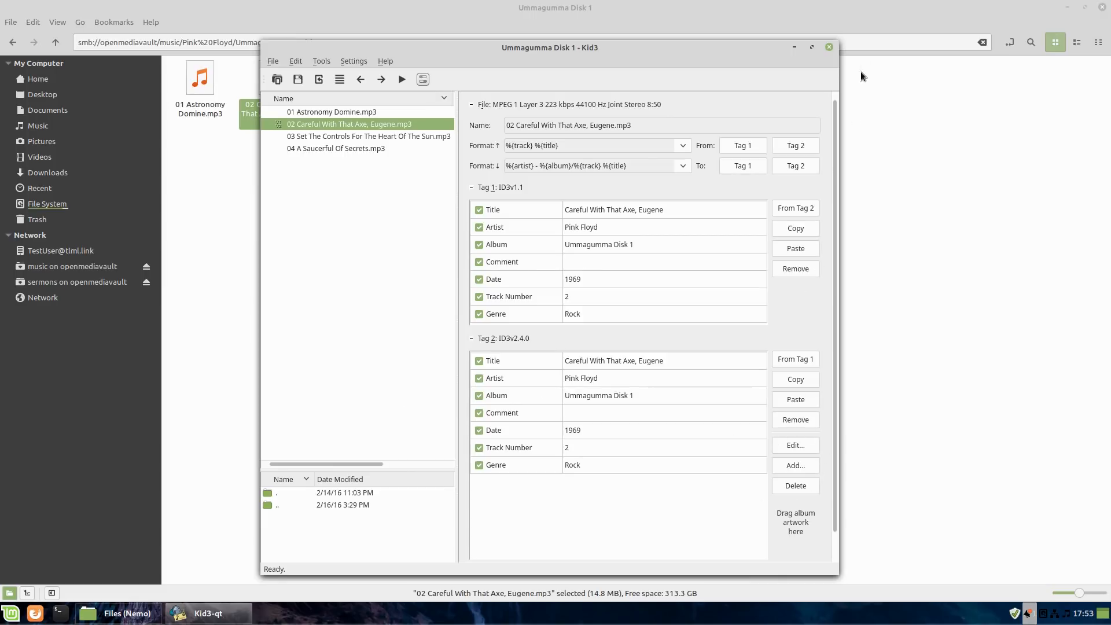
left_click(827, 47)
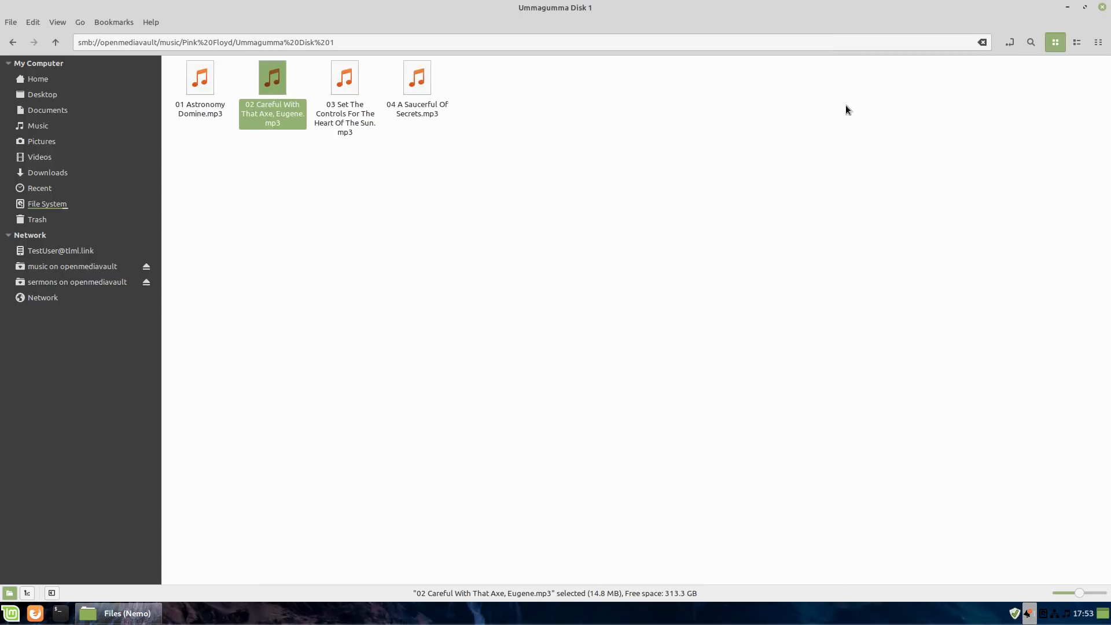
- Clear the track selection, launch Kodi, back out of Artists, and exit Kodi
left_click(854, 189)
type("ko")
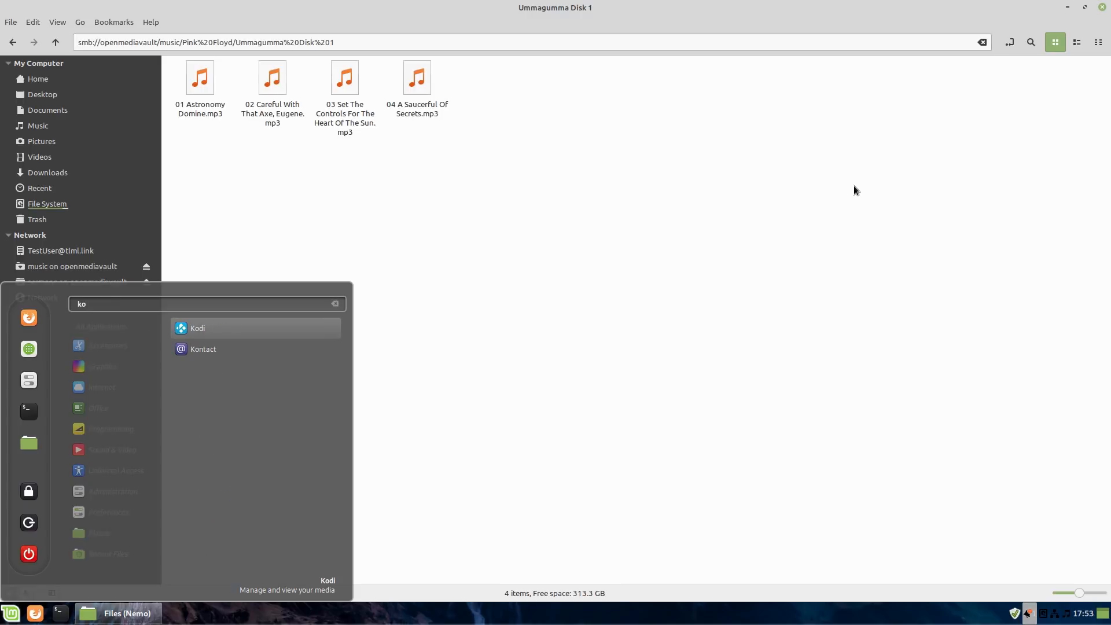
left_click(198, 328)
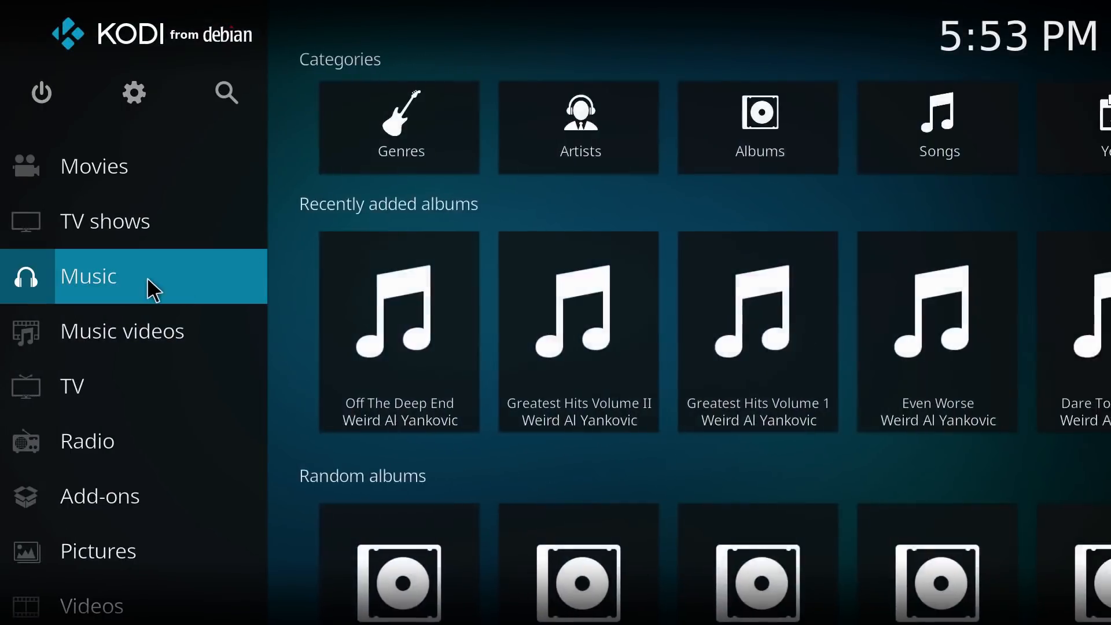
left_click(579, 128)
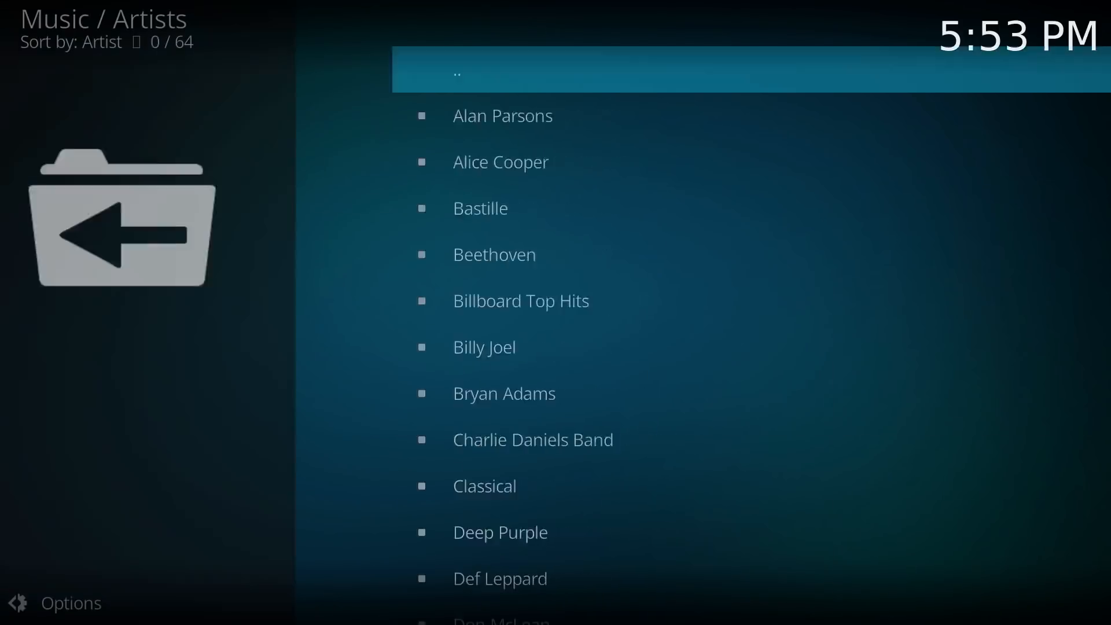
scroll("down", 3)
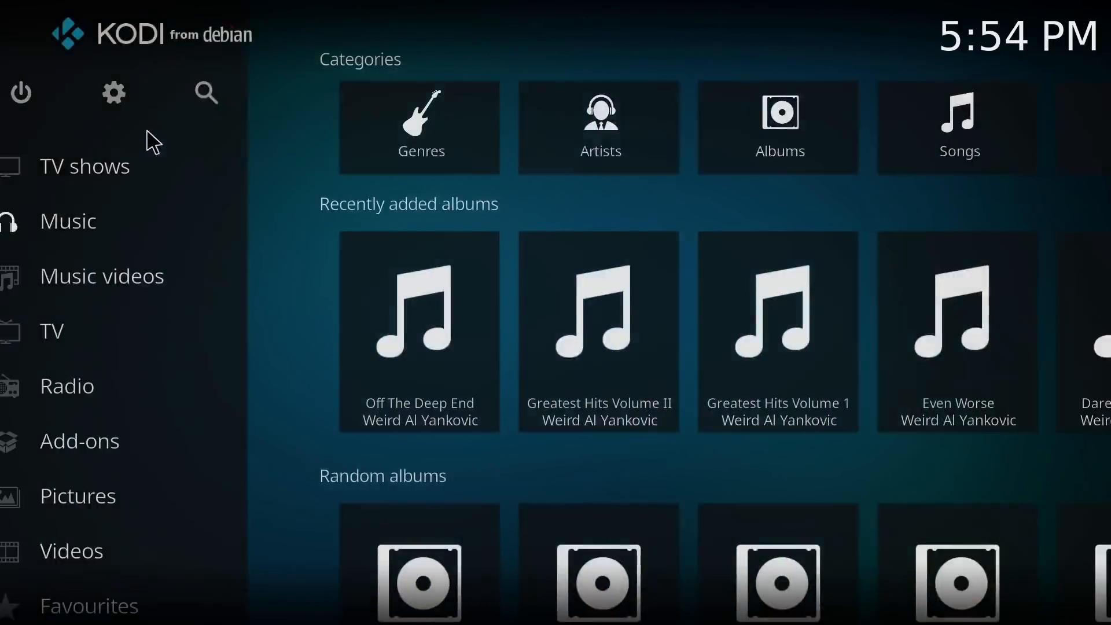
left_click(41, 92)
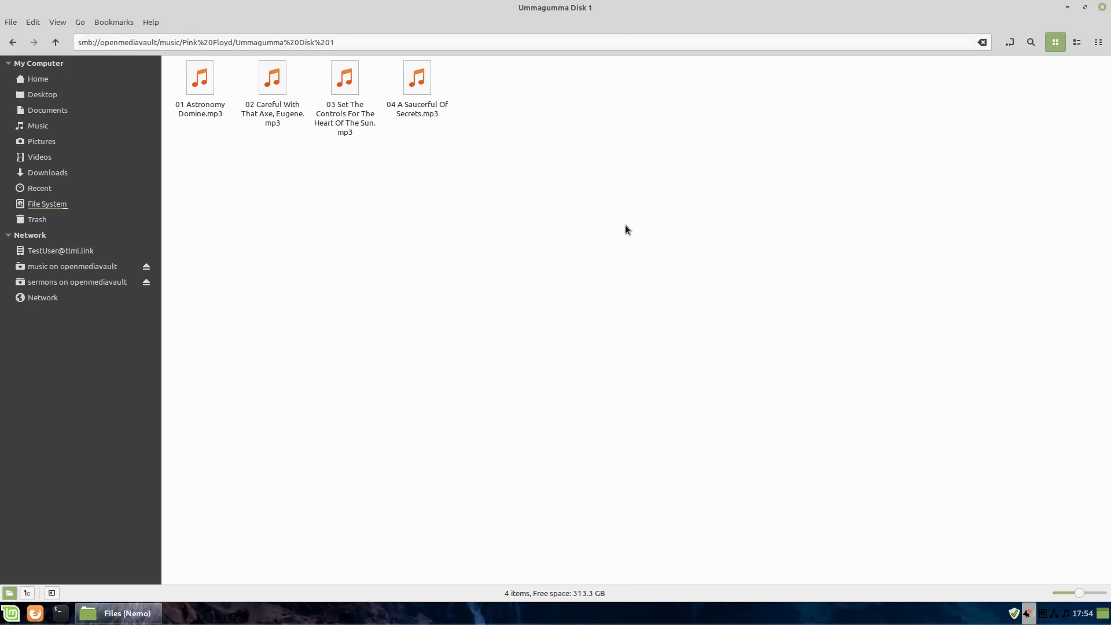
- Go back to the Pink Floyd folder and launch Kid3-qt
left_click(13, 42)
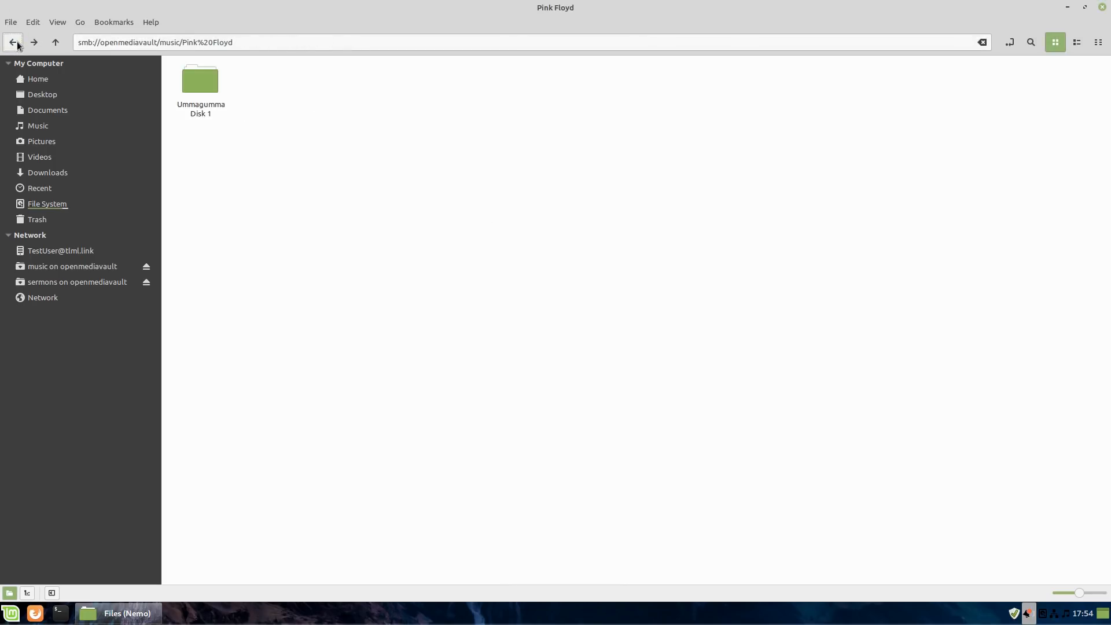
left_click(13, 42)
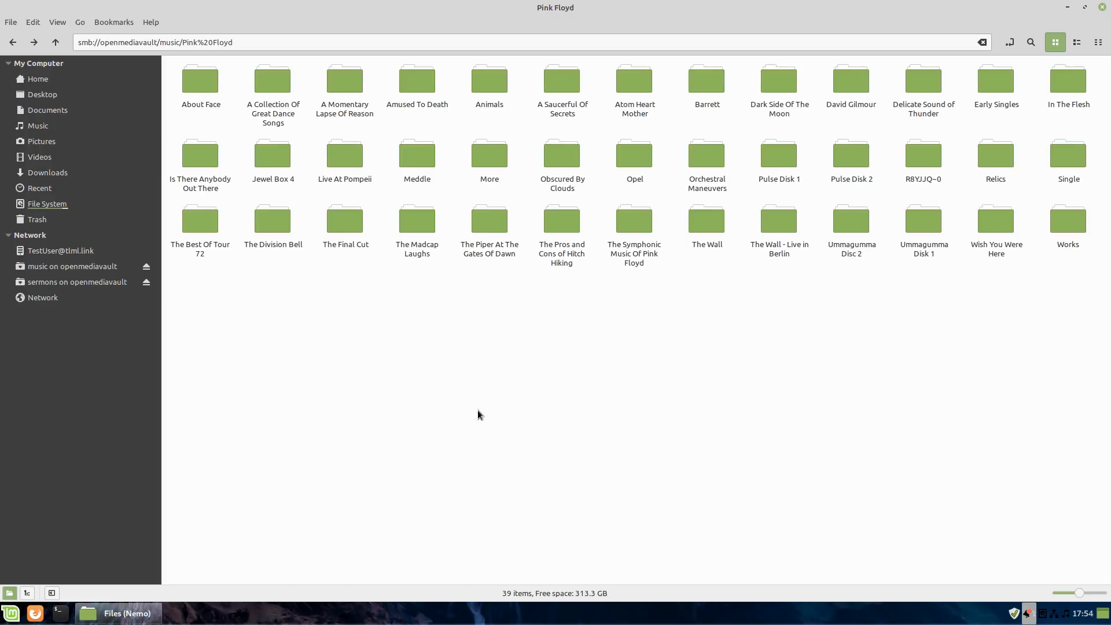
mouse_move(9, 621)
type("kid")
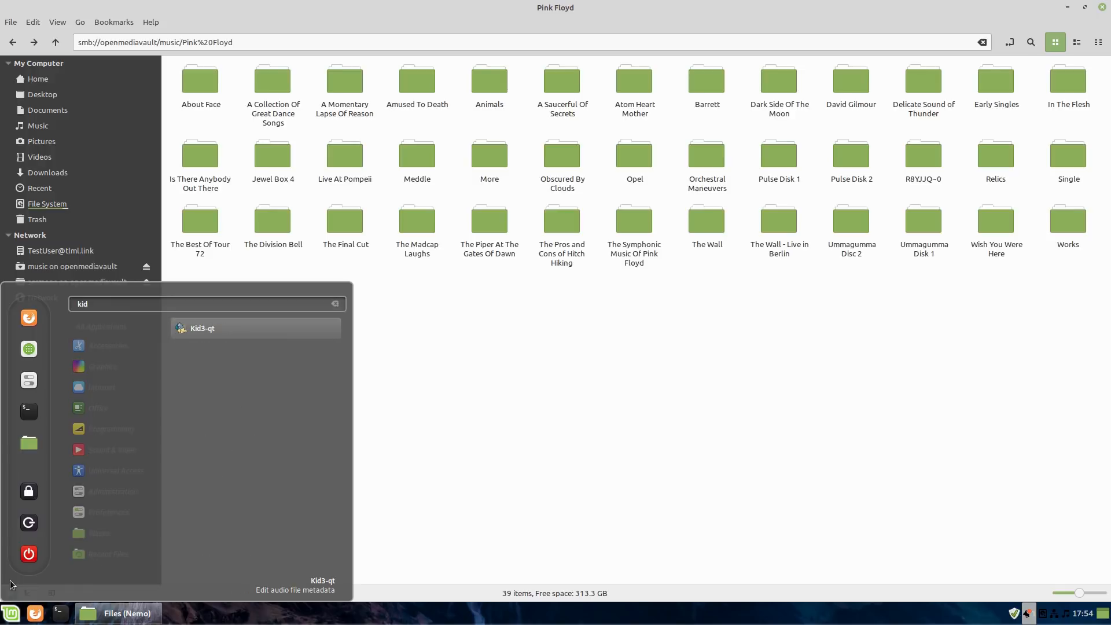
mouse_move(214, 335)
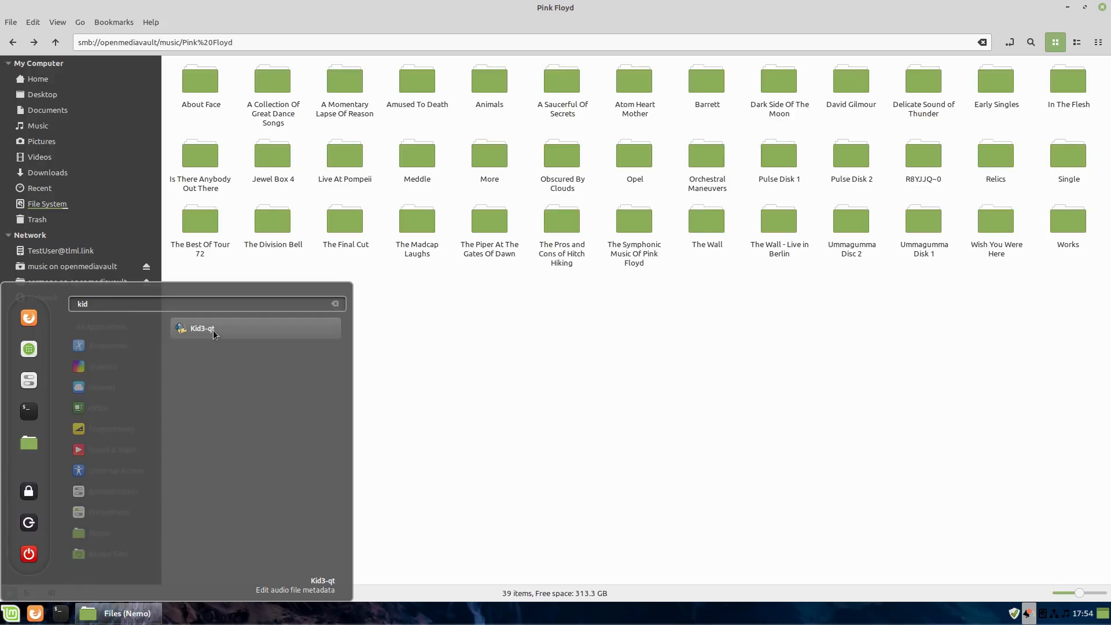
left_click(202, 328)
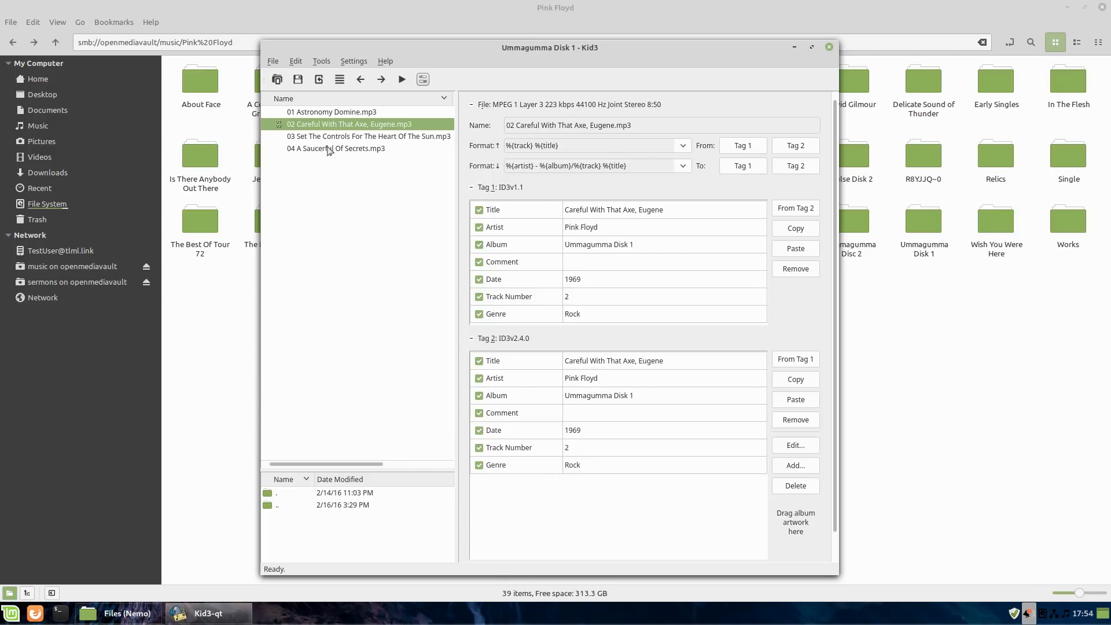
- Browse the Pink Floyd albums in Kid3, view 03 Fearless from Meddle, then close Kid3
left_click(333, 111)
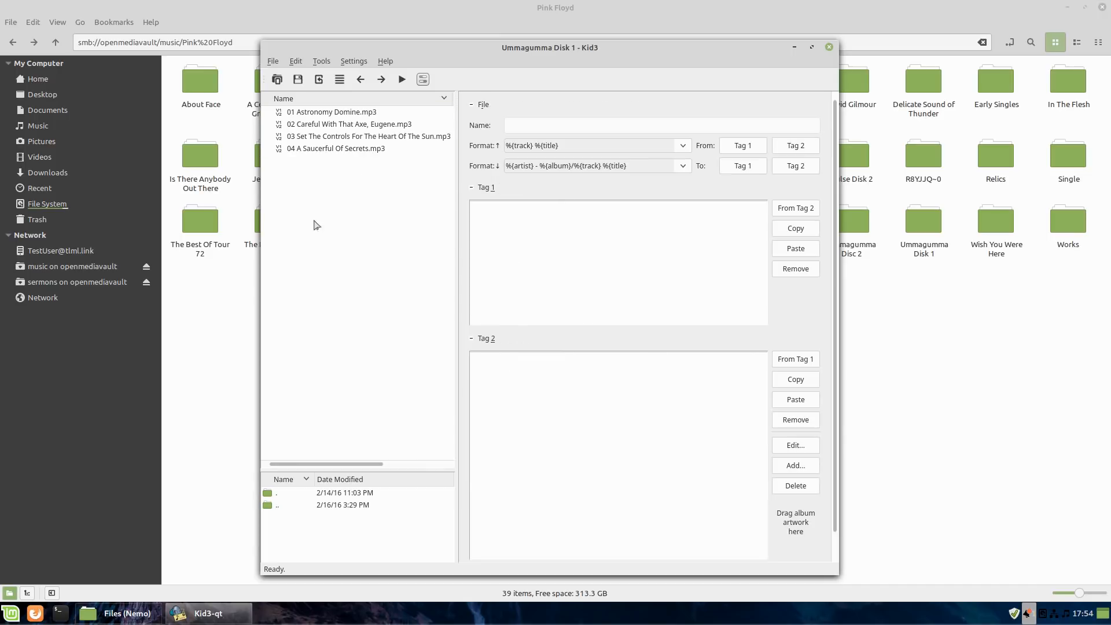
mouse_move(318, 530)
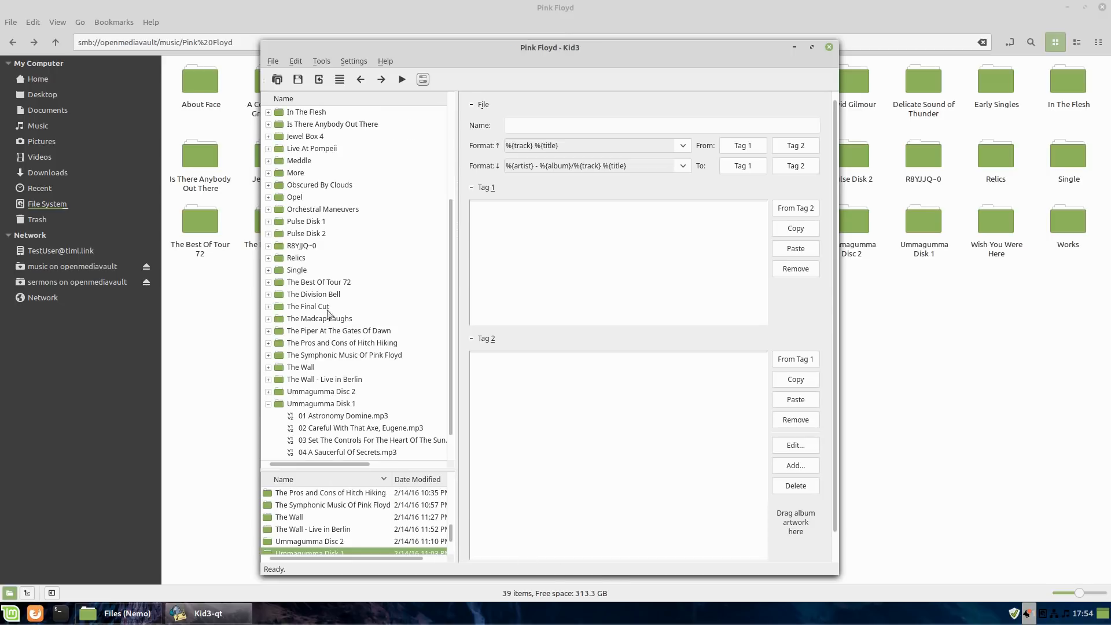
scroll("down", 3)
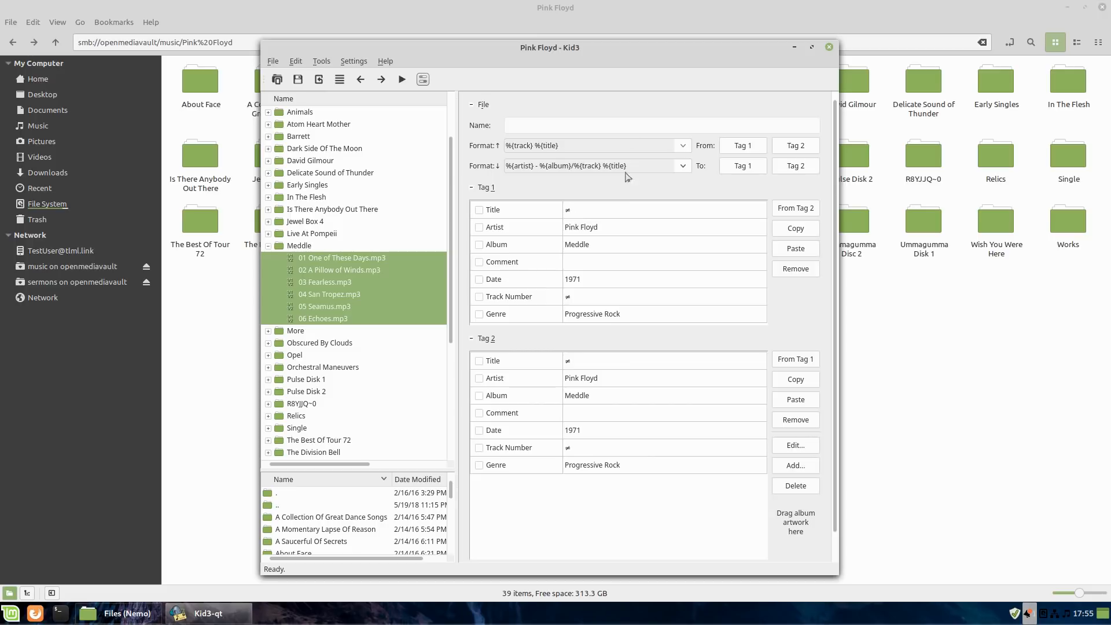
mouse_move(672, 448)
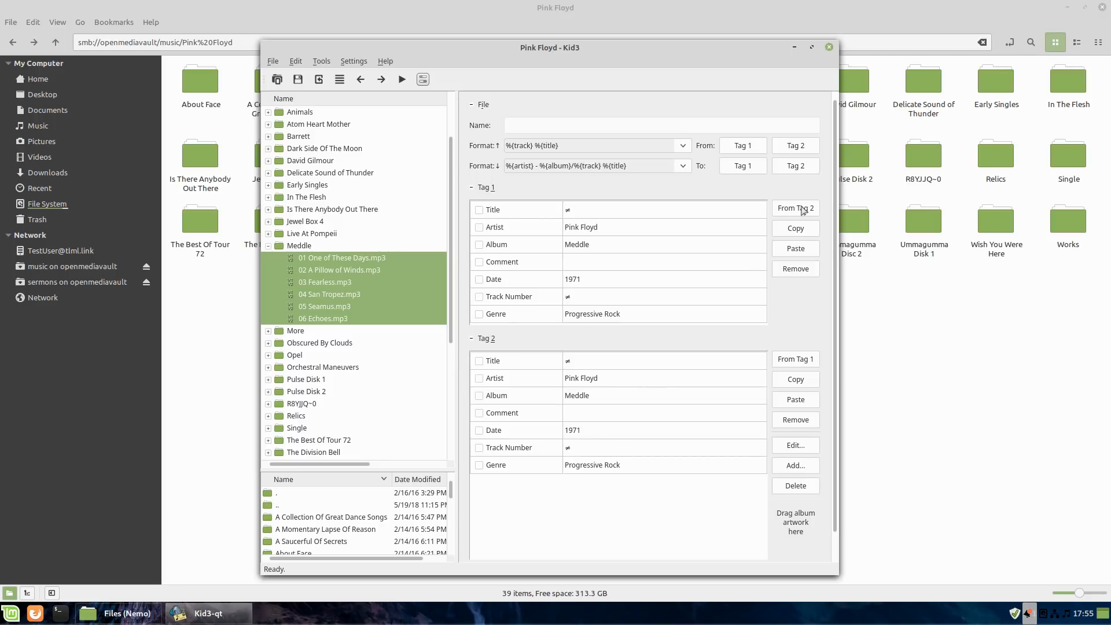
mouse_move(635, 218)
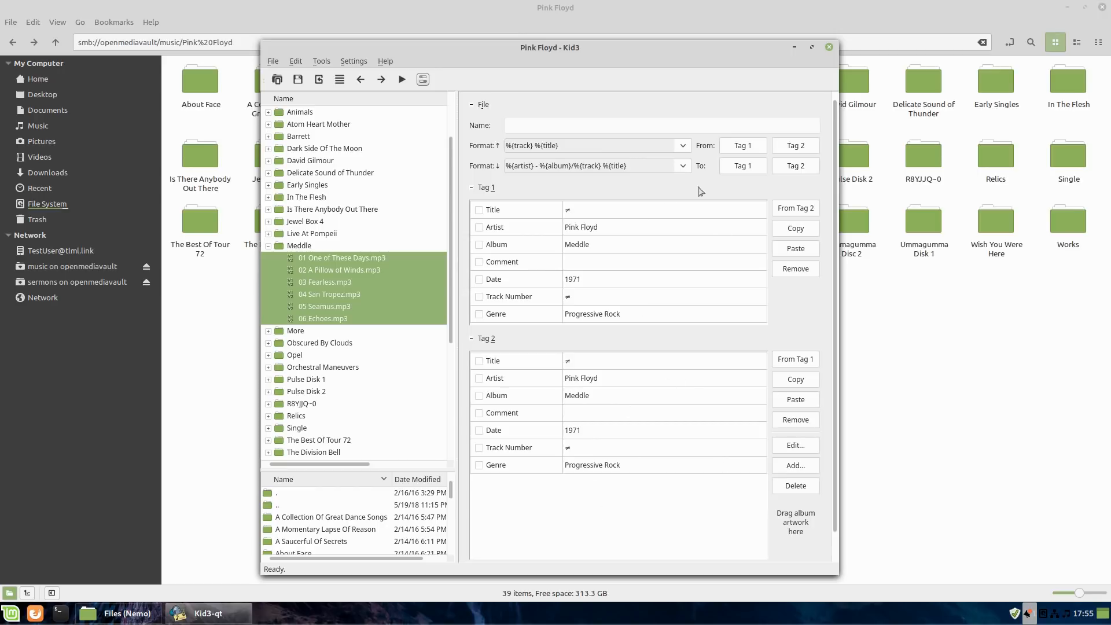
mouse_move(571, 207)
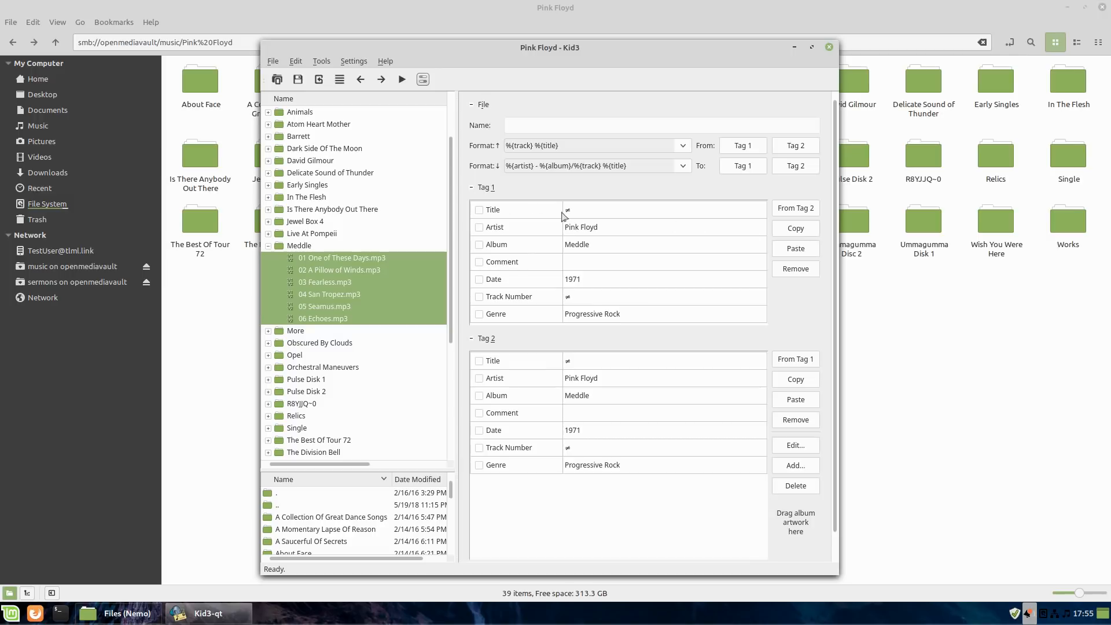
mouse_move(332, 313)
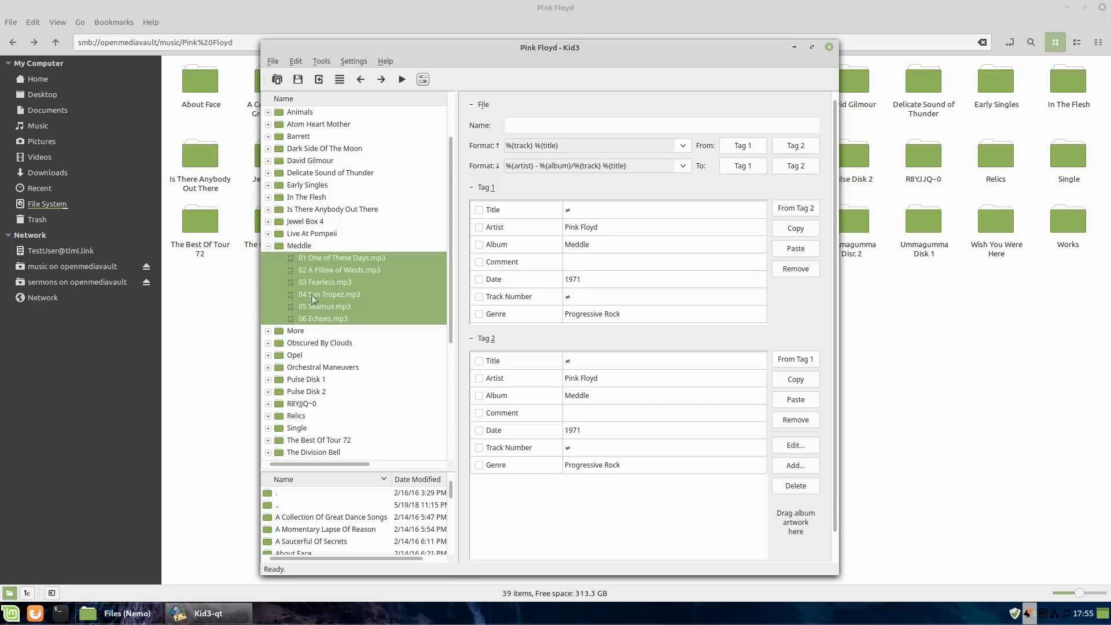
left_click(327, 281)
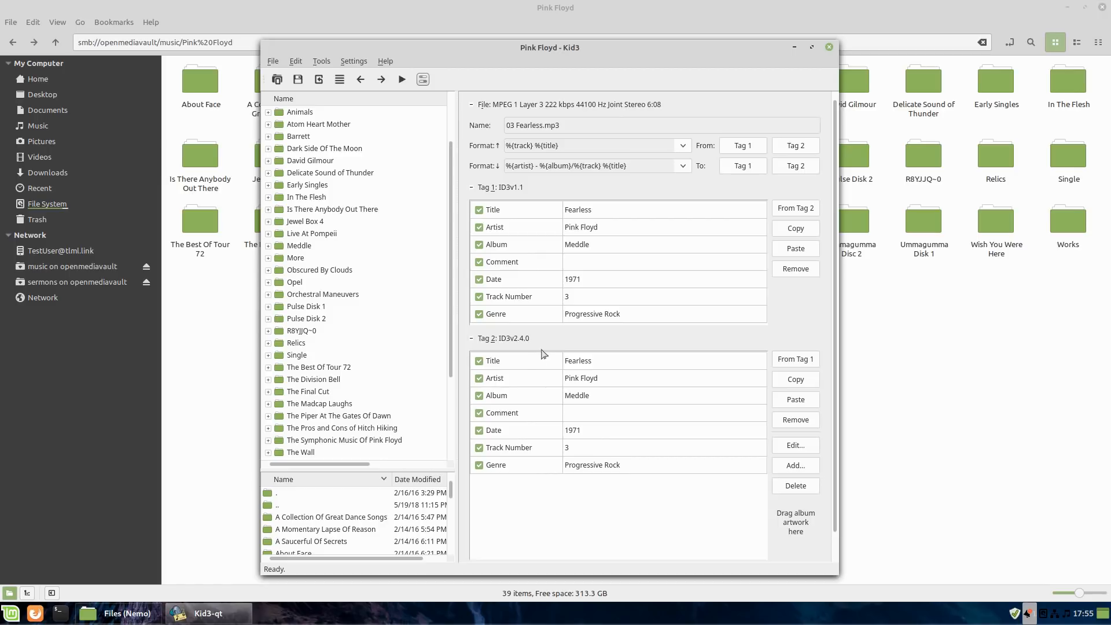
mouse_move(378, 253)
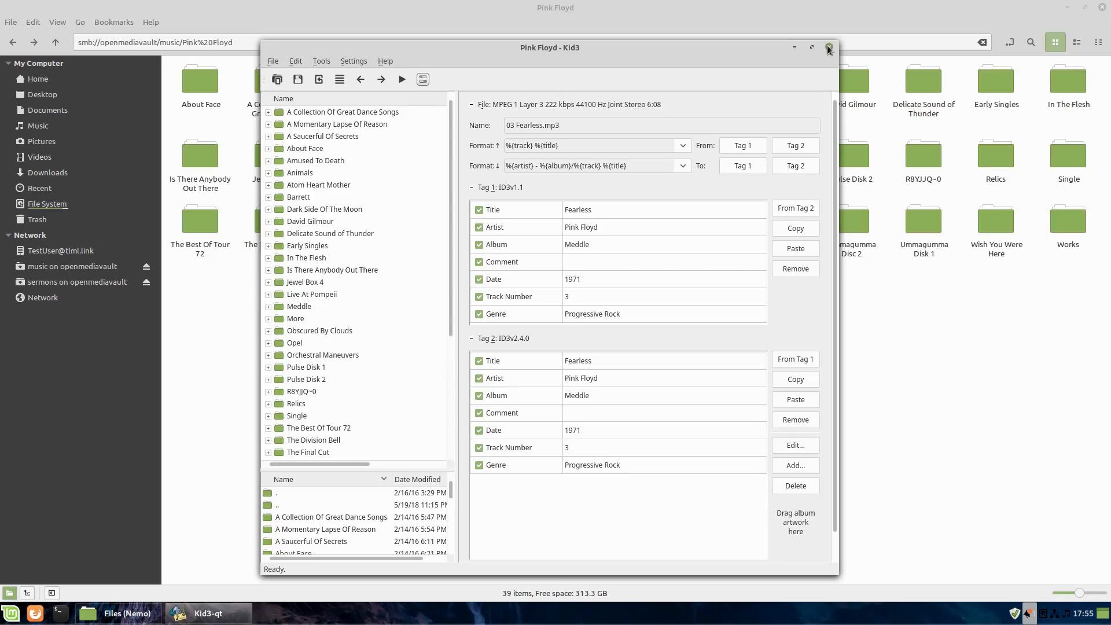
left_click(828, 48)
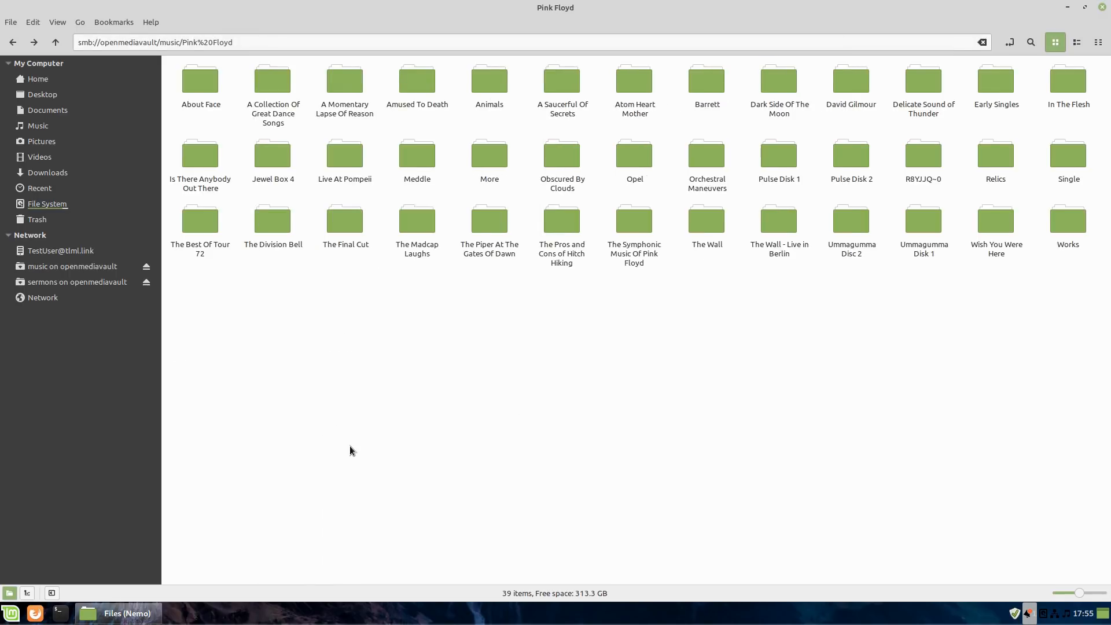
mouse_move(26, 611)
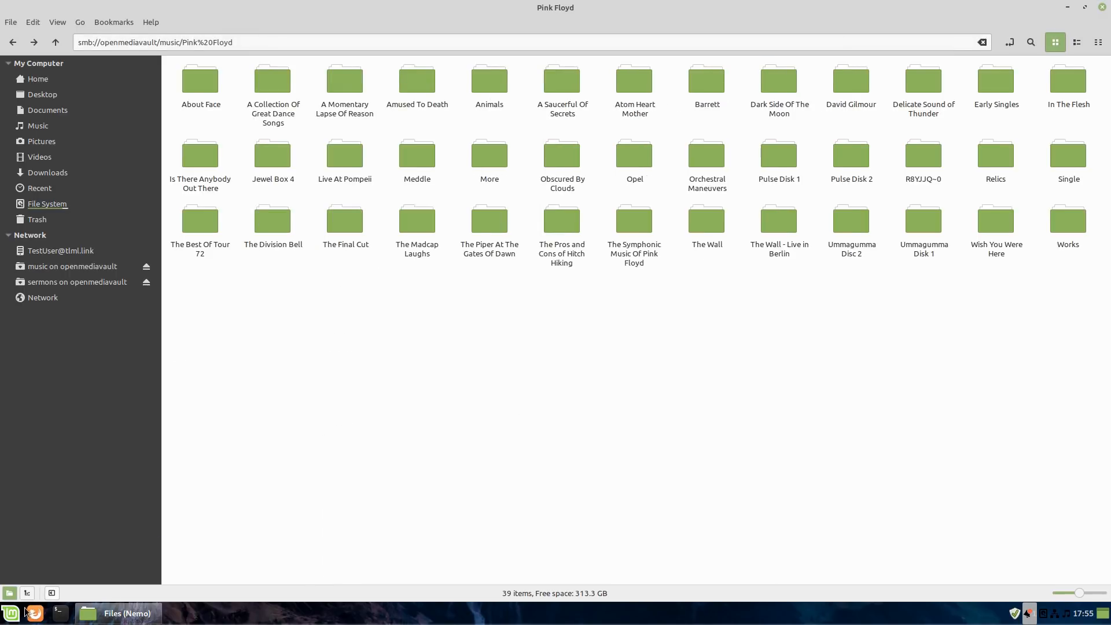
mouse_move(495, 468)
type("rhy")
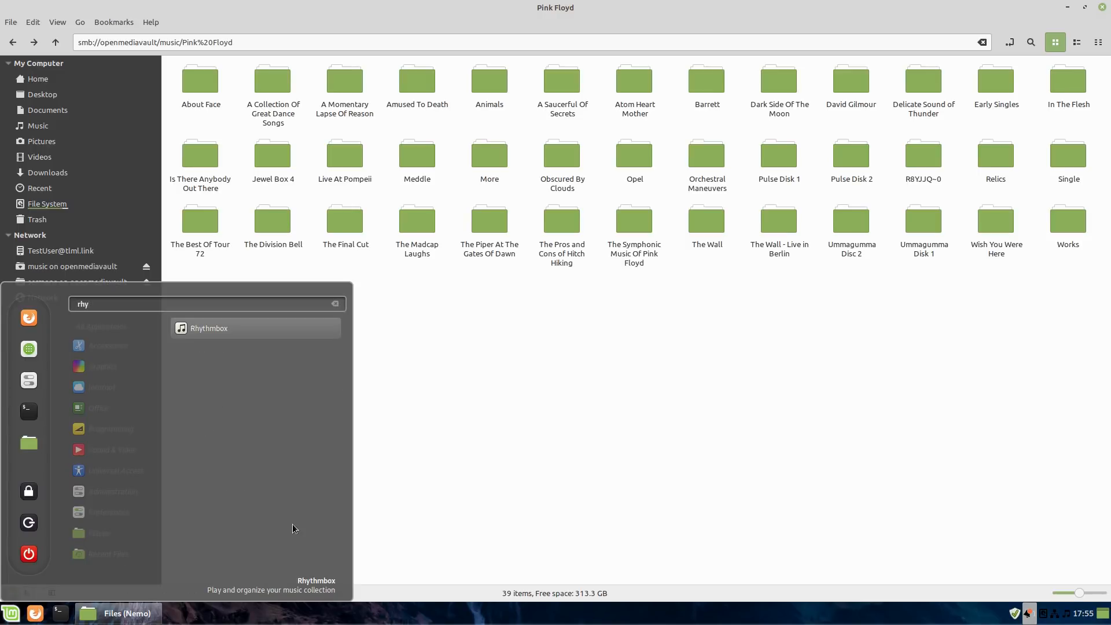
- Launch Rhythmbox from the Mint menu
left_click(209, 328)
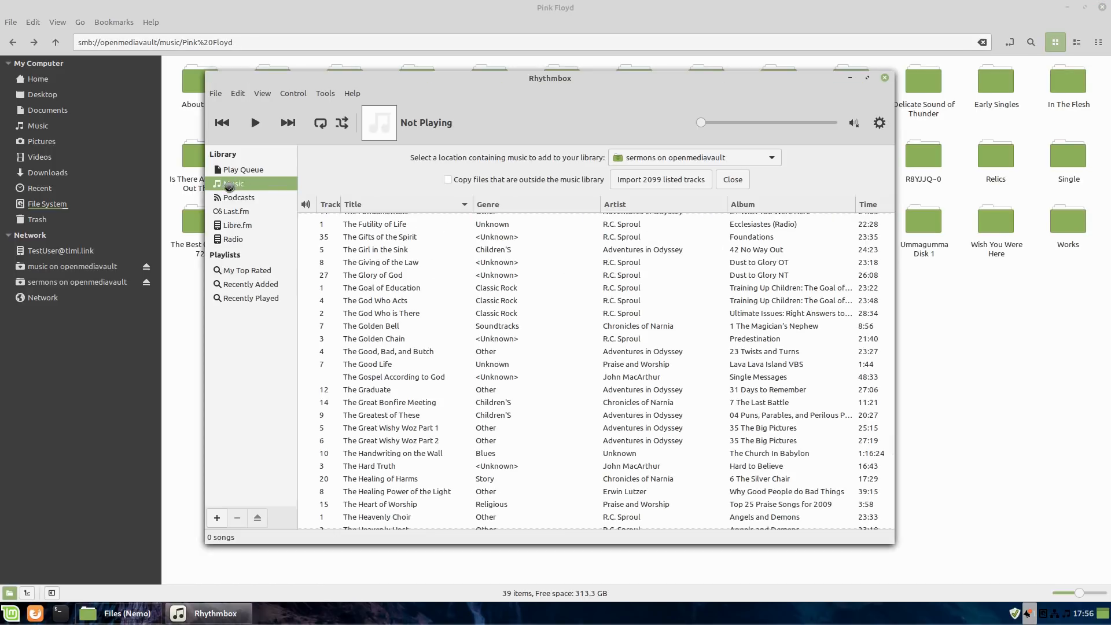
- Switch Rhythmbox's import source to 'music on openmediavault' and begin scanning
left_click(238, 198)
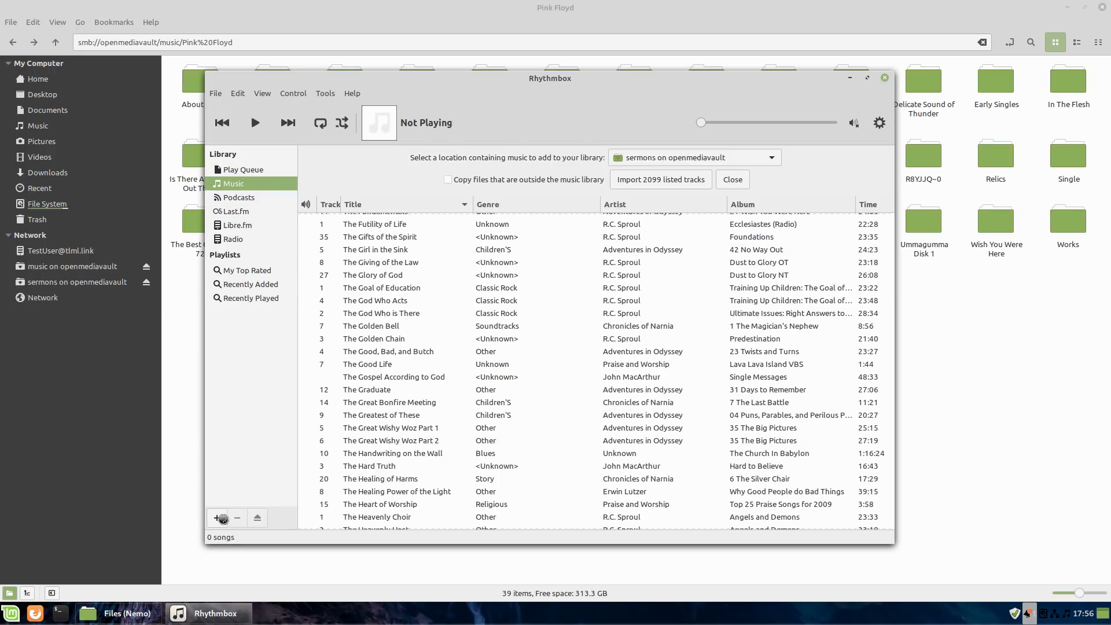
left_click(217, 518)
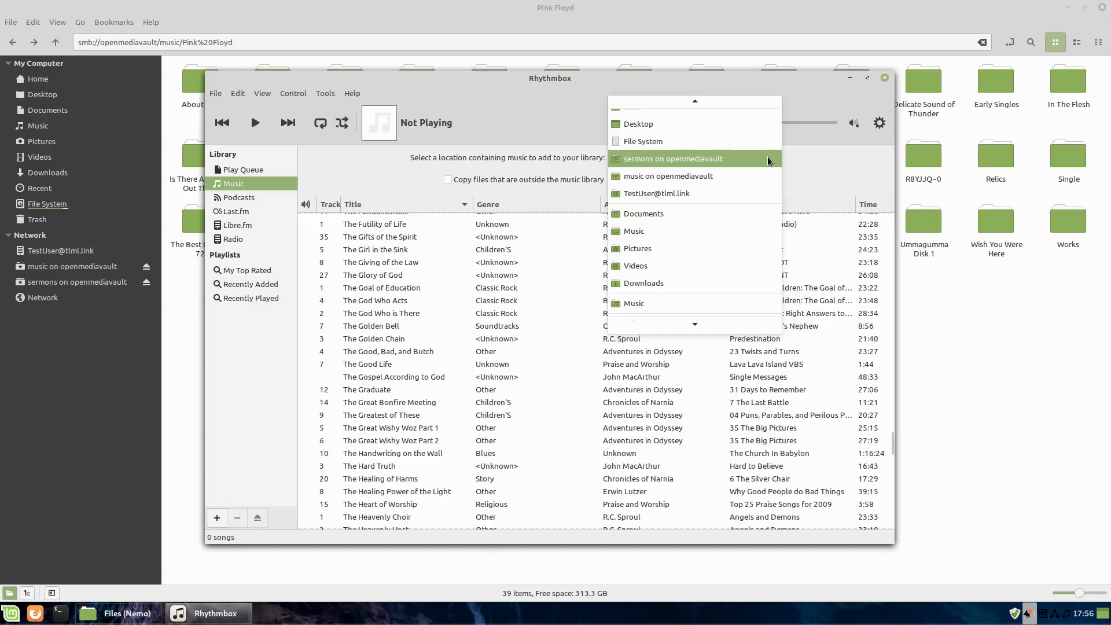
left_click(667, 176)
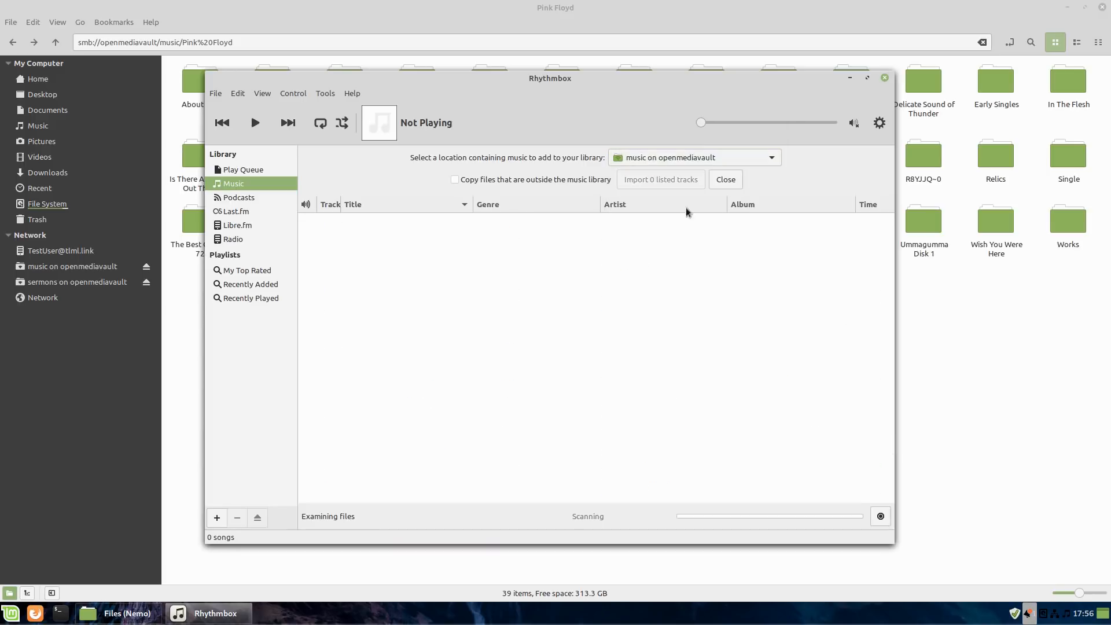
mouse_move(257, 225)
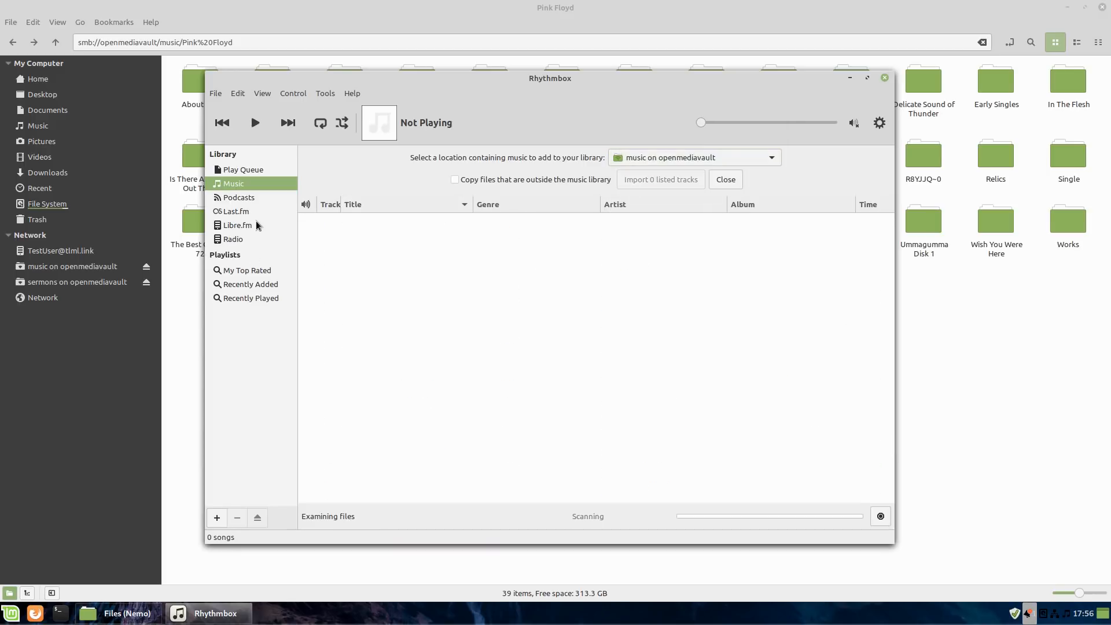
mouse_move(300, 402)
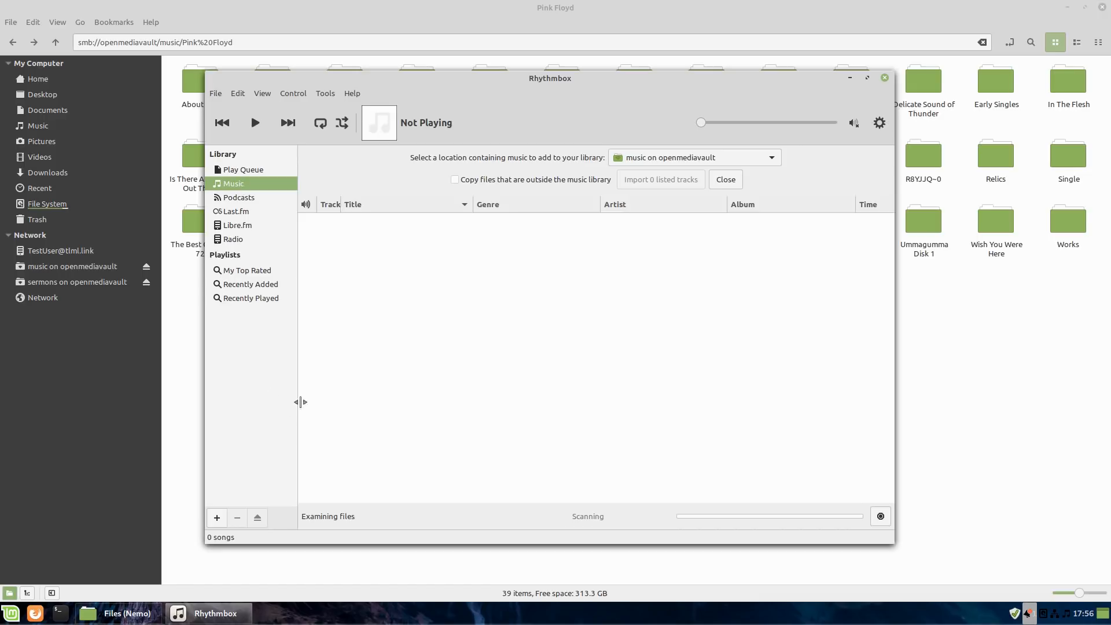
mouse_move(515, 212)
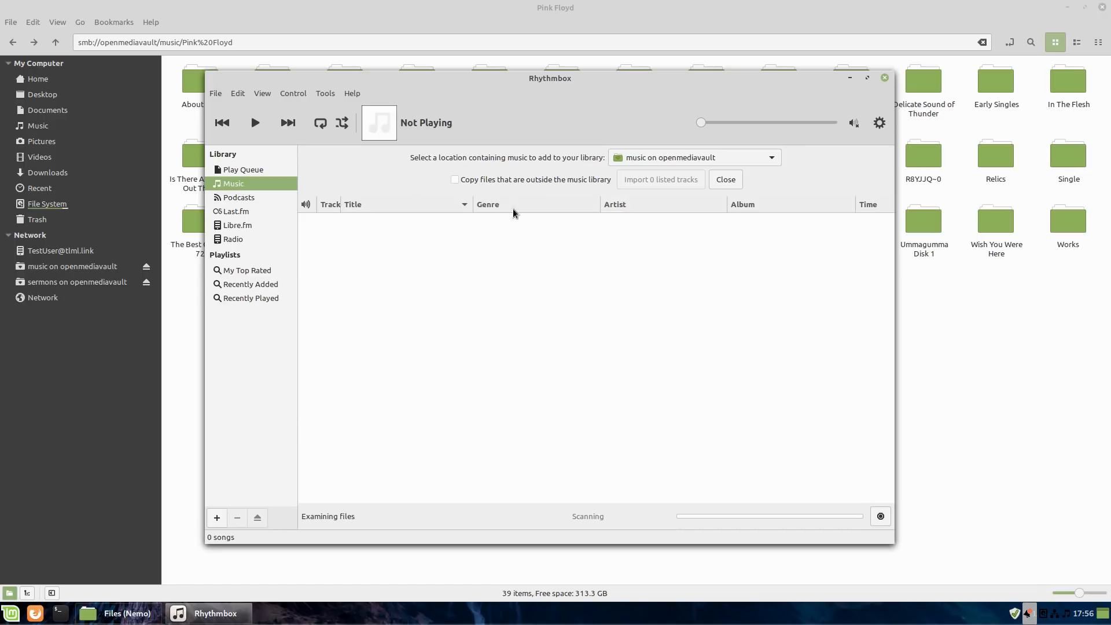
- Check the plugin tools, then sort scanned music-share tracks by artist and scroll through them
left_click(324, 93)
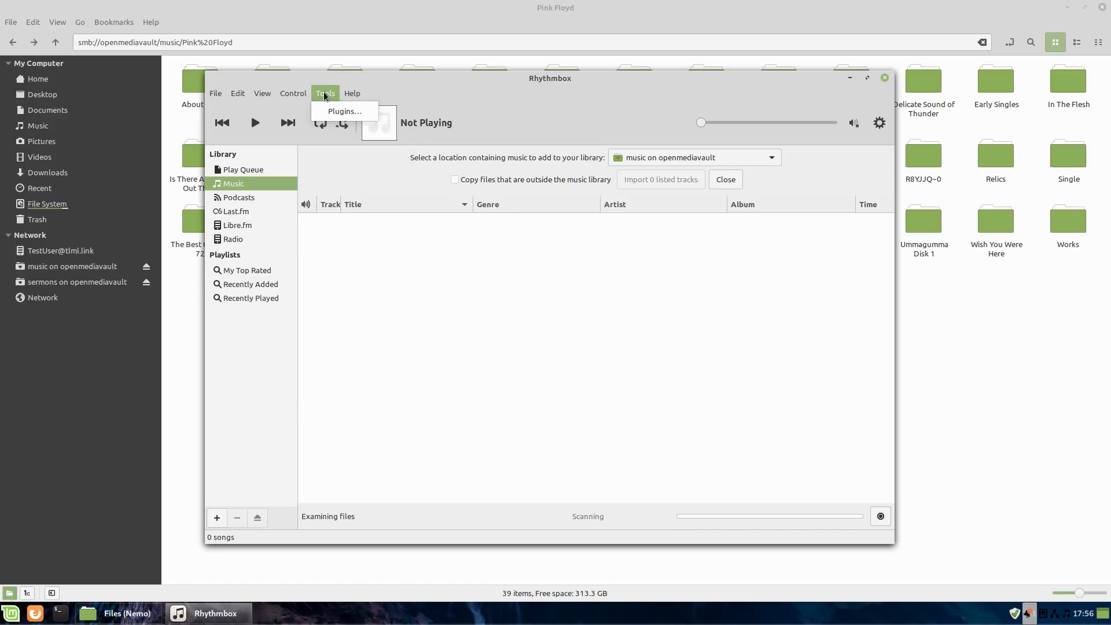
left_click(215, 92)
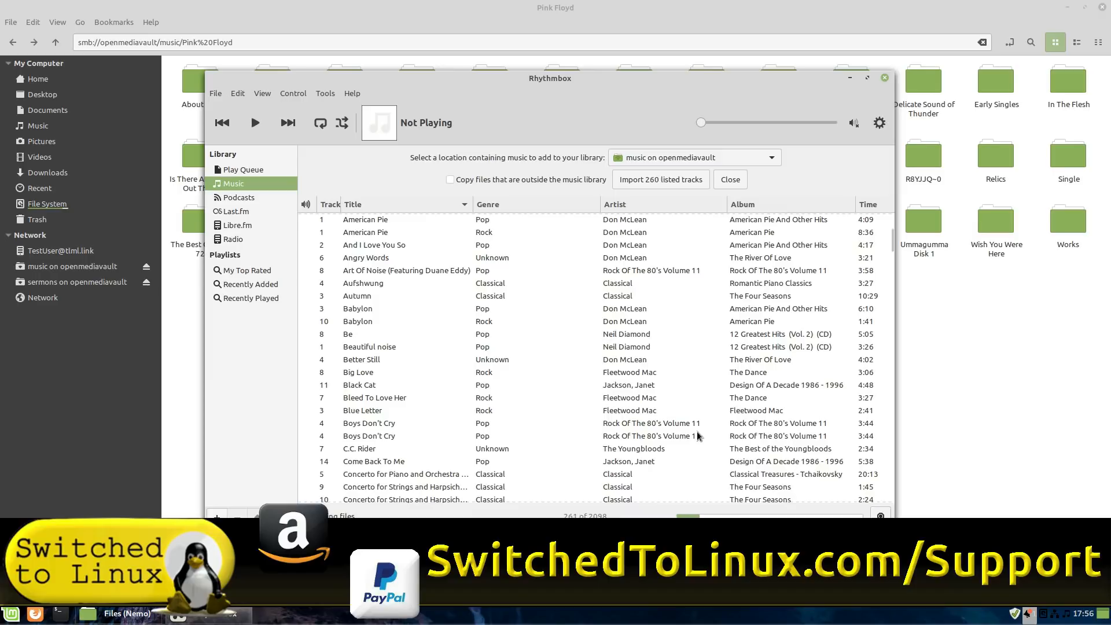
left_click(606, 204)
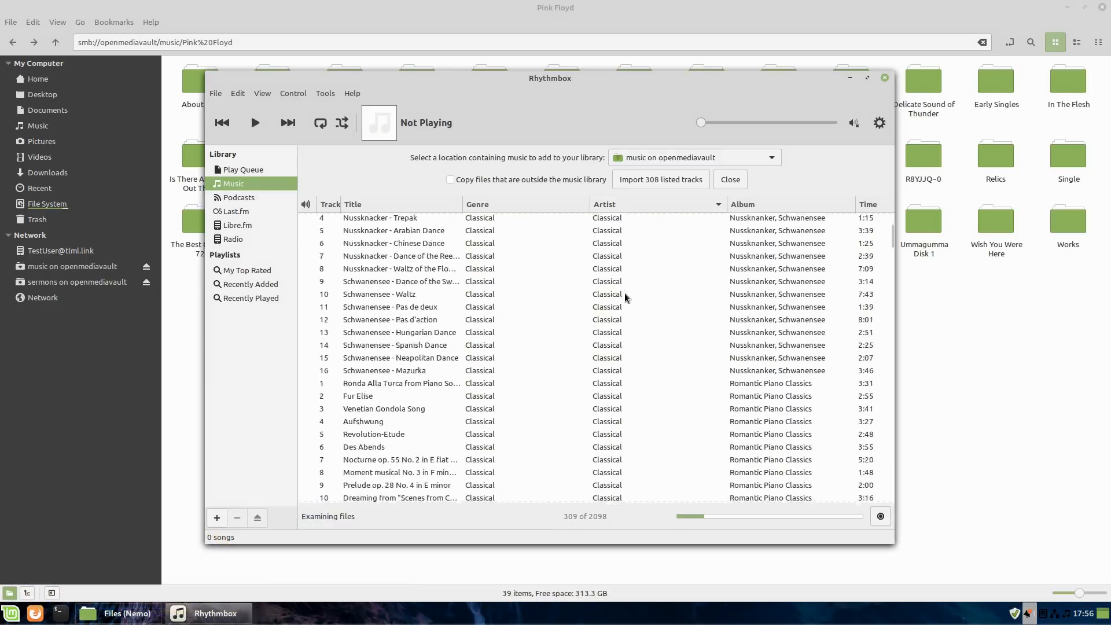
scroll("down", 3)
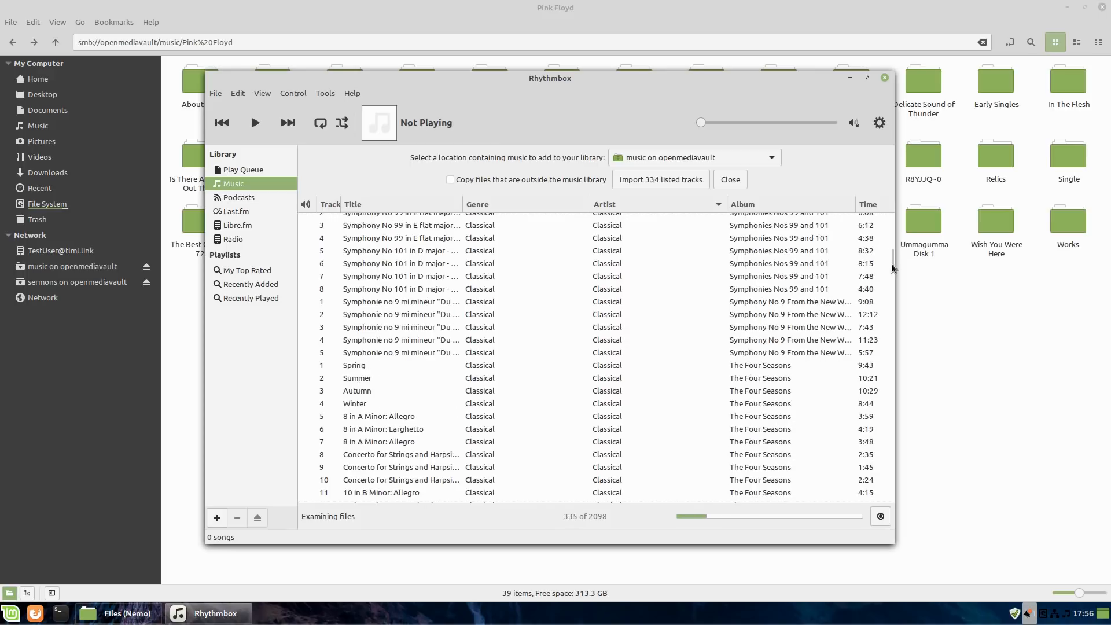
scroll("down", 3)
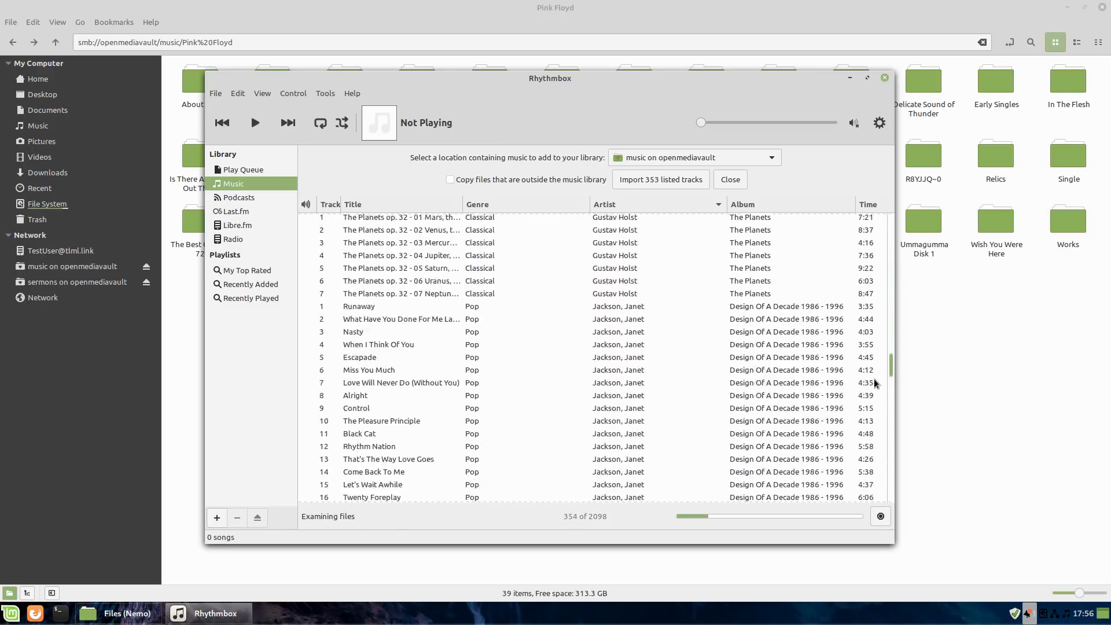
scroll("down", 3)
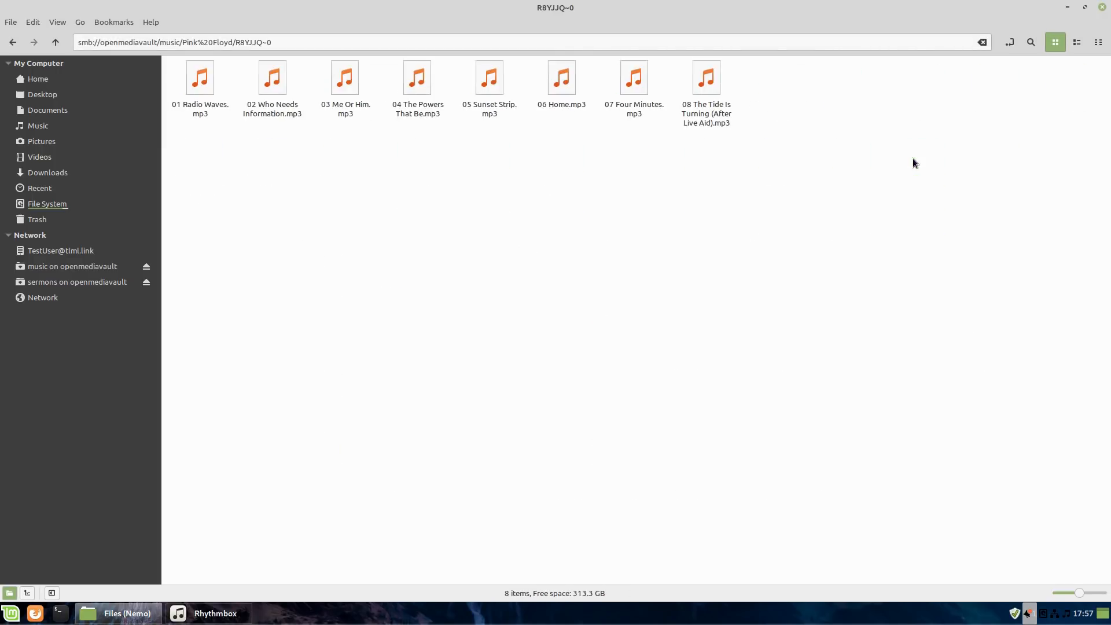
mouse_move(663, 167)
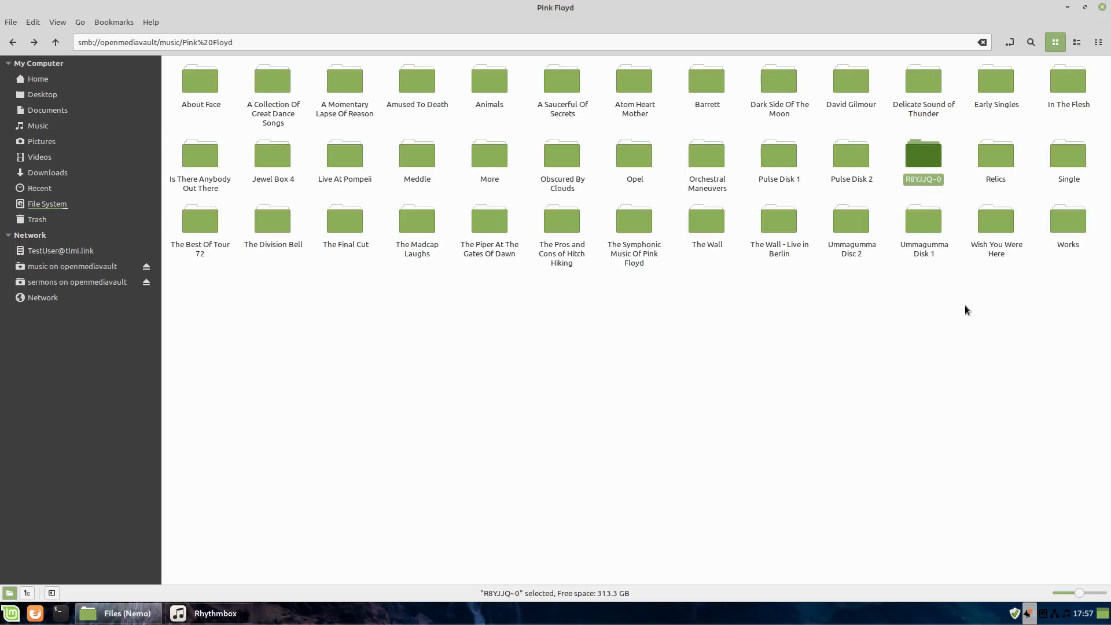
- Enter 'Radio Chaos' as the R8YJJQ~0 folder's new name, then open the Mint menu
type("Radio")
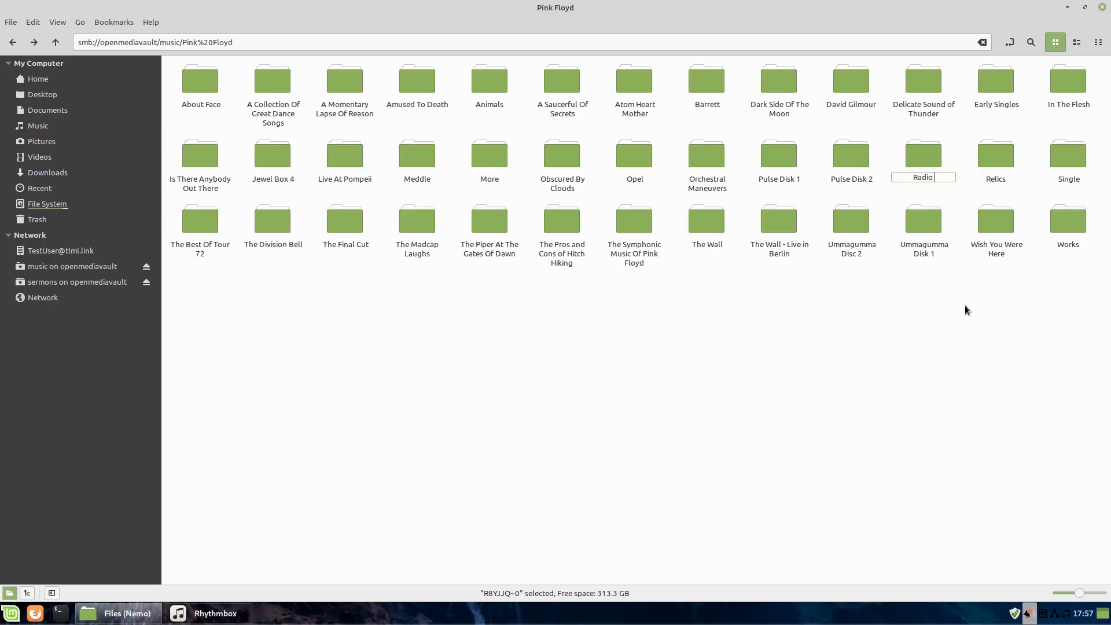
type("Chaos")
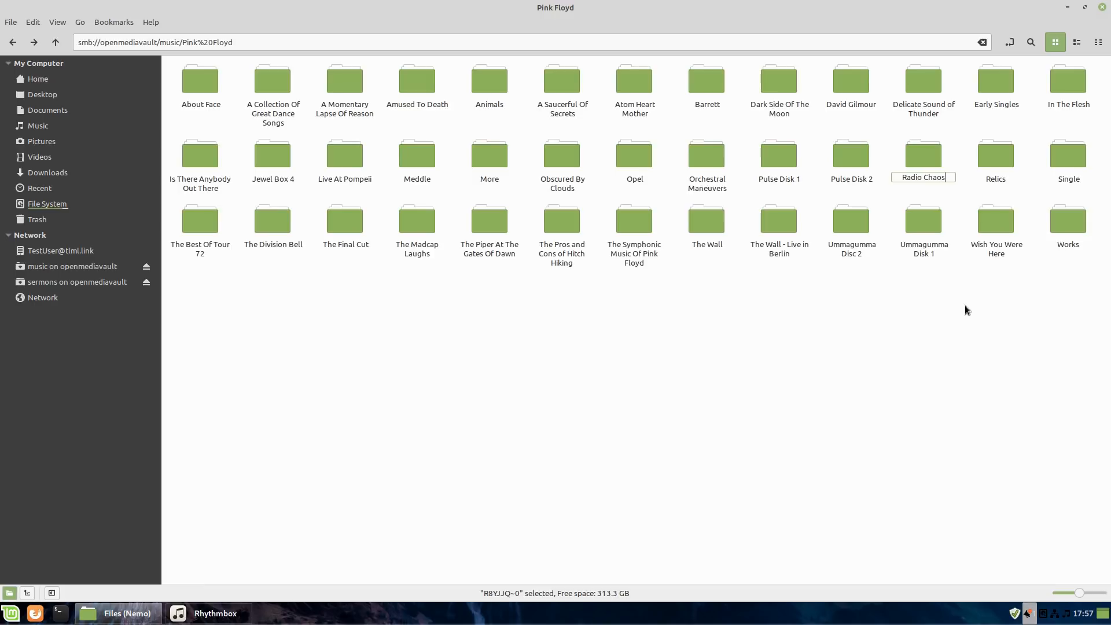
key("Return")
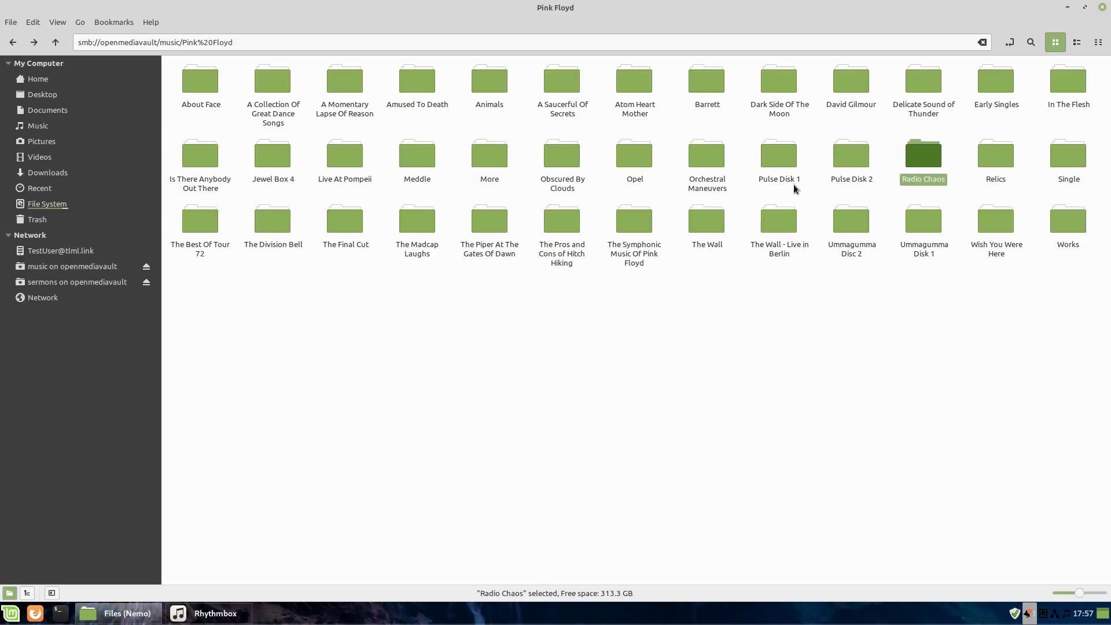
mouse_move(461, 330)
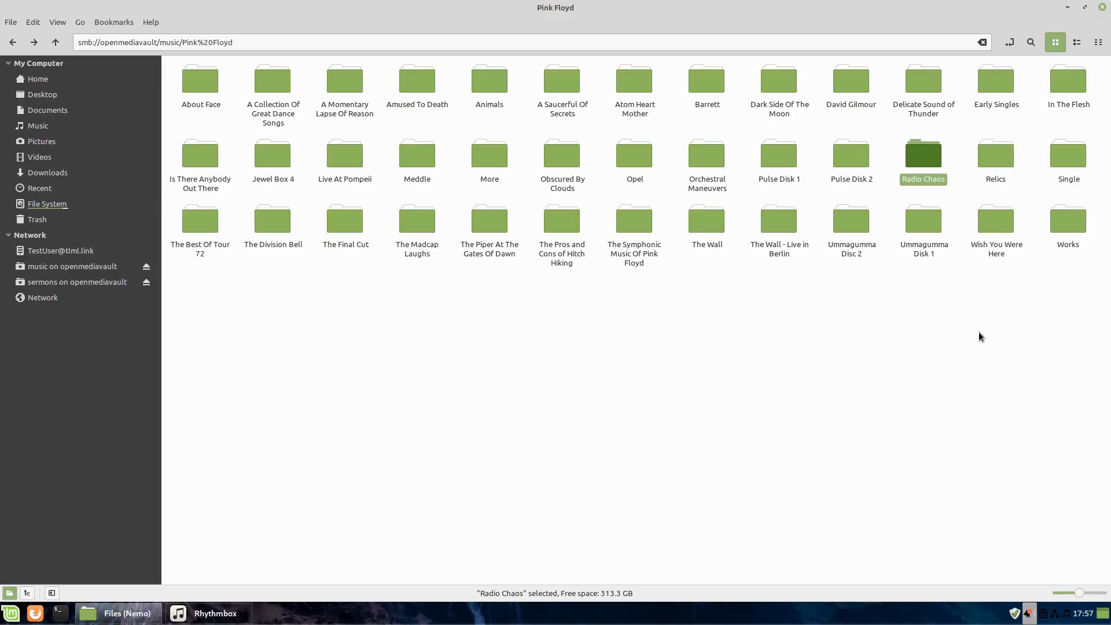
mouse_move(958, 313)
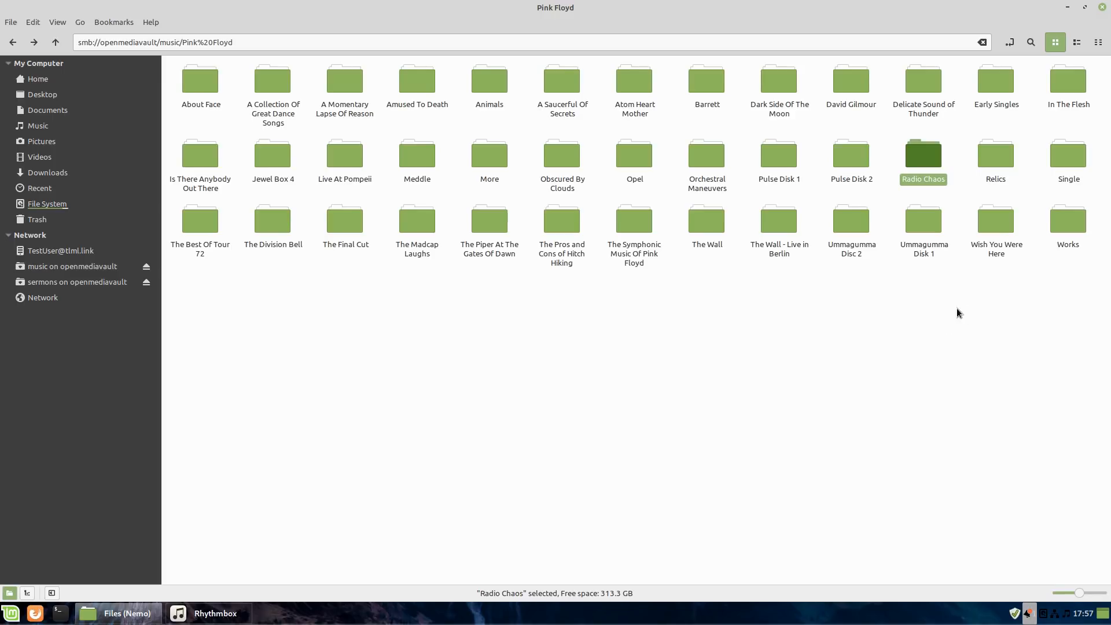
mouse_move(896, 129)
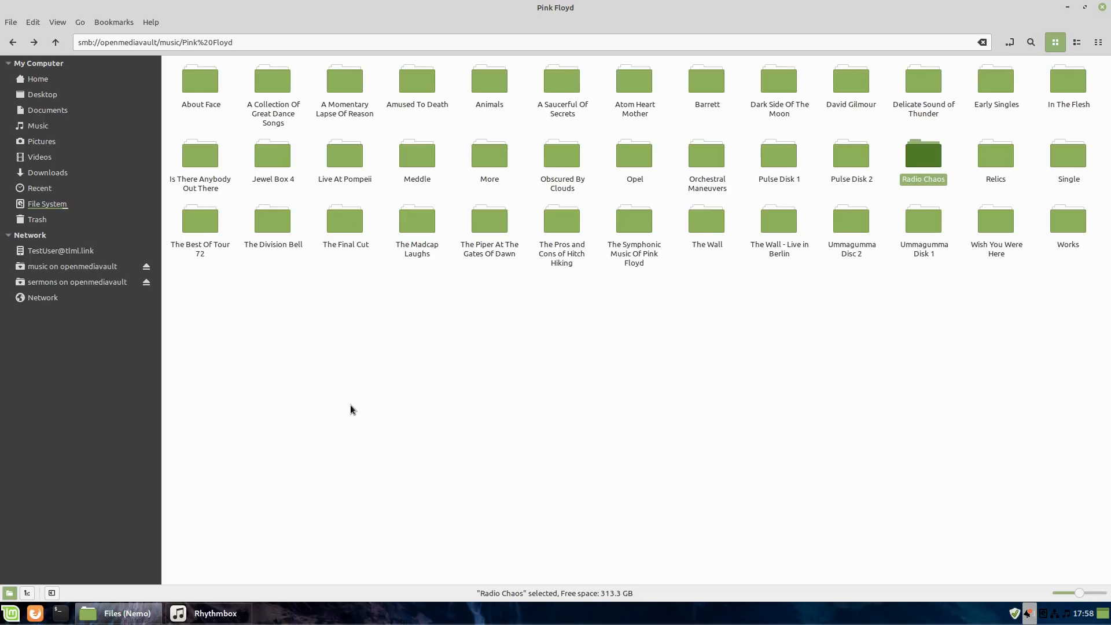
left_click(208, 612)
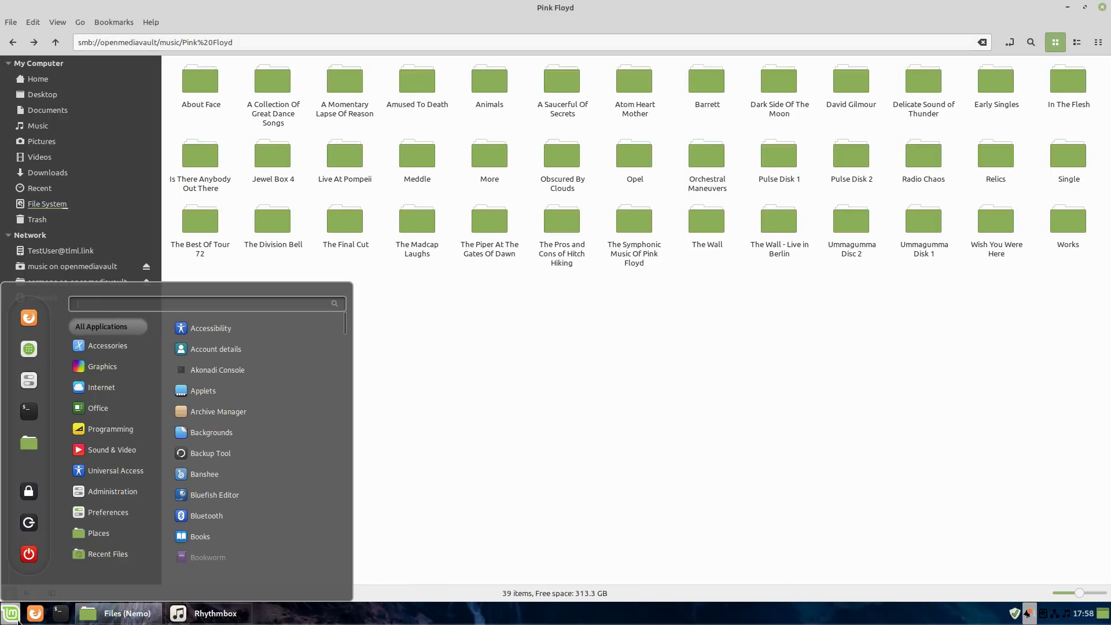
- Search the Mint menu for 'ba' to find Banshee
type("ba")
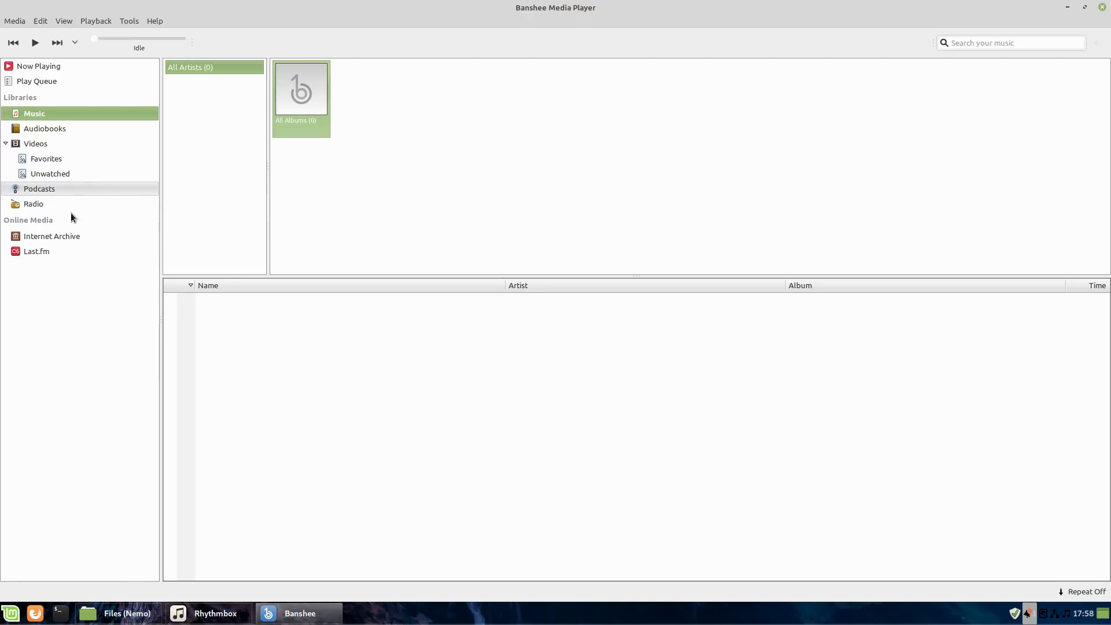
mouse_move(552, 139)
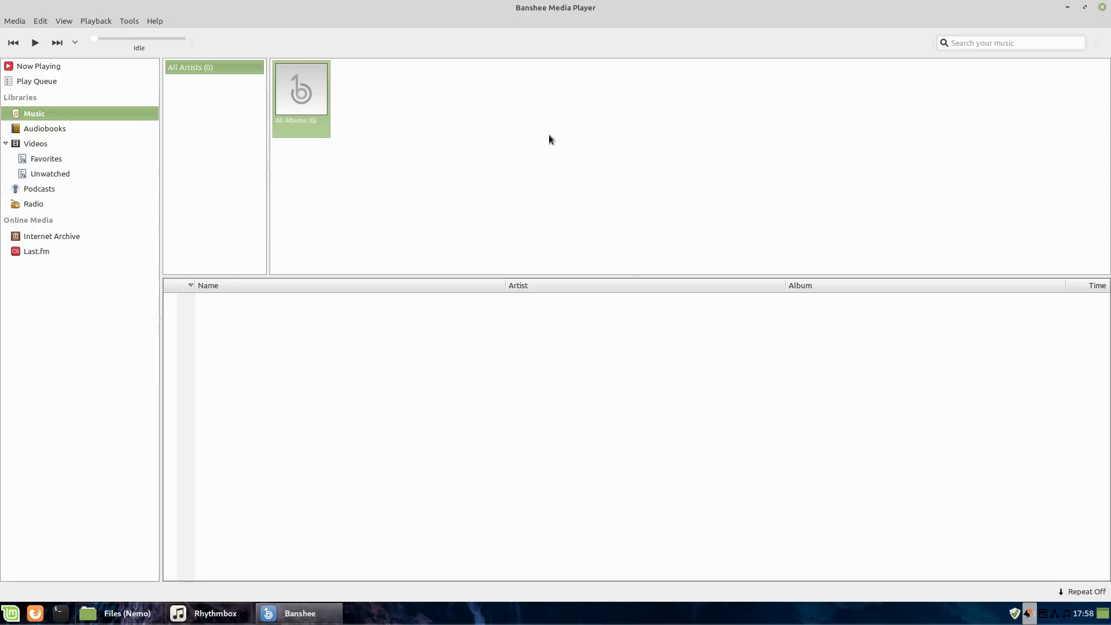
mouse_move(496, 209)
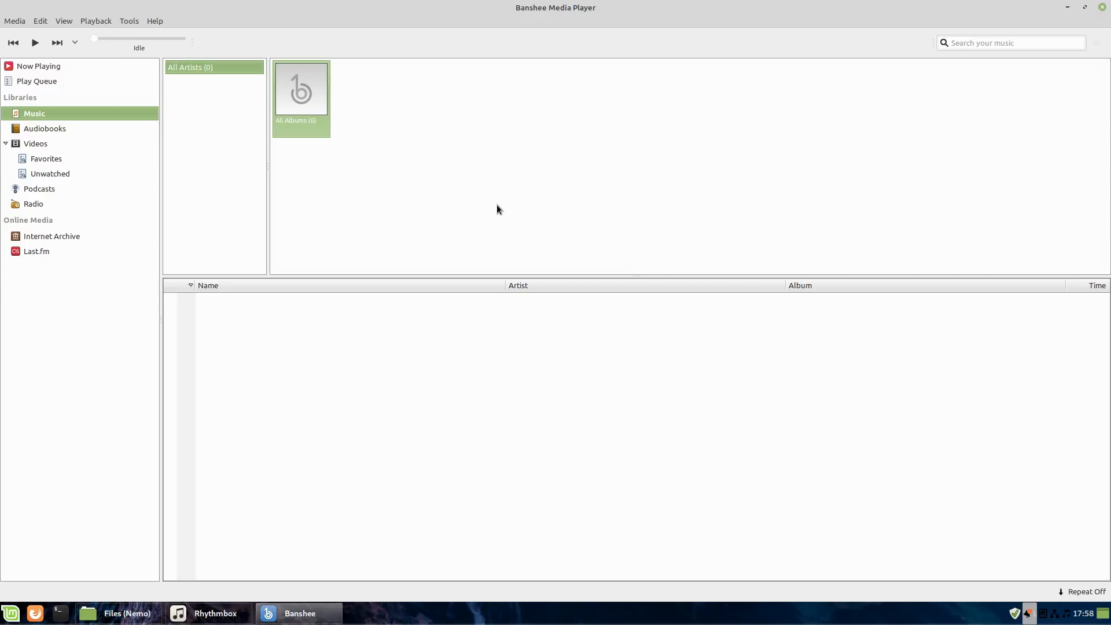
mouse_move(1067, 29)
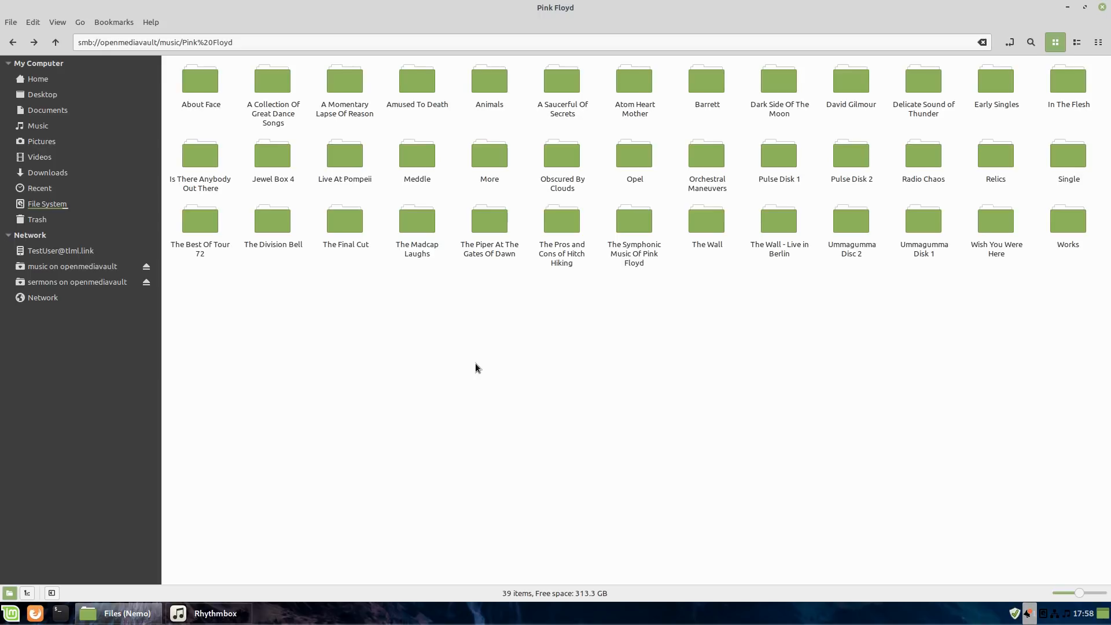
left_click(10, 613)
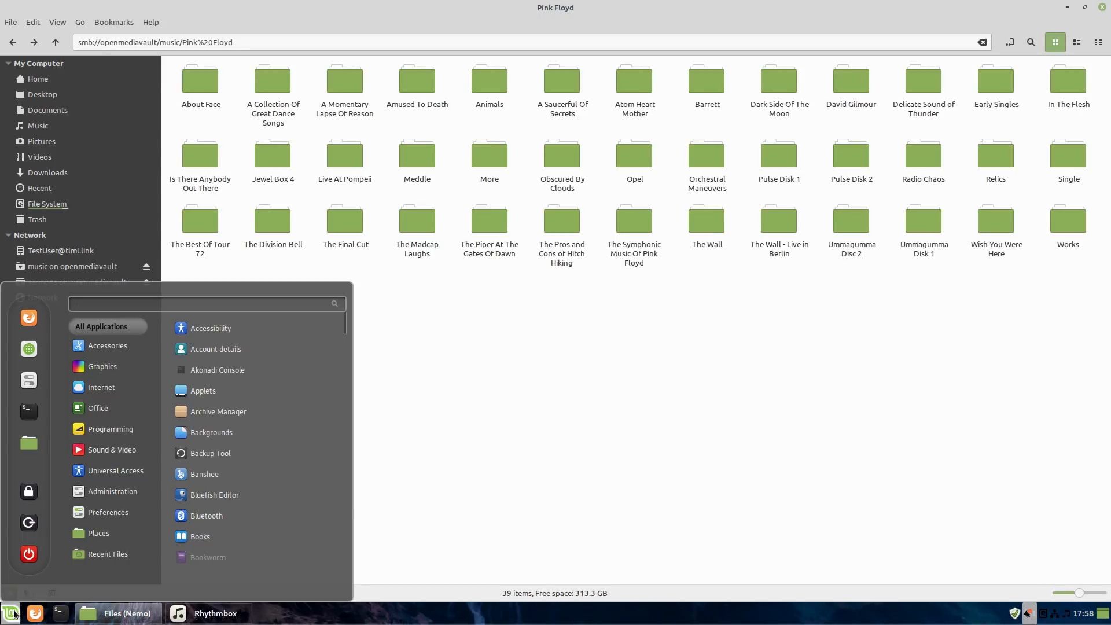
left_click(10, 612)
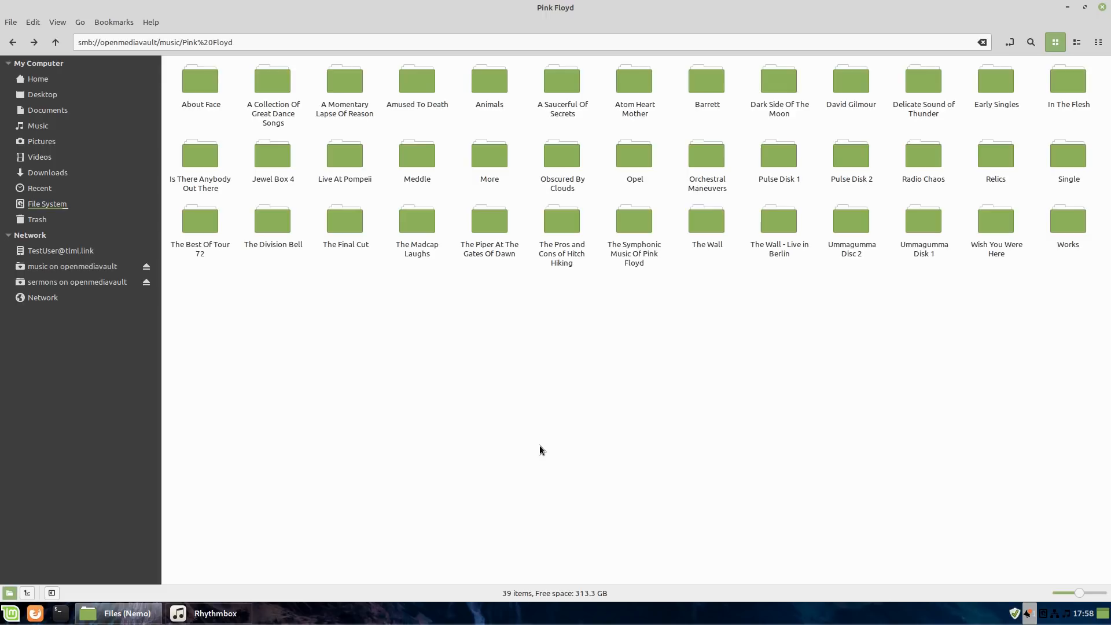
mouse_move(583, 502)
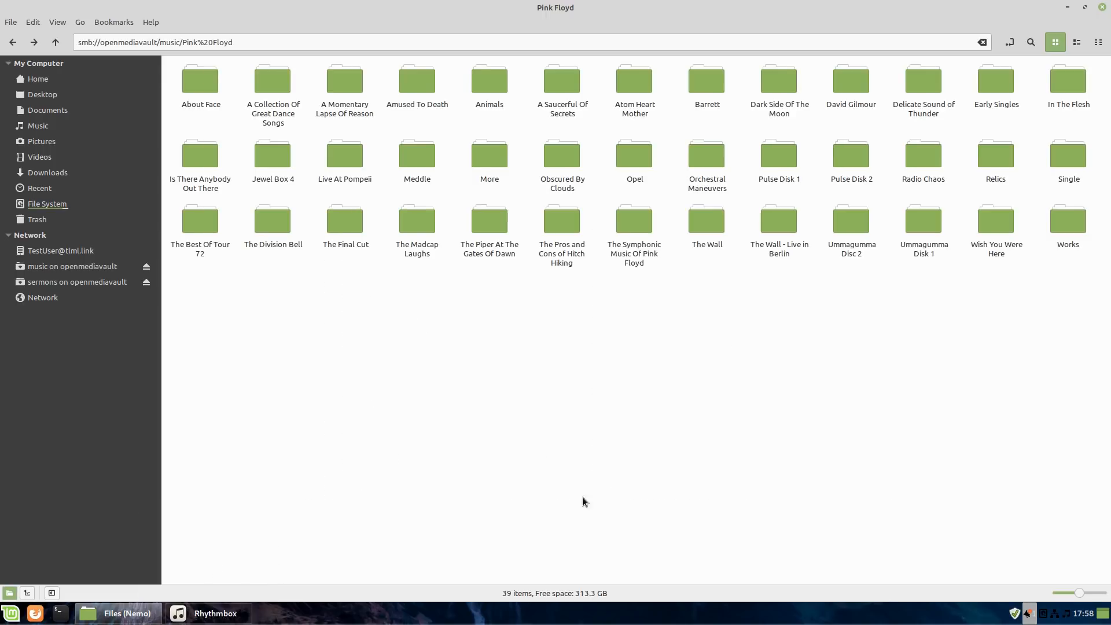
mouse_move(804, 467)
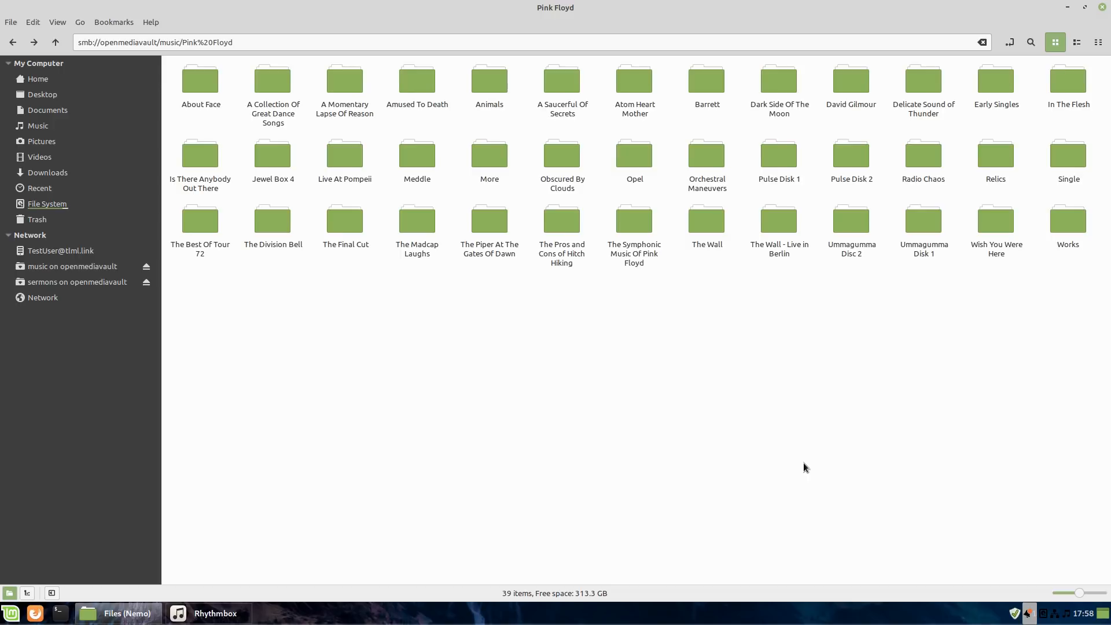
mouse_move(740, 476)
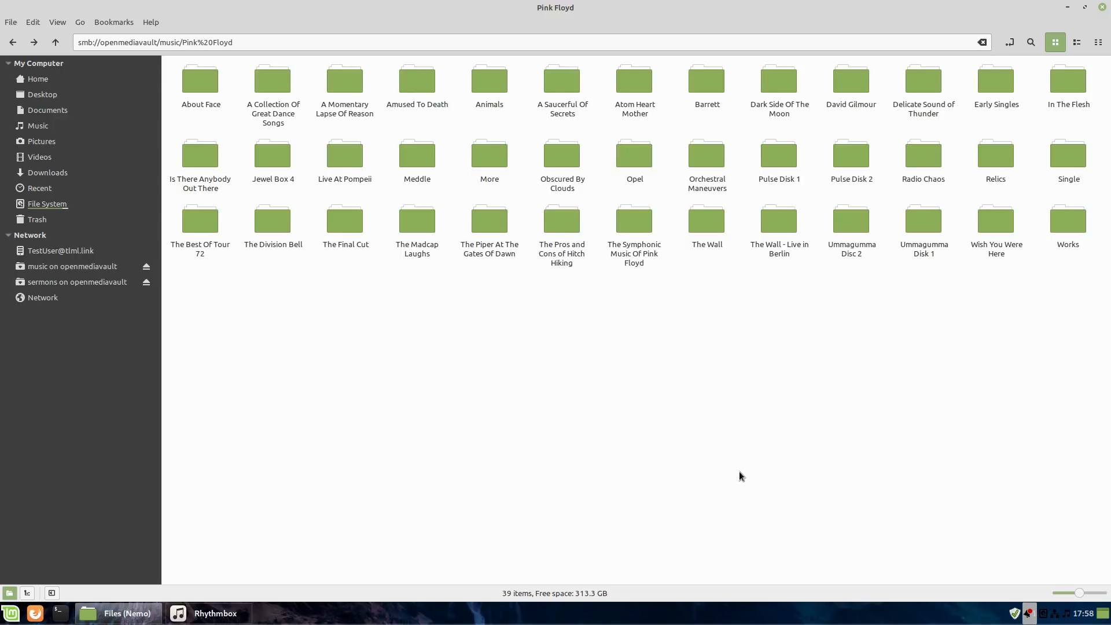
mouse_move(1093, 297)
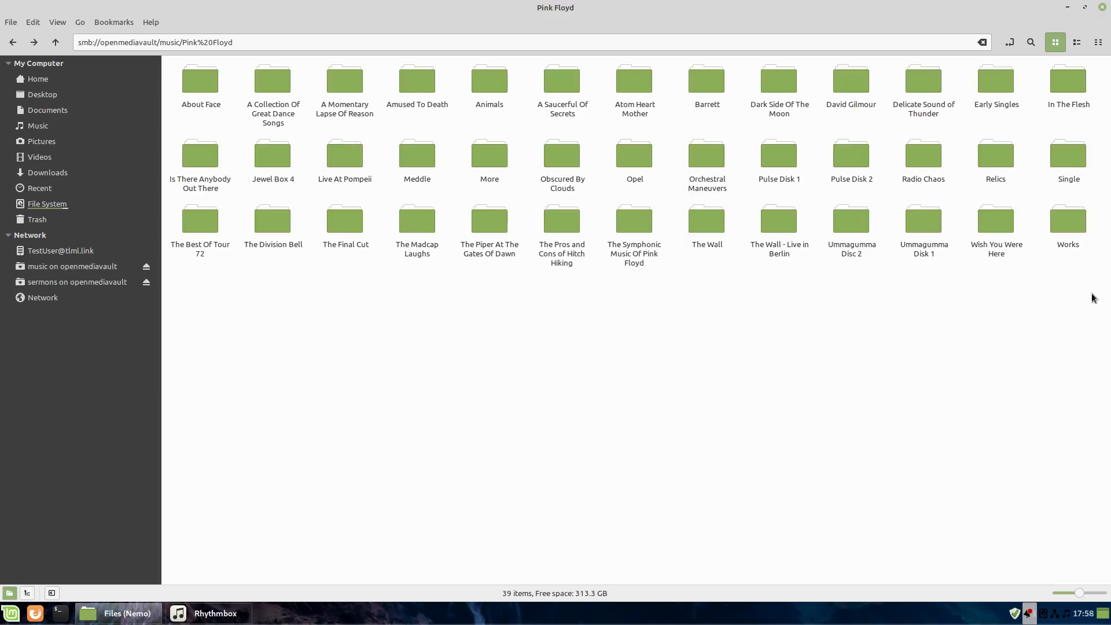
mouse_move(416, 401)
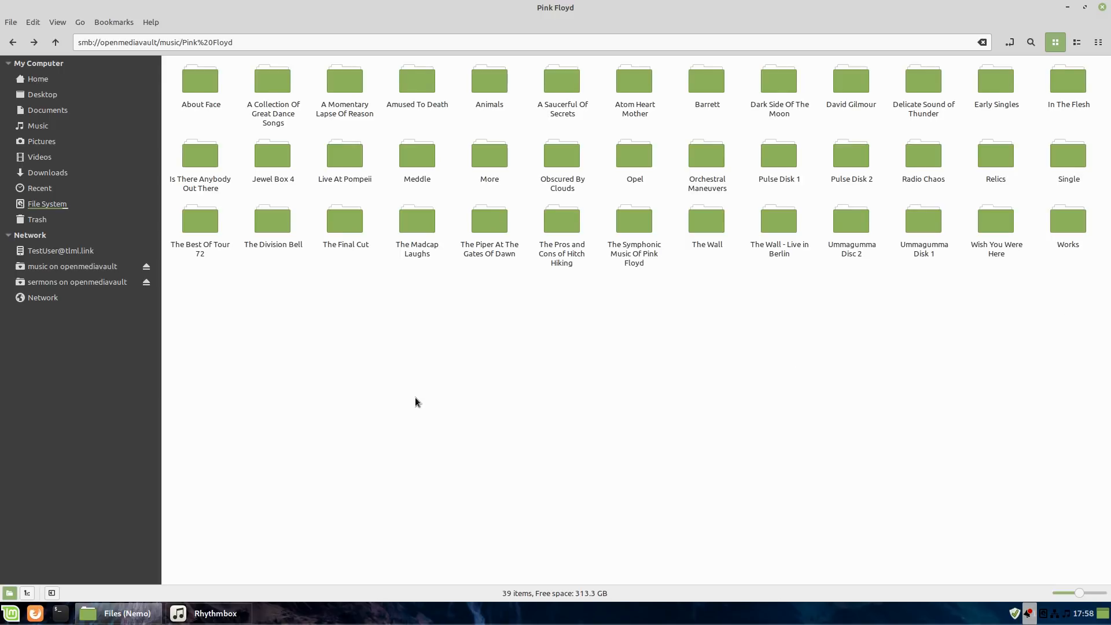
left_click(10, 613)
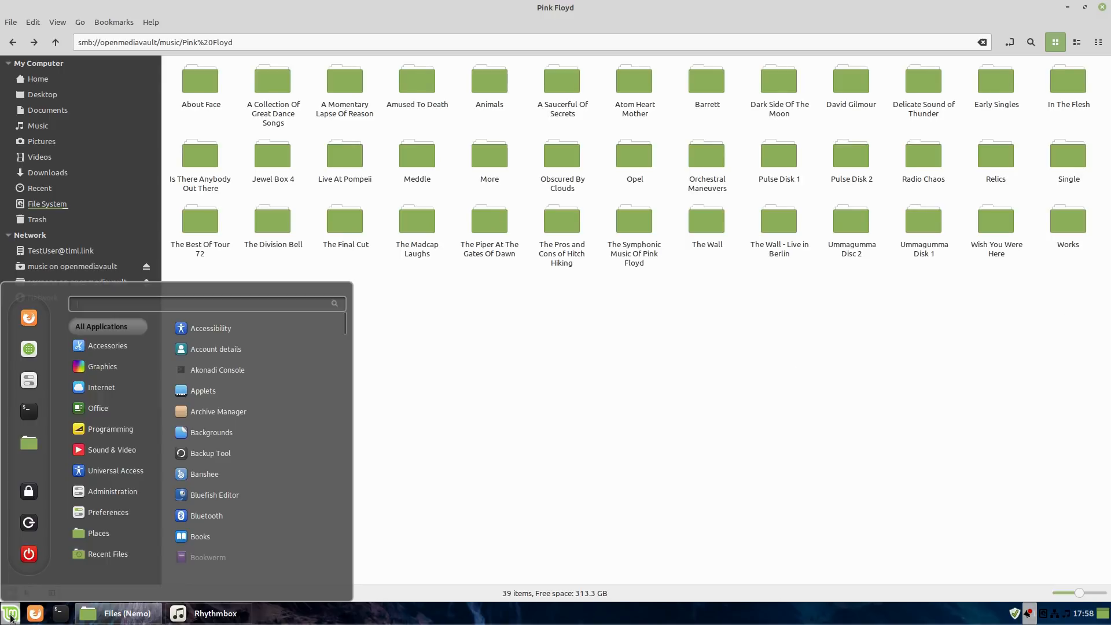
type("mus")
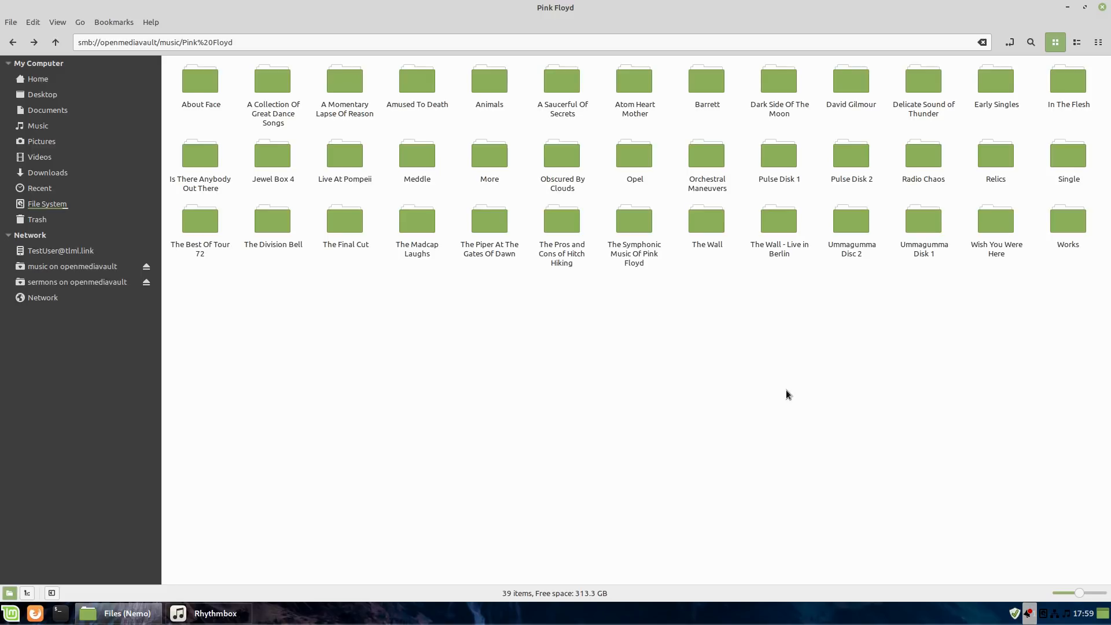
mouse_move(798, 376)
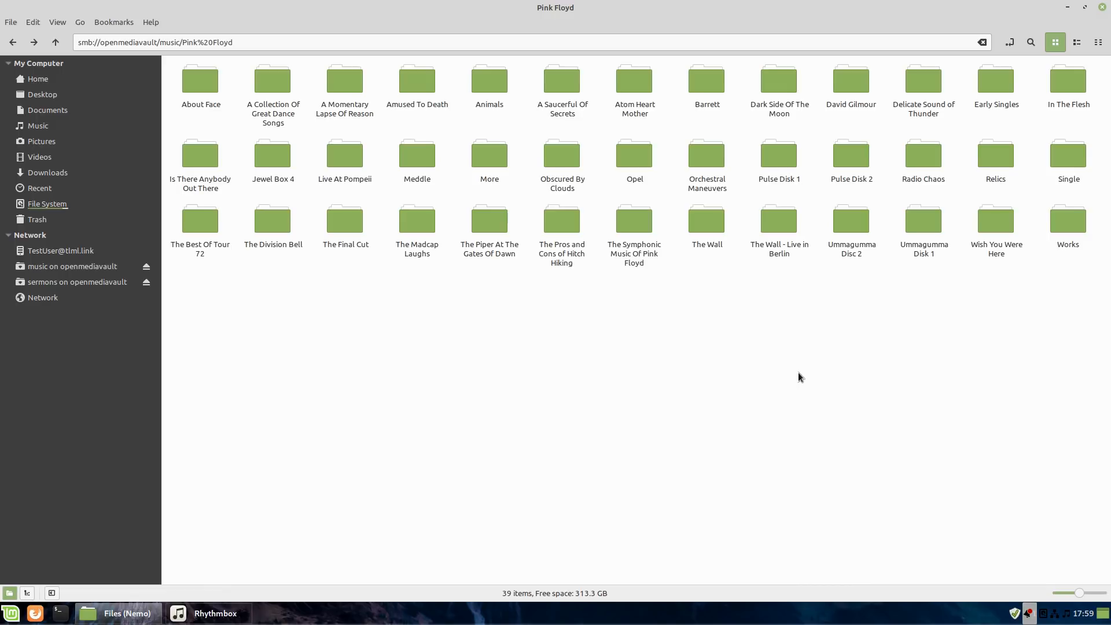